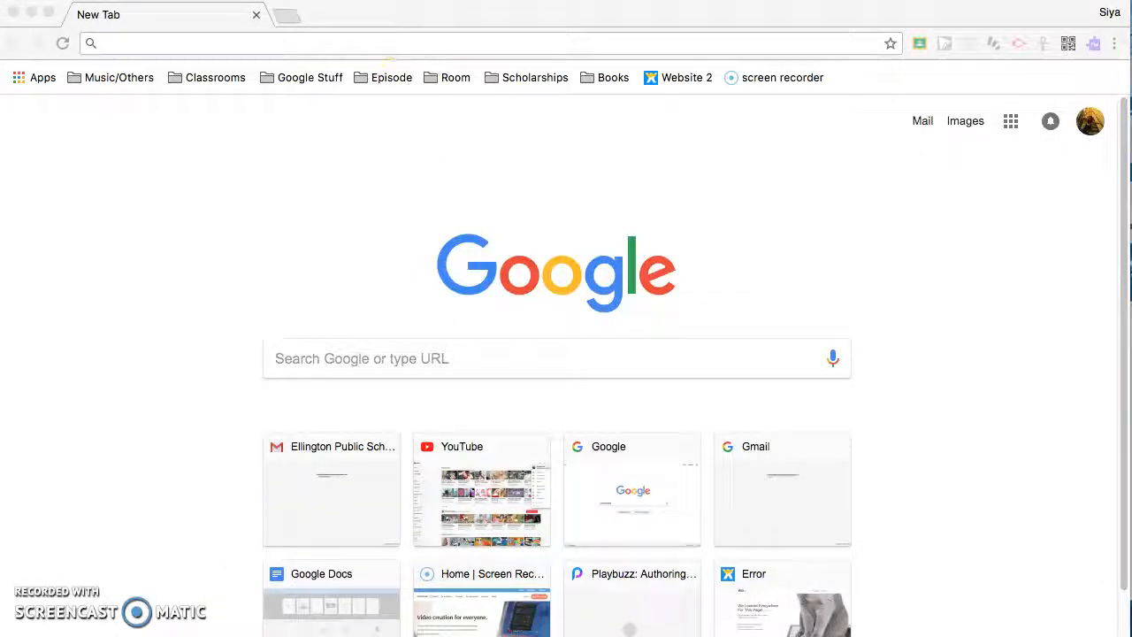
- Open Playbuzz from the new tab page, sign in, and reach the Create page
{"action": "left_click", "coordinate": [286, 43]}
{"action": "type", "text": "https://www.playbuzz.com"}
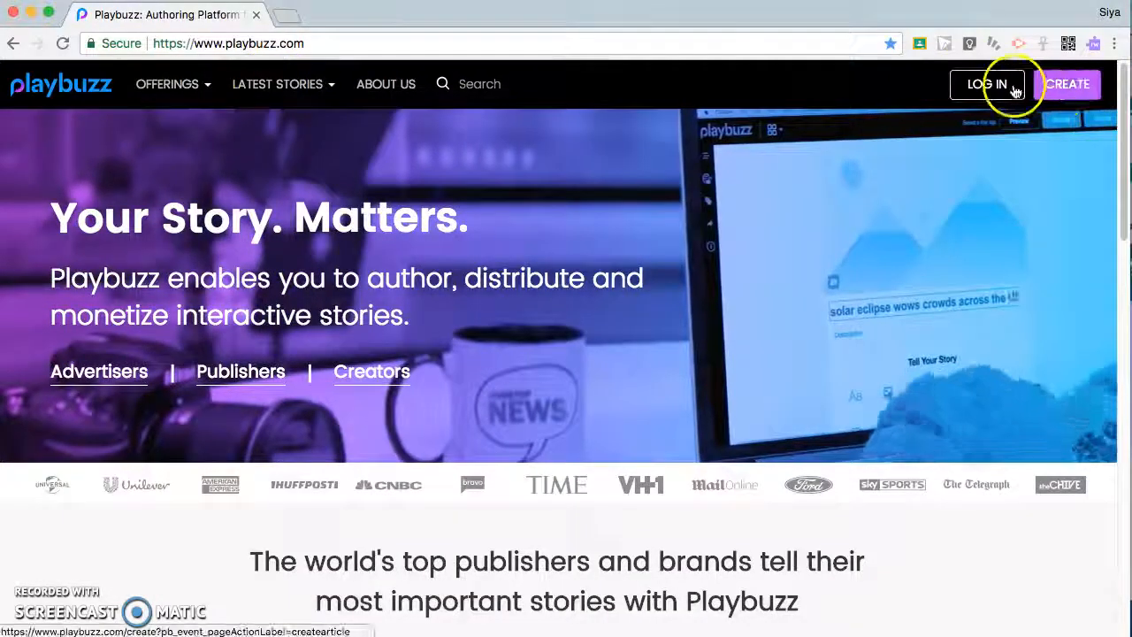
{"action": "left_click", "coordinate": [987, 84]}
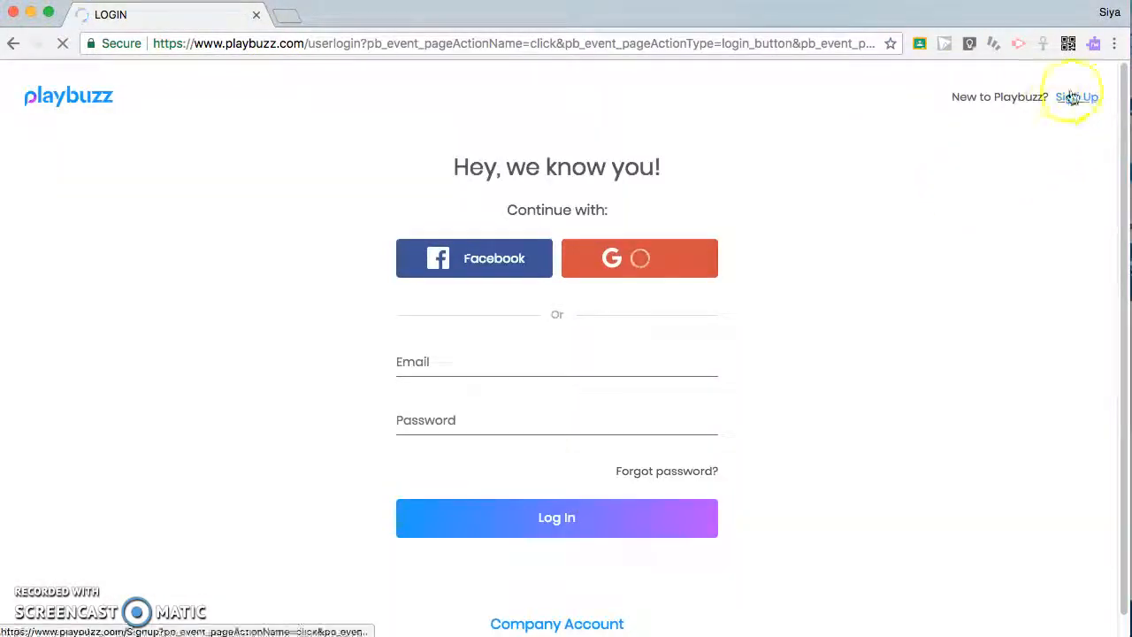
{"action": "left_click", "coordinate": [638, 257]}
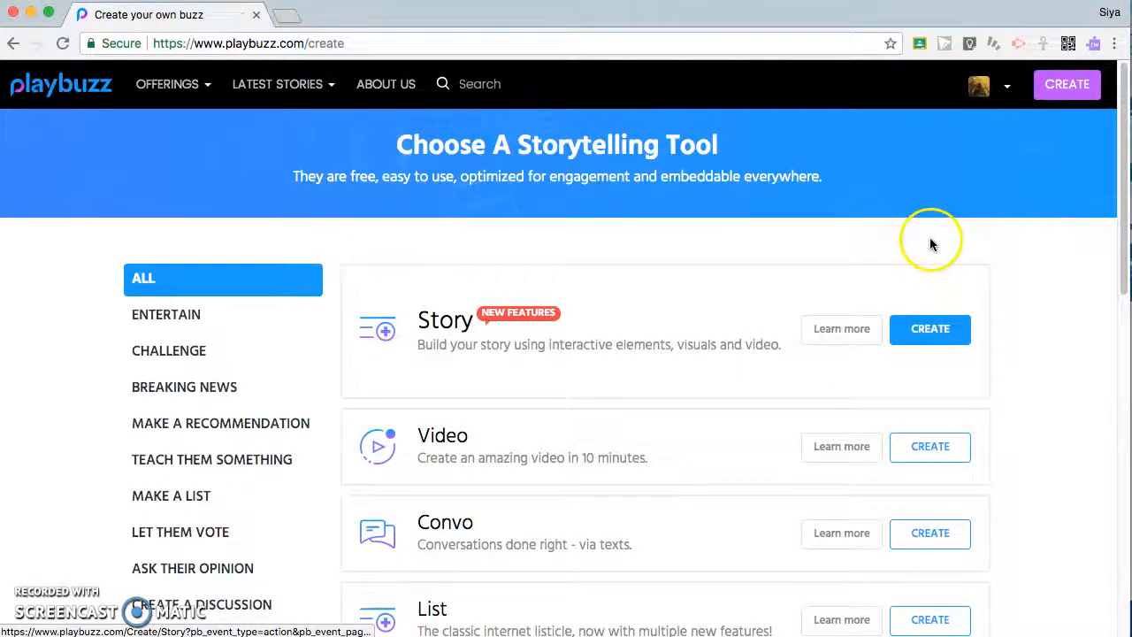
{"action": "left_click", "coordinate": [1006, 84]}
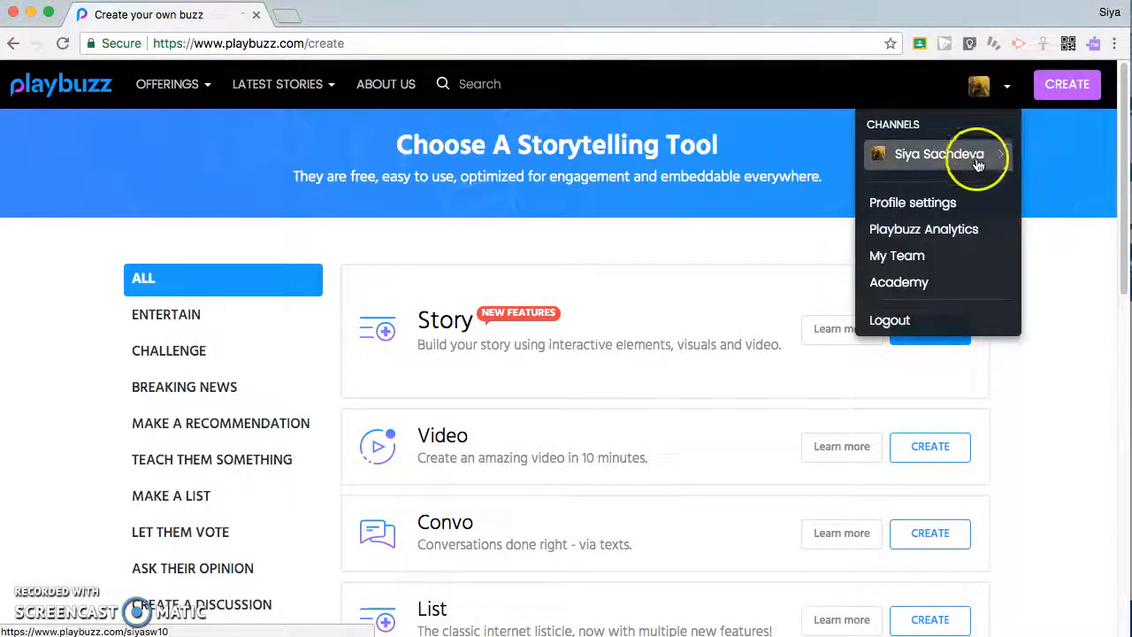
{"action": "left_click", "coordinate": [939, 153]}
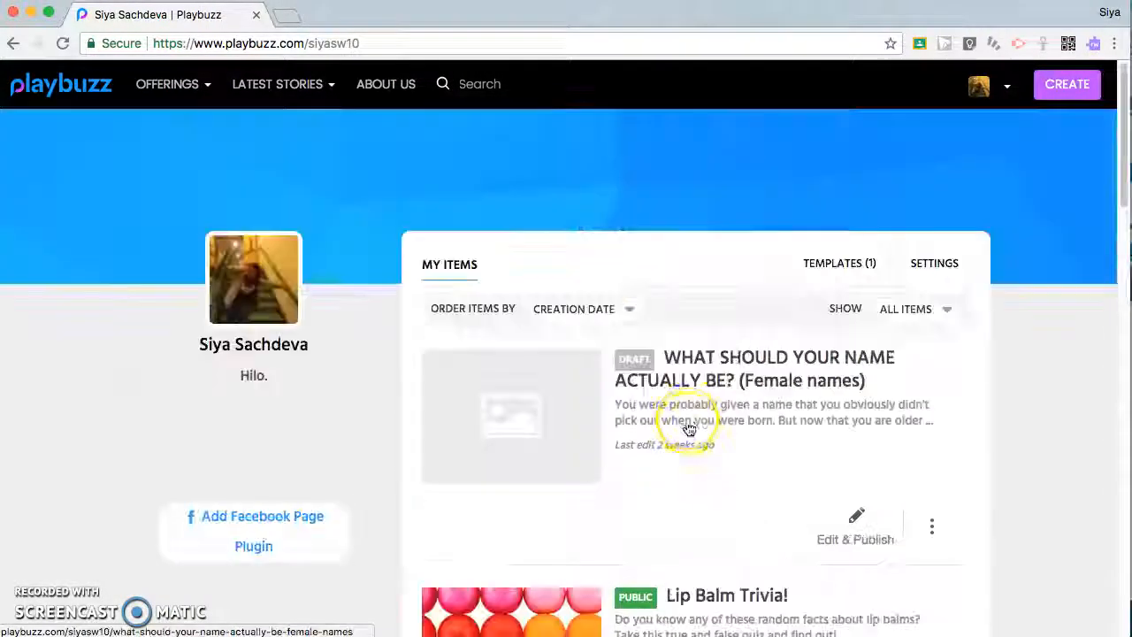
{"action": "left_click", "coordinate": [1066, 84]}
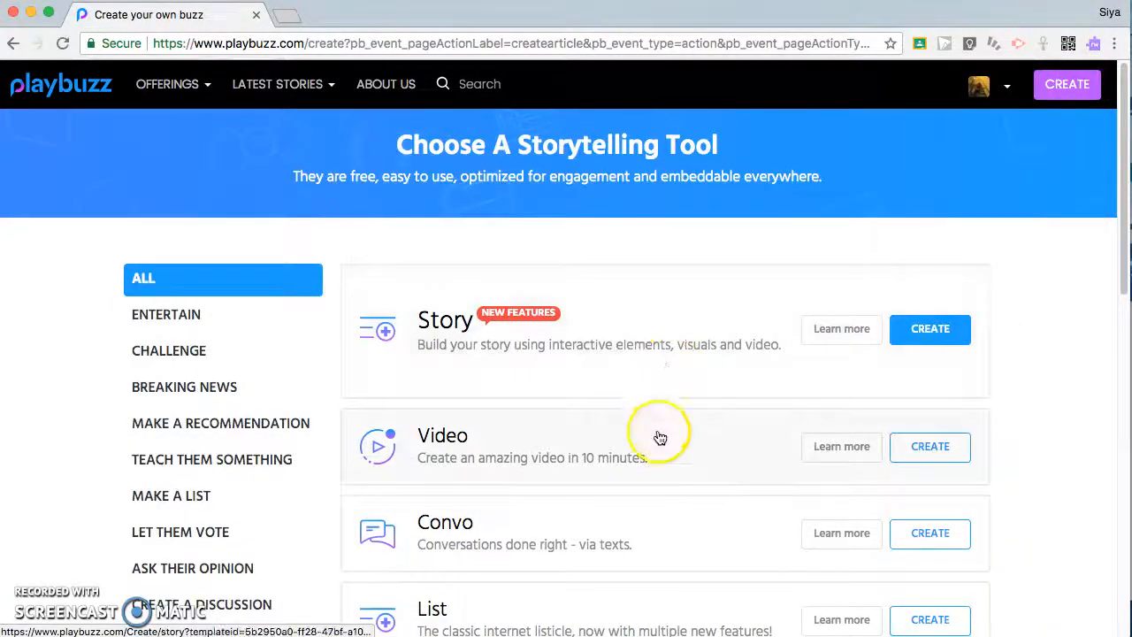
{"action": "scroll", "scroll_direction": "down", "scroll_amount": 3}
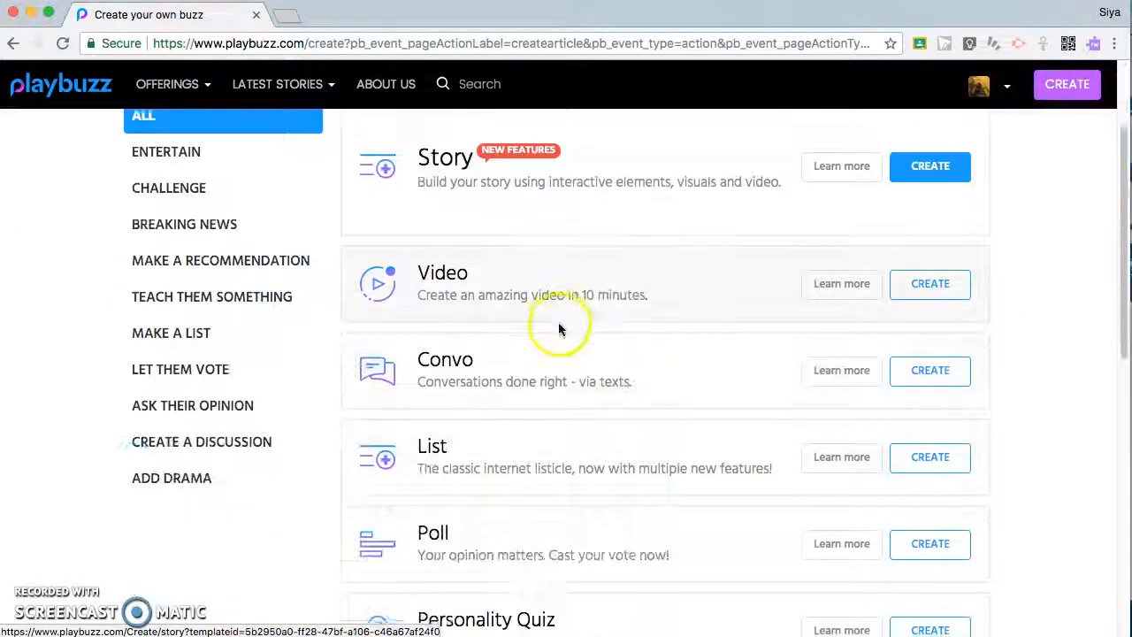
{"action": "scroll", "scroll_direction": "down", "scroll_amount": 3}
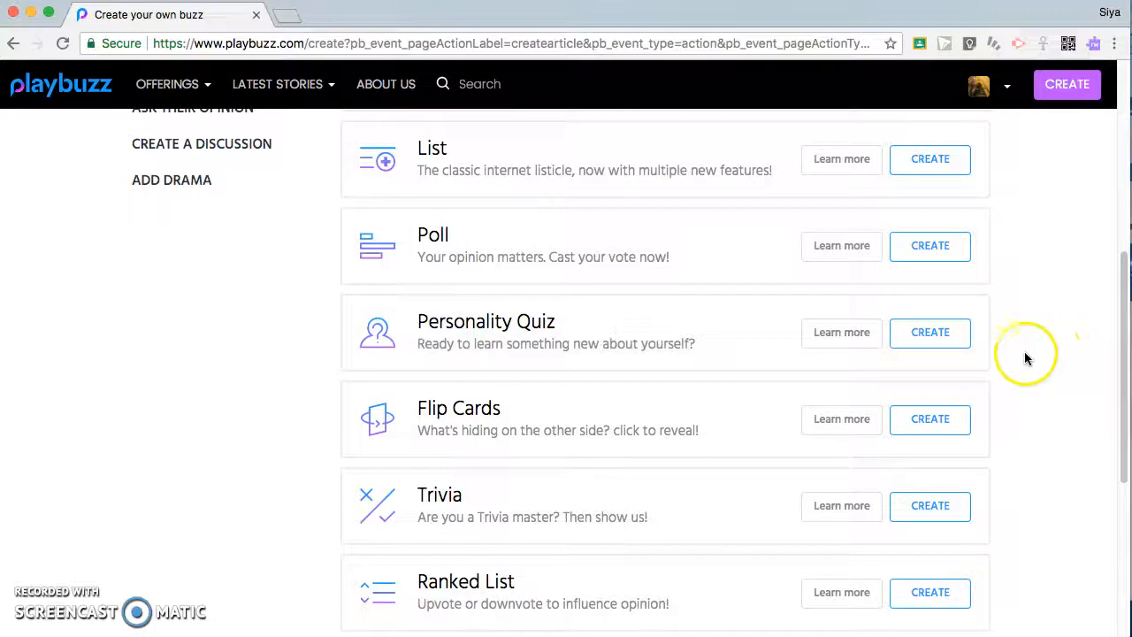
- Start a new Personality Quiz draft with a header, opening its cover image placeholder
{"action": "left_click", "coordinate": [929, 332]}
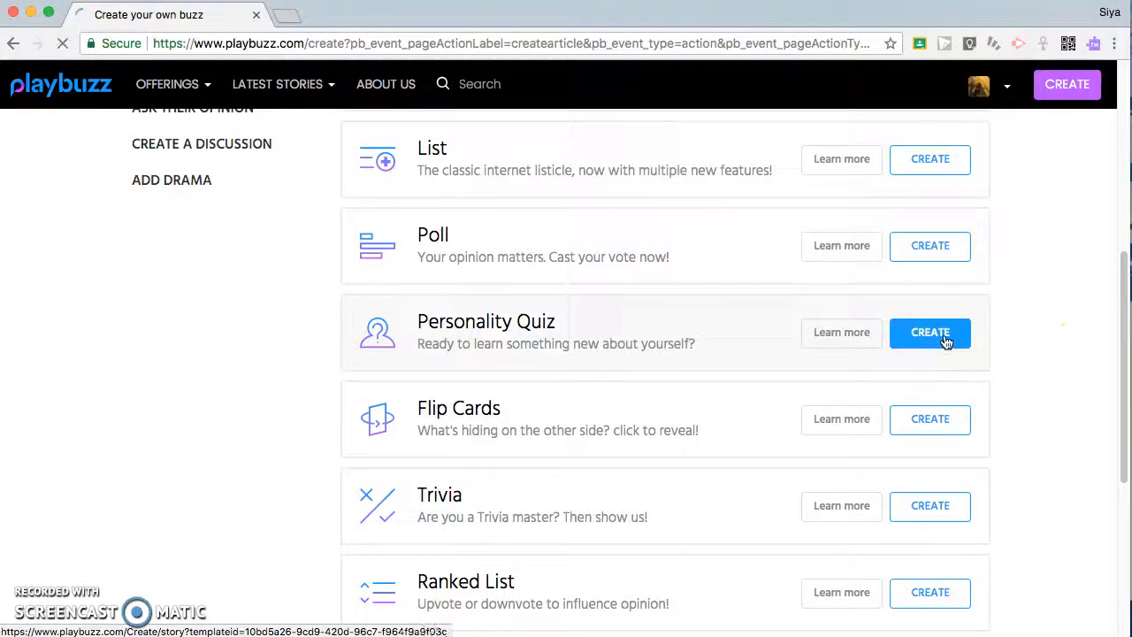
{"action": "left_click", "coordinate": [929, 331]}
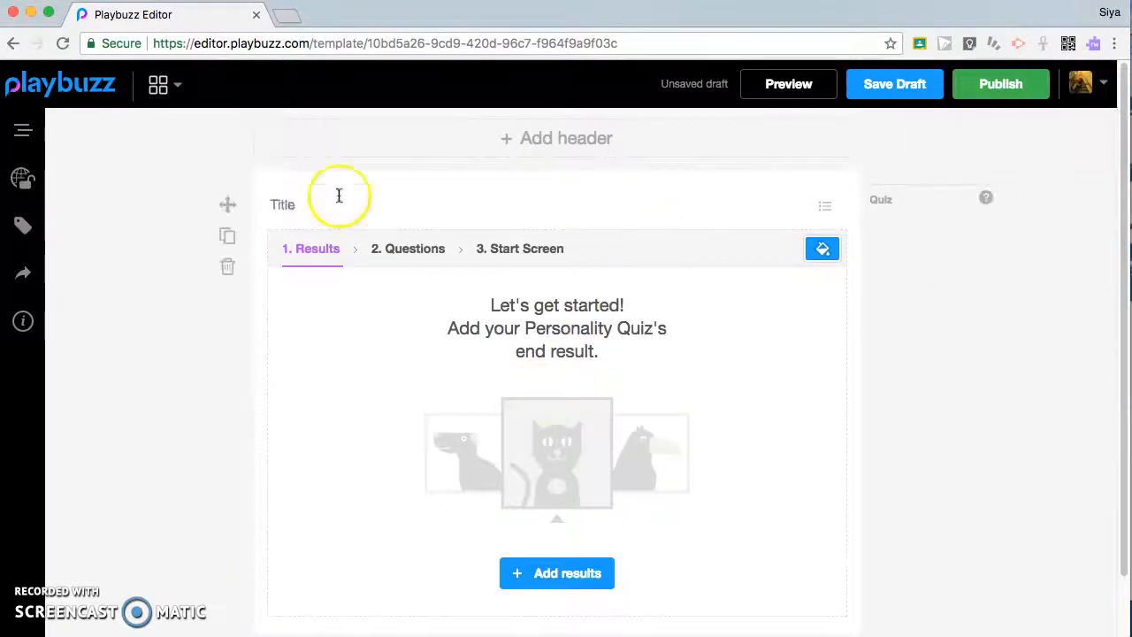
{"action": "left_click", "coordinate": [556, 138]}
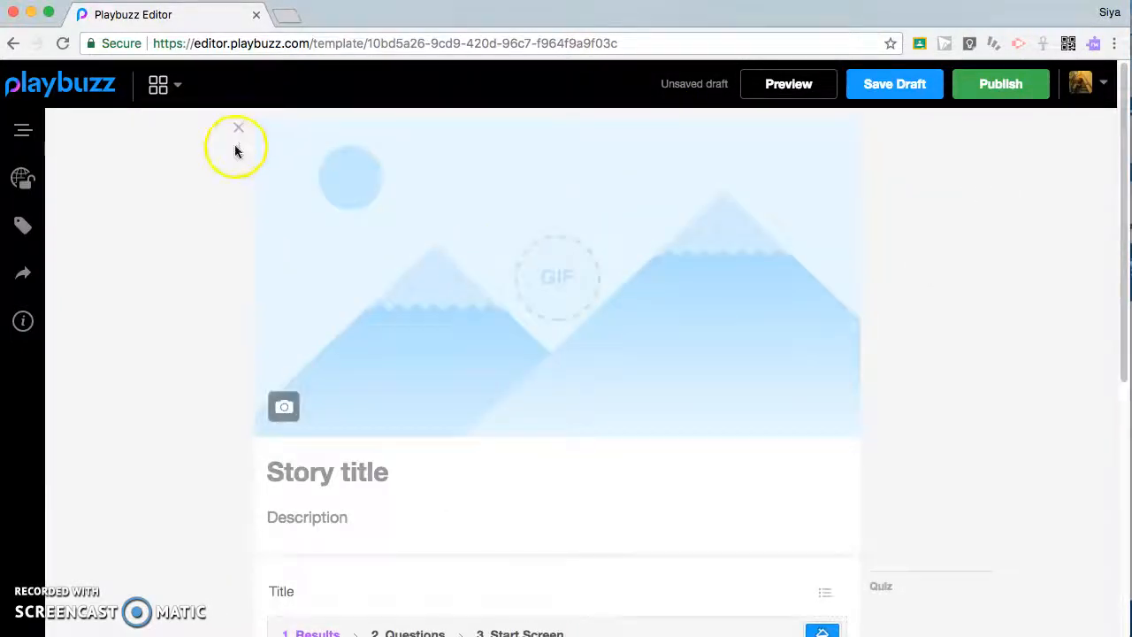
{"action": "left_click", "coordinate": [283, 405]}
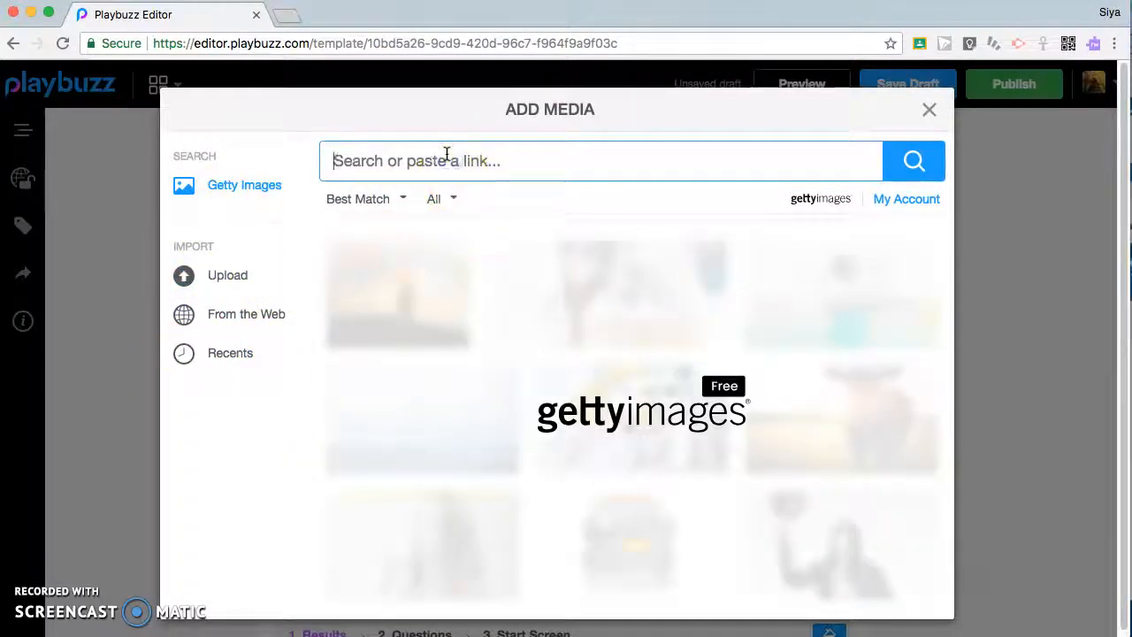
- Search Getty Images for 'books' and use the 'Education concept with old book' photo as cover
{"action": "type", "text": "1"}
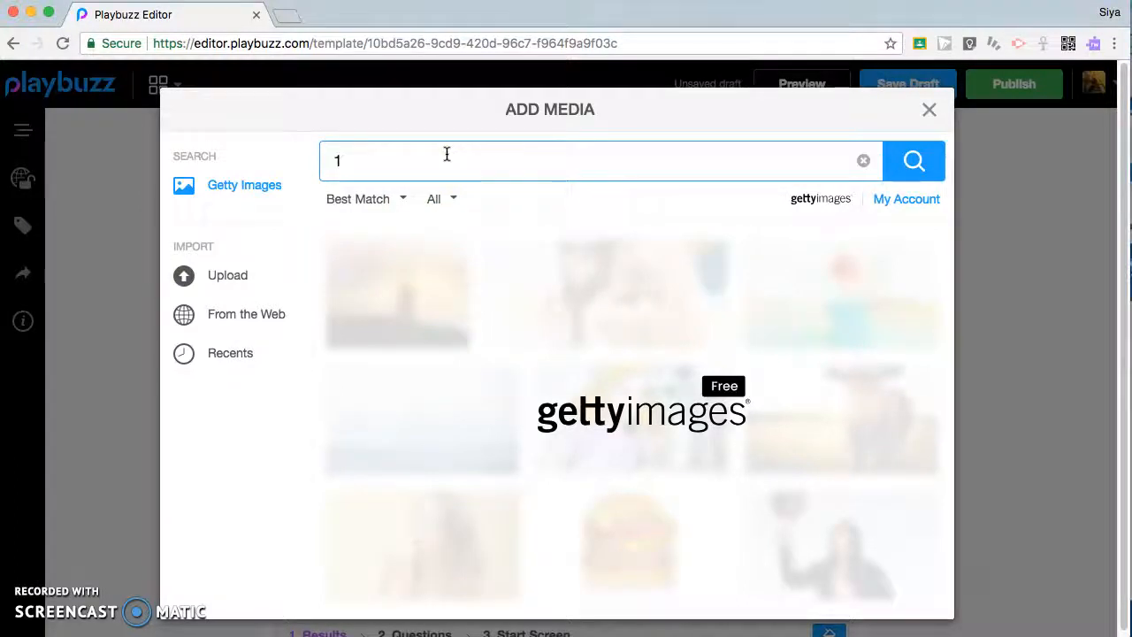
{"action": "type", "text": "Wha"}
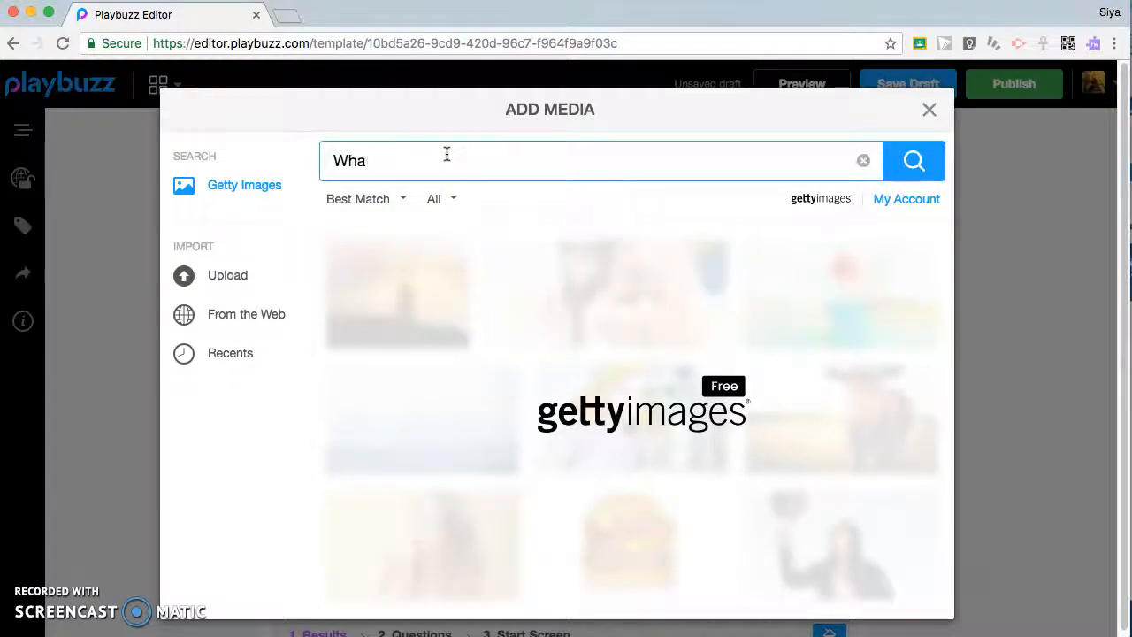
{"action": "type", "text": "books"}
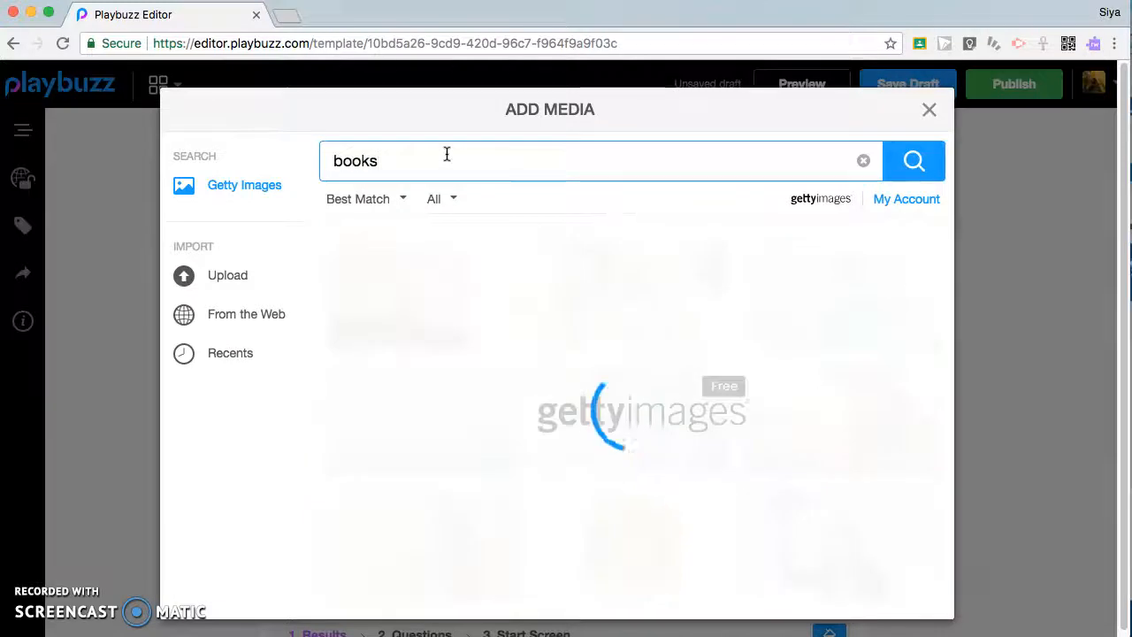
{"action": "left_click", "coordinate": [913, 160]}
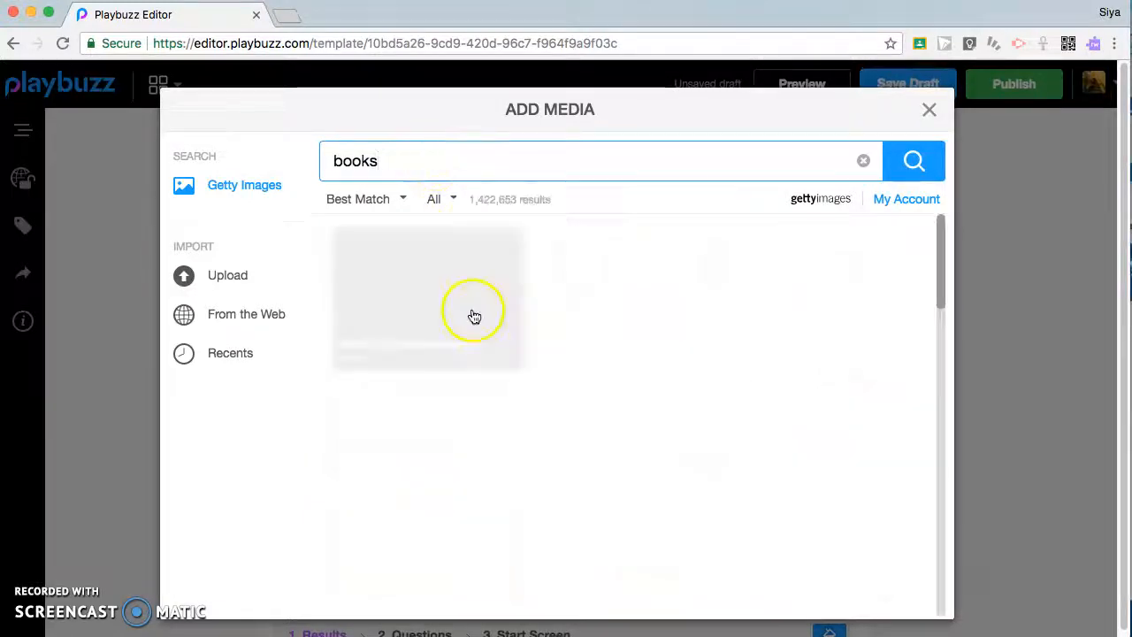
{"action": "left_click", "coordinate": [913, 160]}
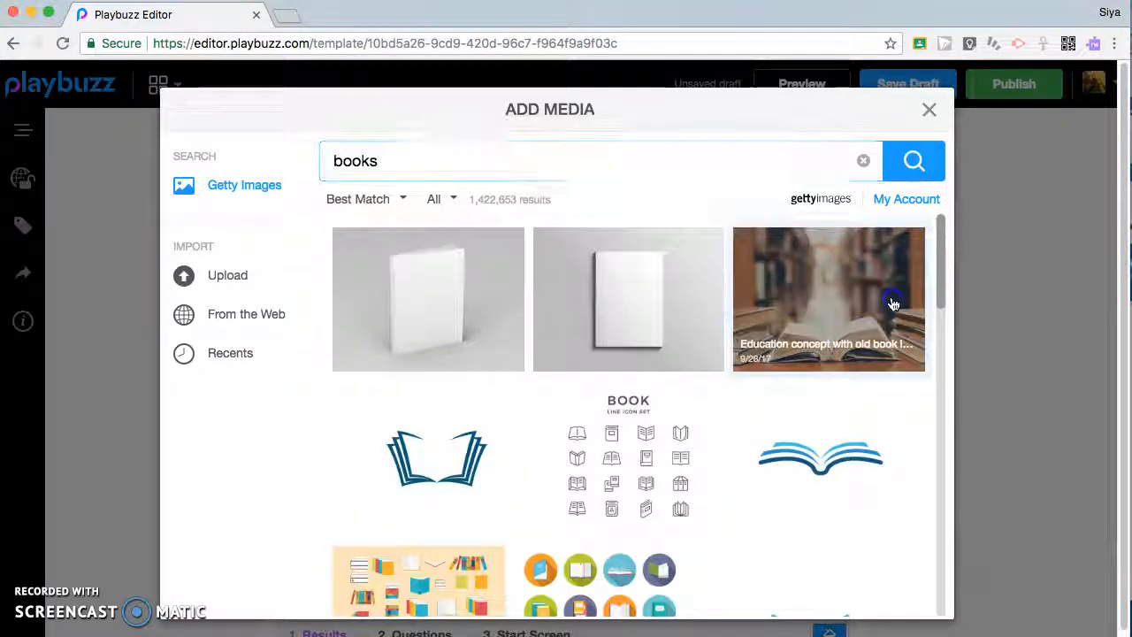
{"action": "left_click", "coordinate": [928, 109]}
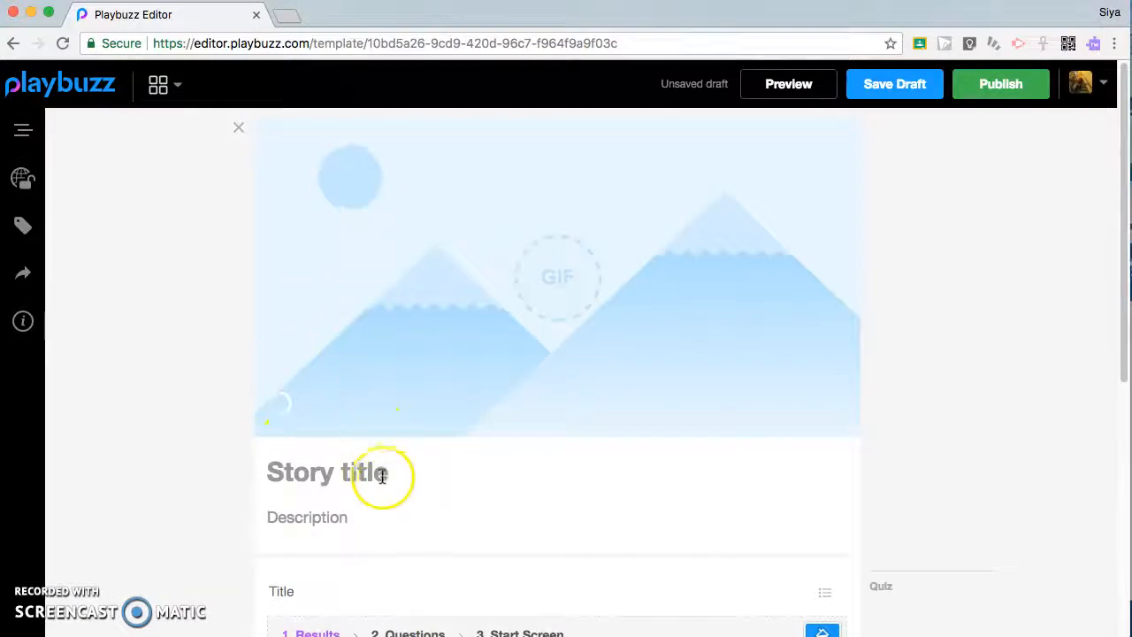
- Title the quiz 'What book are you based on your personality?', correcting typos along the way
{"action": "type", "text": "Wgha"}
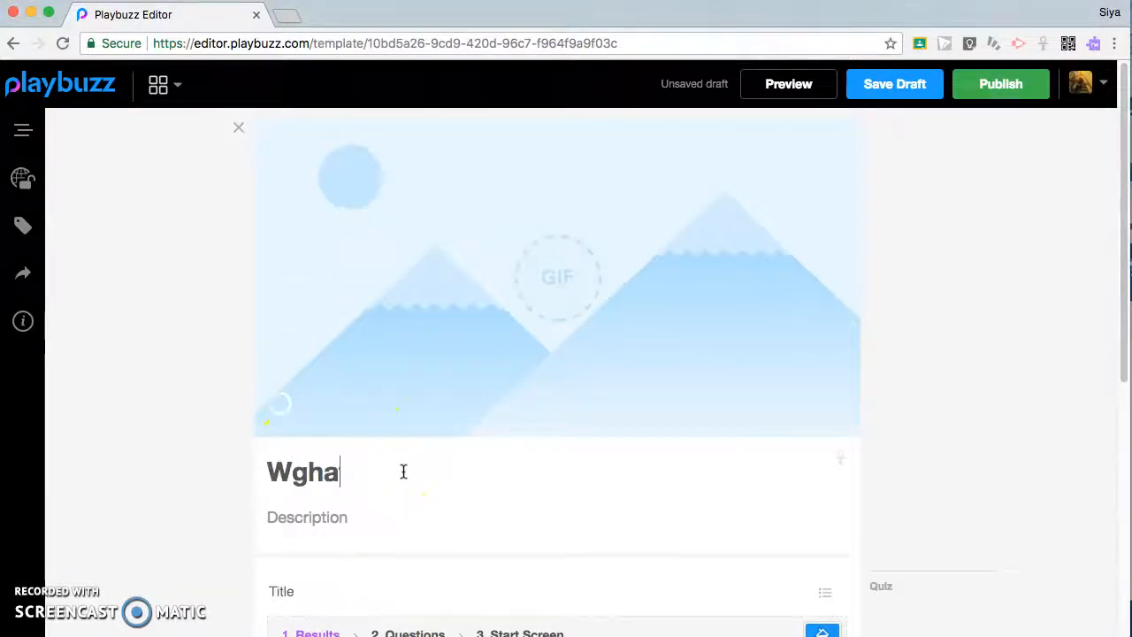
{"action": "type", "text": "What book"}
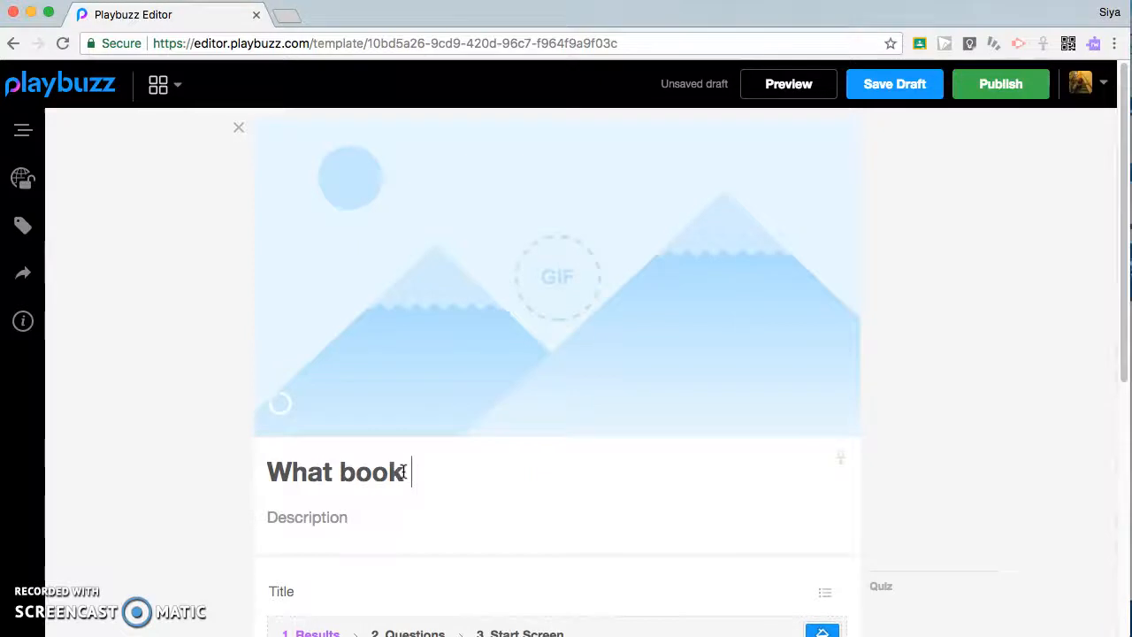
{"action": "type", "text": "are you based"}
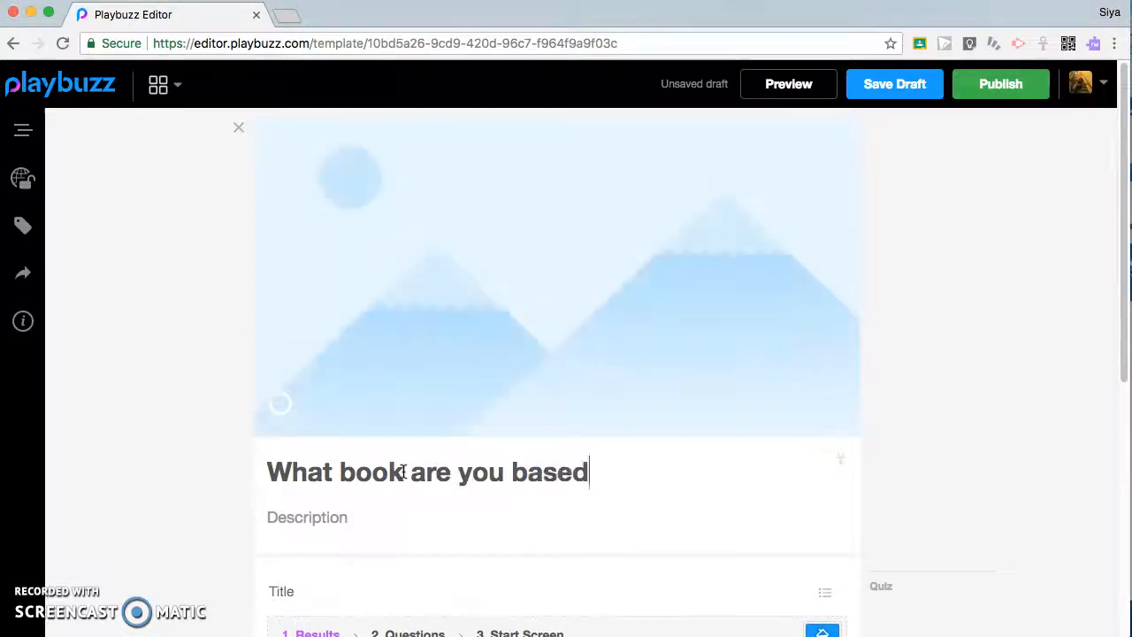
{"action": "type", "text": "on your"}
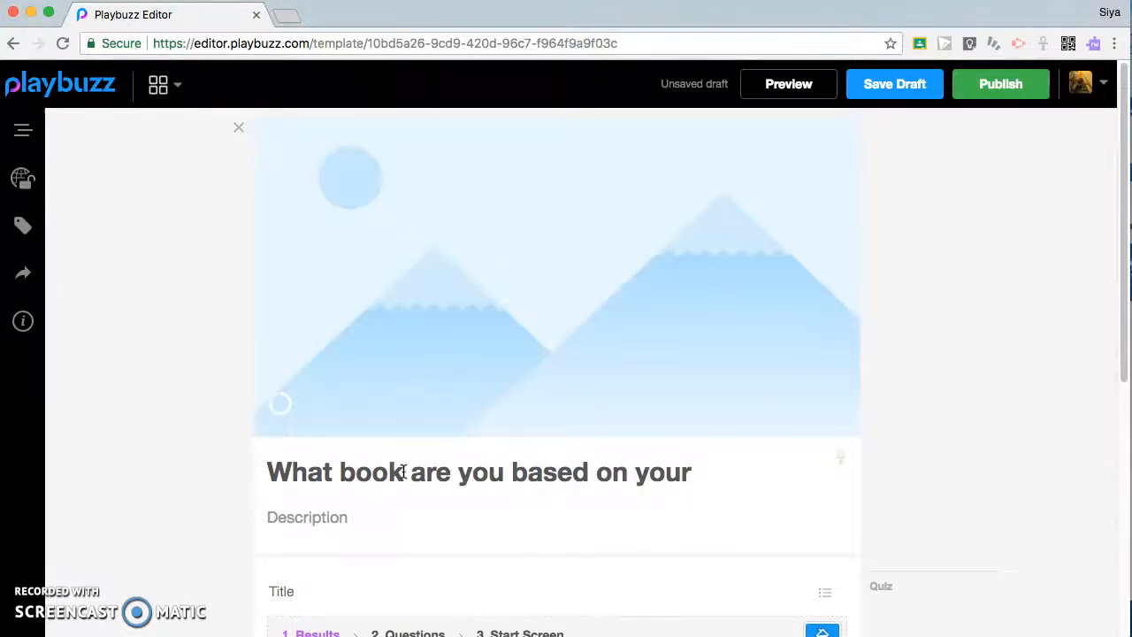
{"action": "type", "text": "personail"}
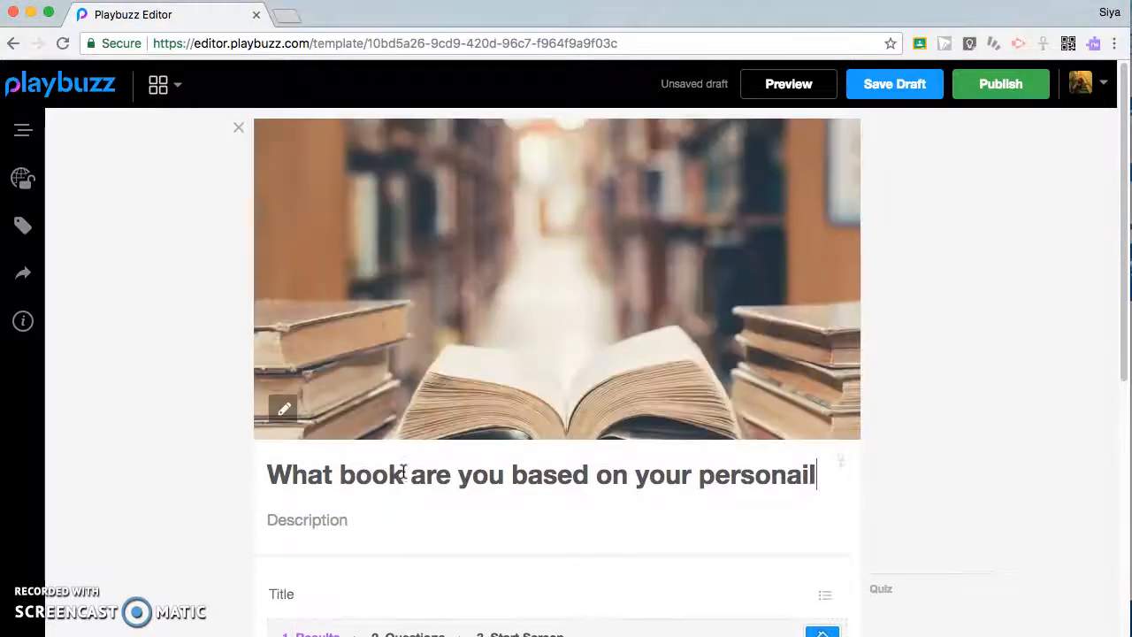
{"action": "key", "text": "Backspace"}
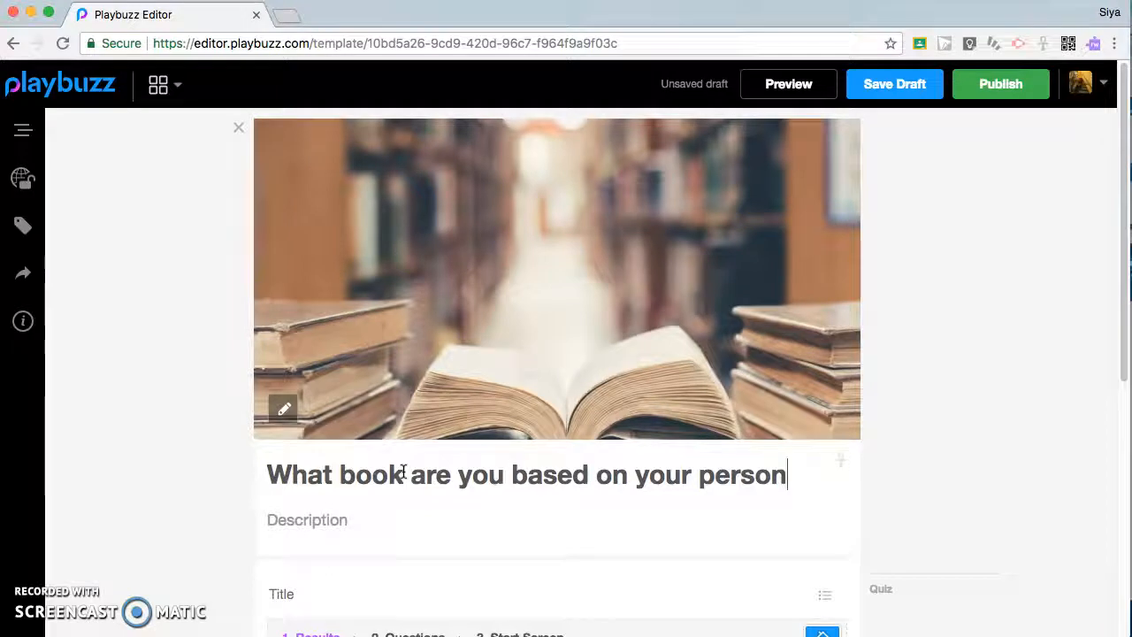
{"action": "type", "text": "al"}
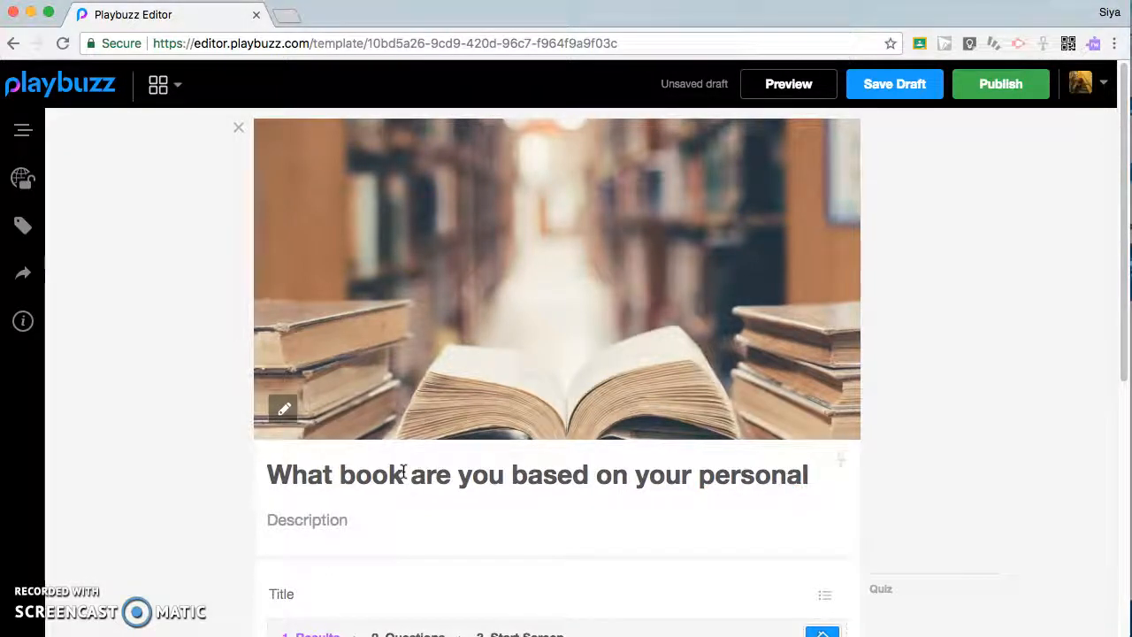
{"action": "type", "text": "ity?"}
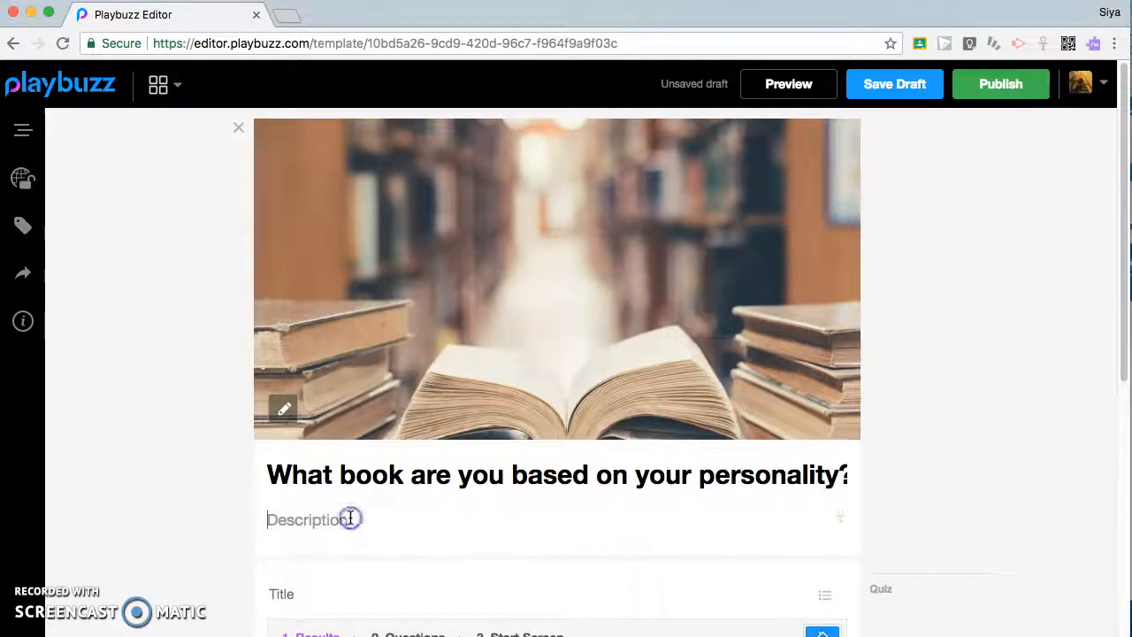
- Type the description 'Find out what book you are based on your personality just by answering these questions!'
{"action": "type", "text": "Find out wh"}
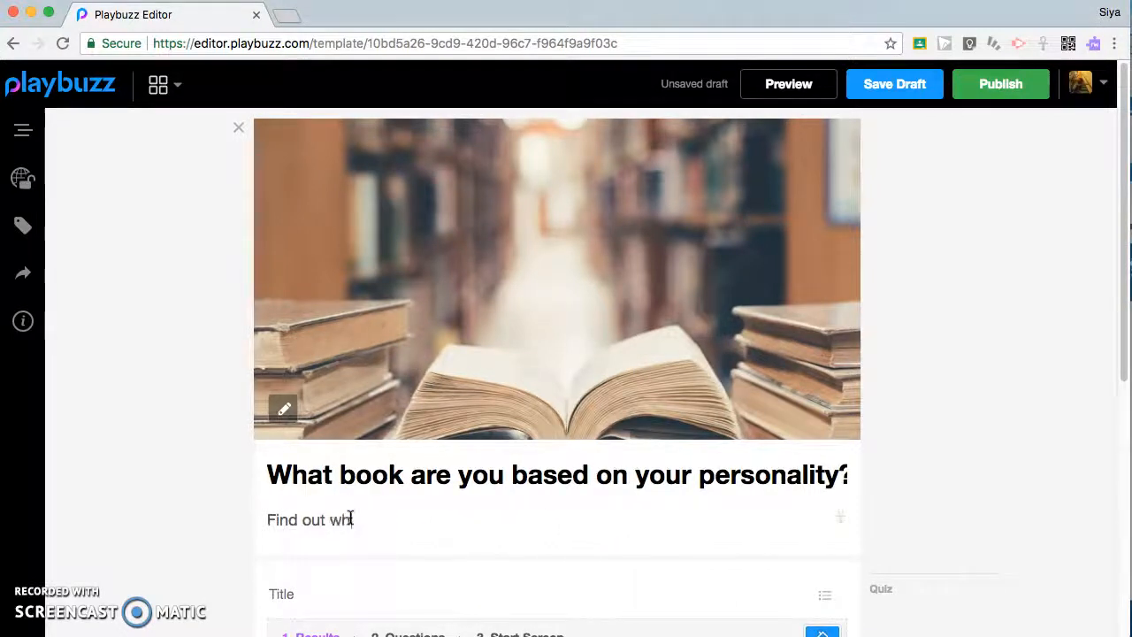
{"action": "type", "text": "at book you r"}
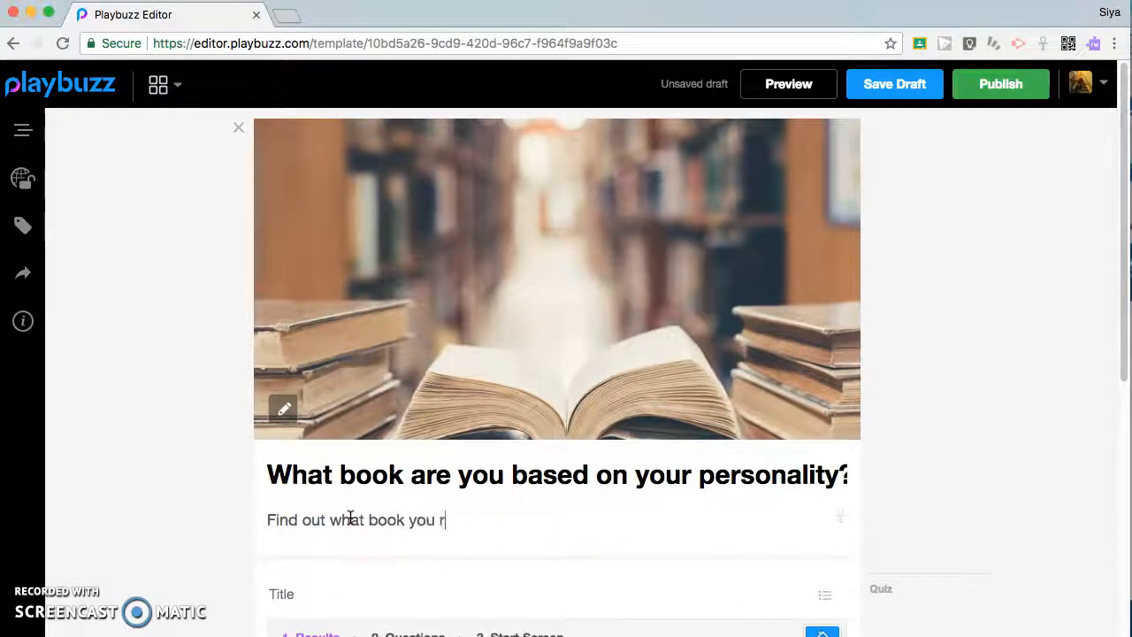
{"action": "type", "text": "ae based on y"}
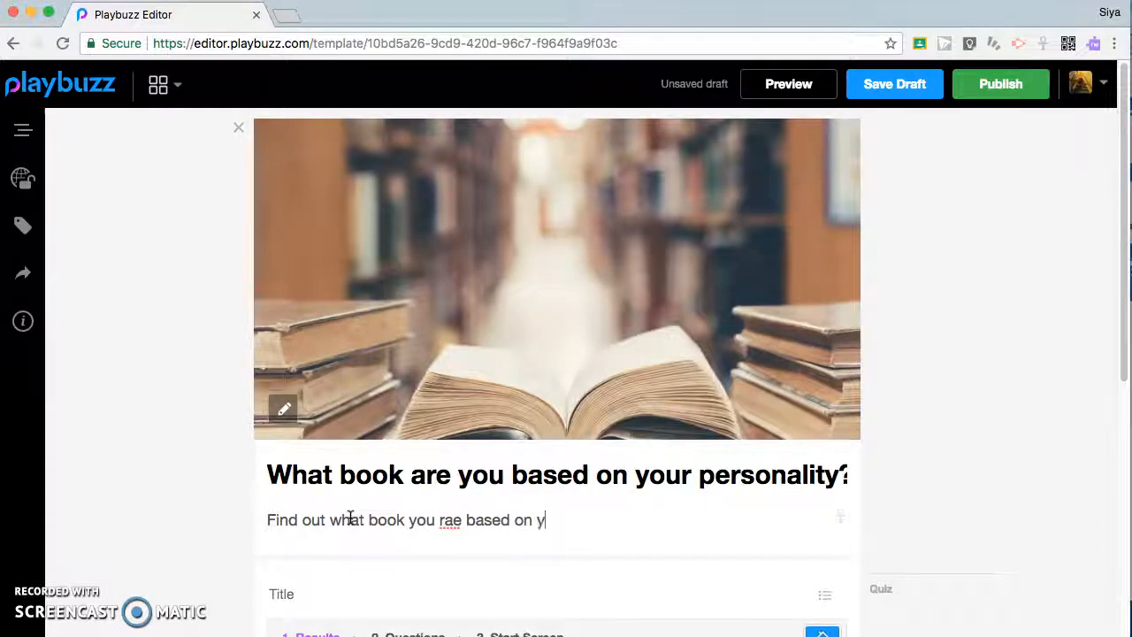
{"action": "type", "text": "our personality!!"}
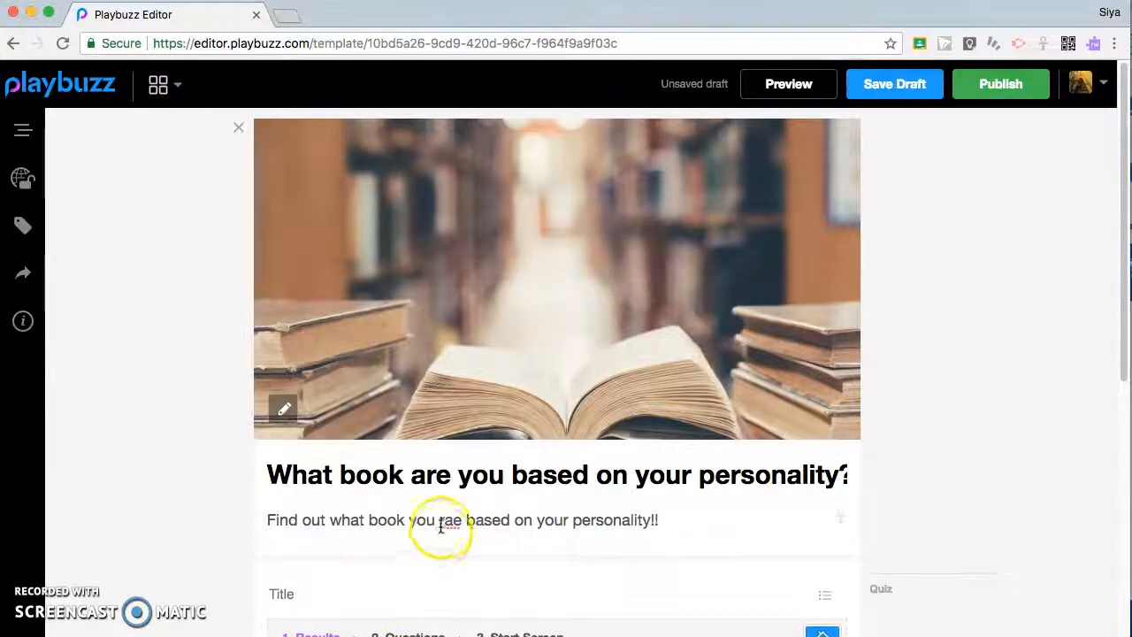
{"action": "right_click", "coordinate": [446, 520]}
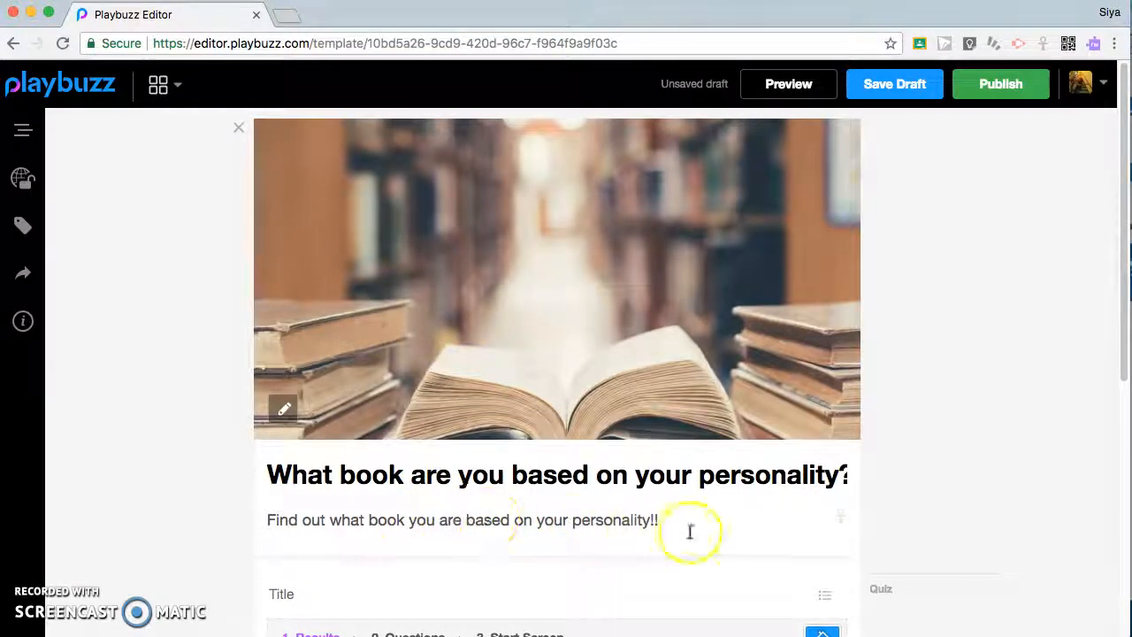
{"action": "type", "text": "just"}
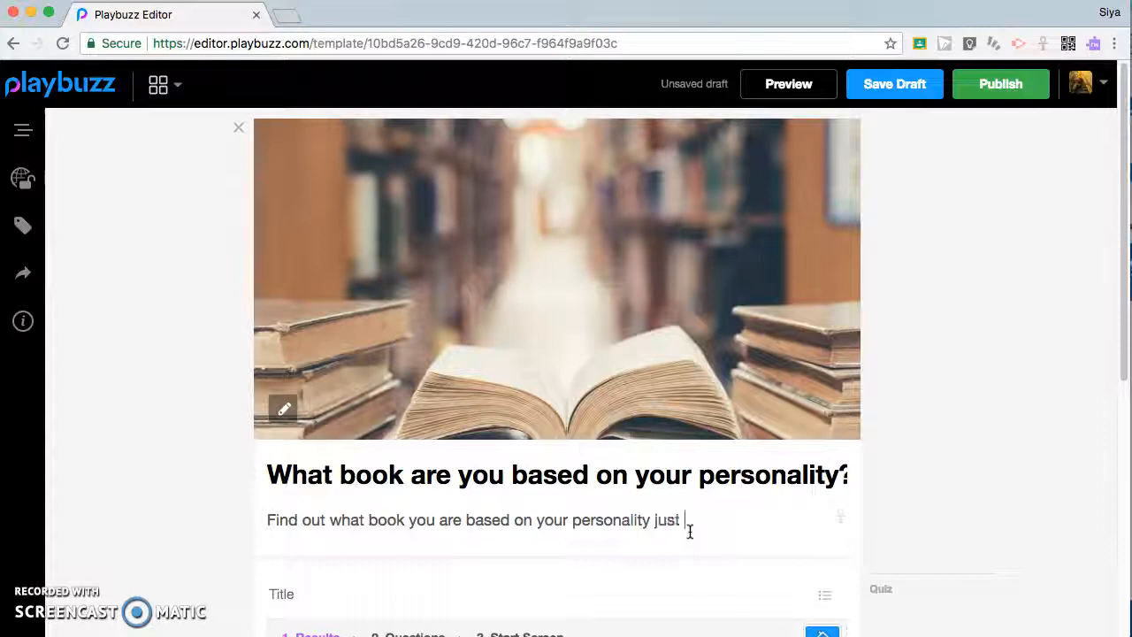
{"action": "type", "text": "by ans"}
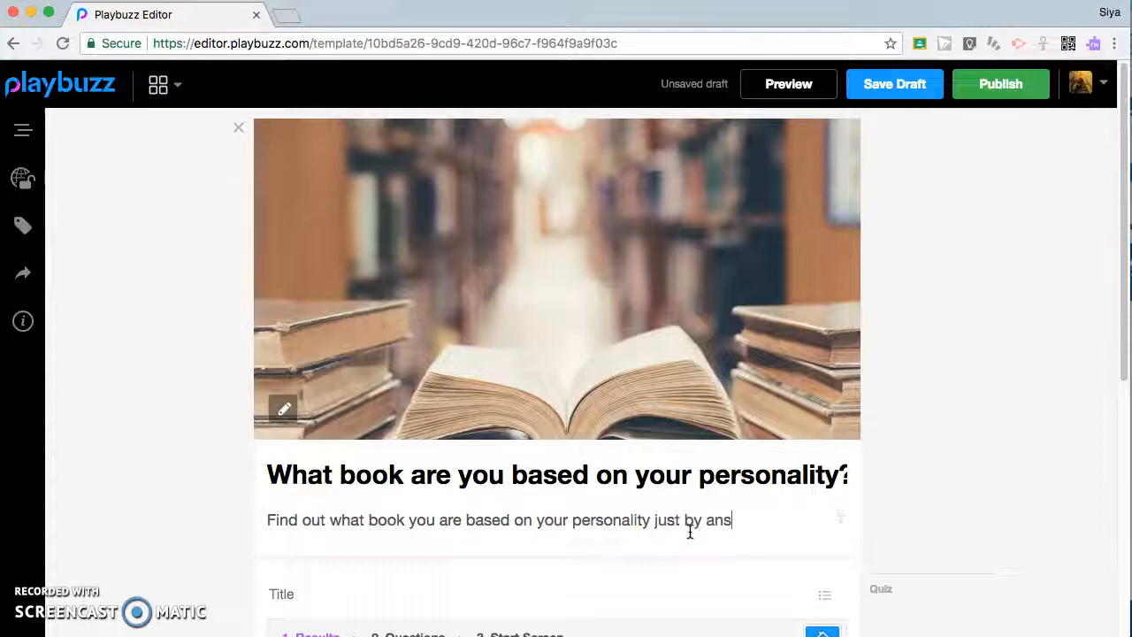
{"action": "type", "text": "wering these"}
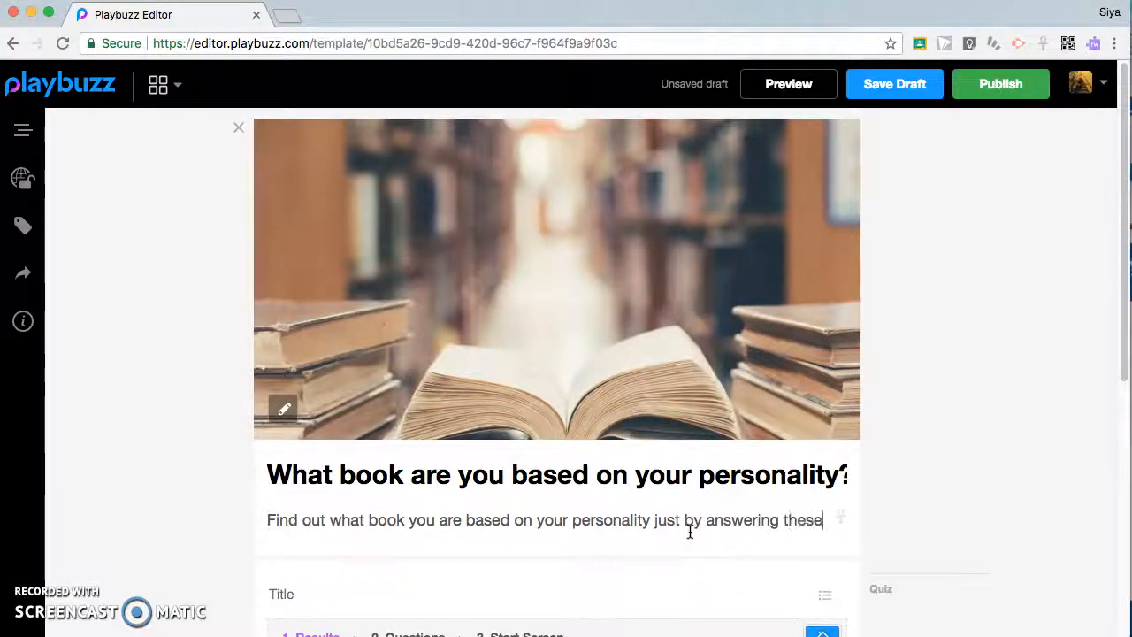
{"action": "type", "text": "questions"}
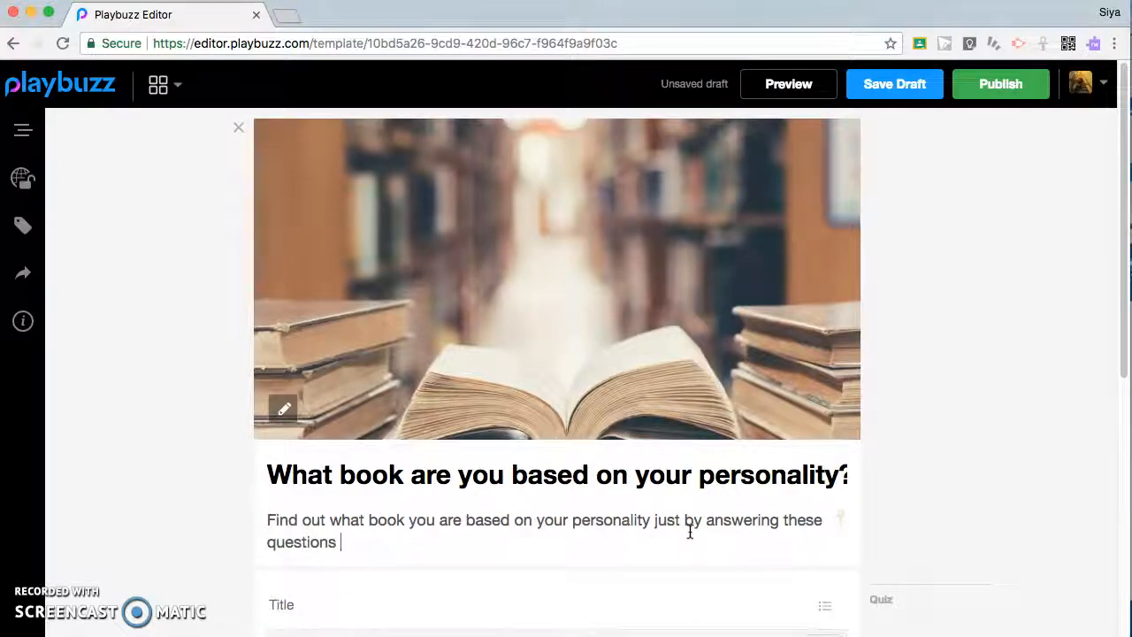
{"action": "scroll", "scroll_direction": "down", "scroll_amount": 3}
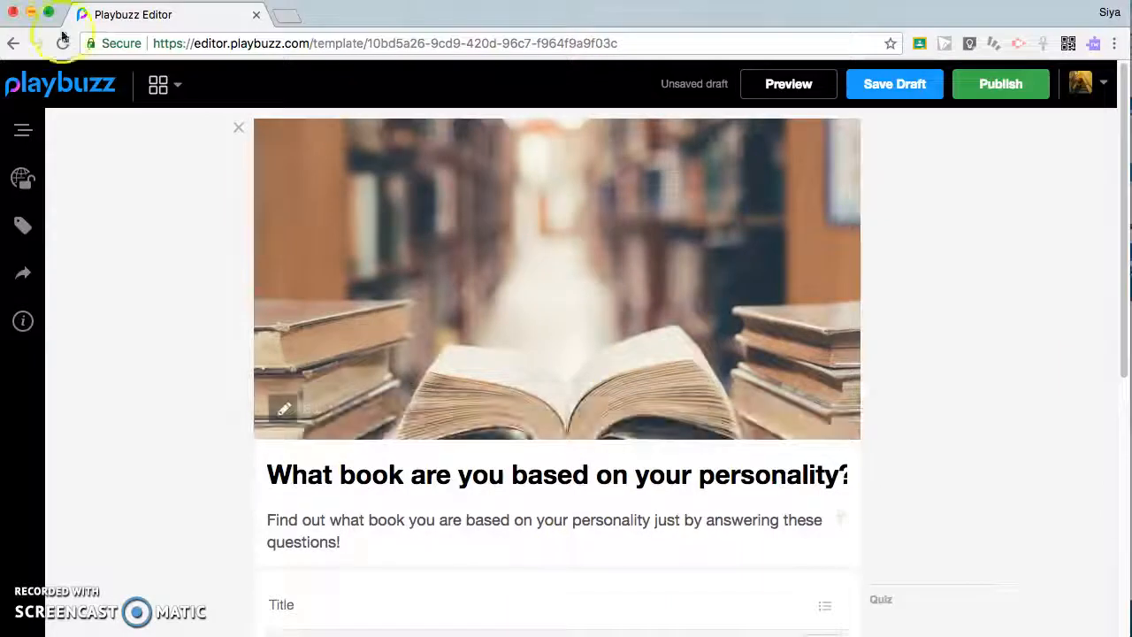
- Open playbuzz.com in a new tab and go to the account's Profile settings
{"action": "left_click", "coordinate": [287, 15]}
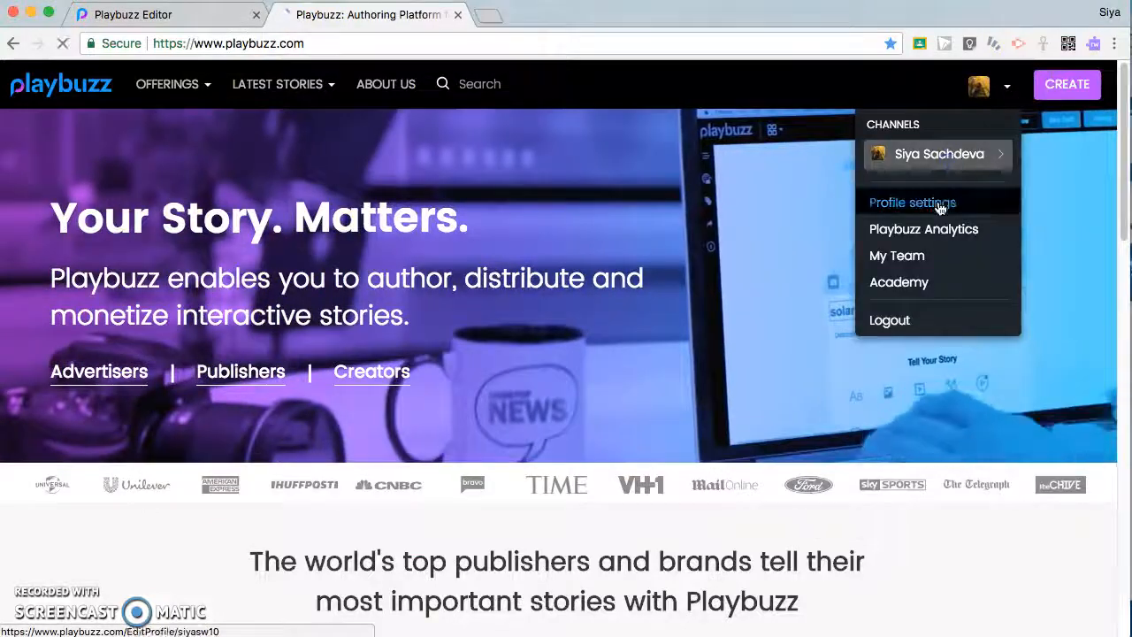
{"action": "left_click", "coordinate": [938, 153]}
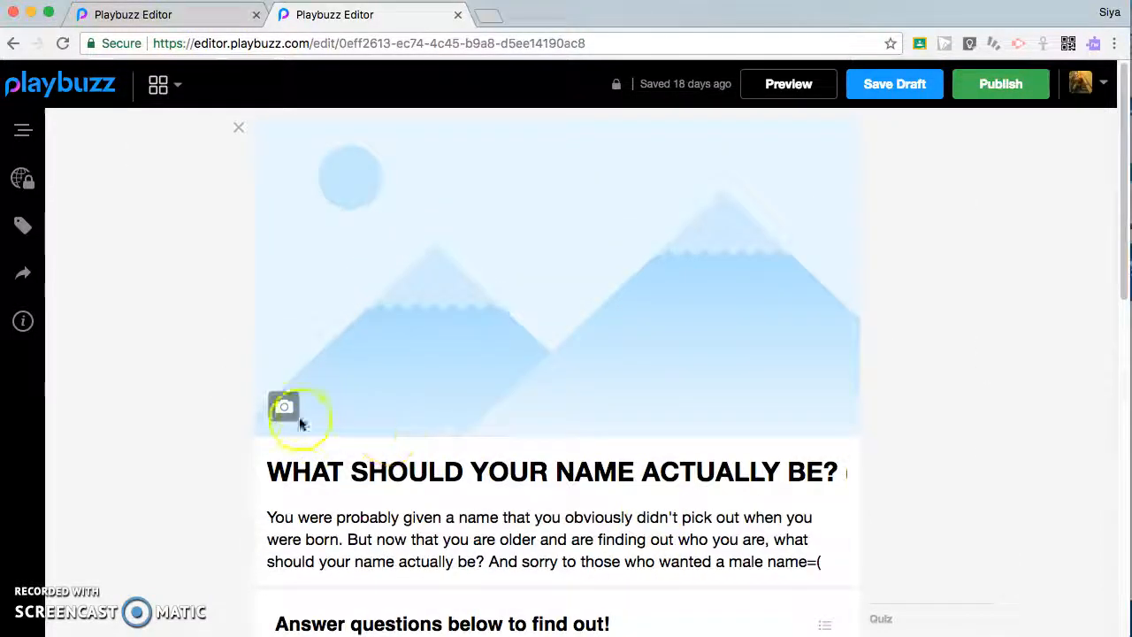
- Search Getty Images for 'name' on the name quiz cover, browse results, then return to the book quiz
{"action": "left_click", "coordinate": [284, 407]}
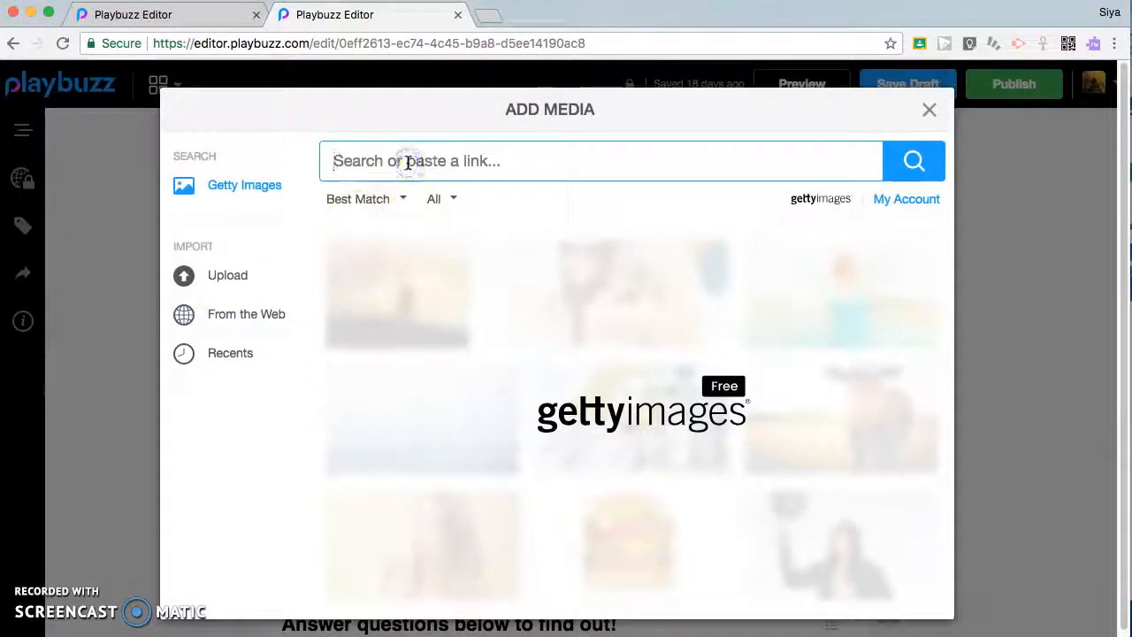
{"action": "type", "text": "name"}
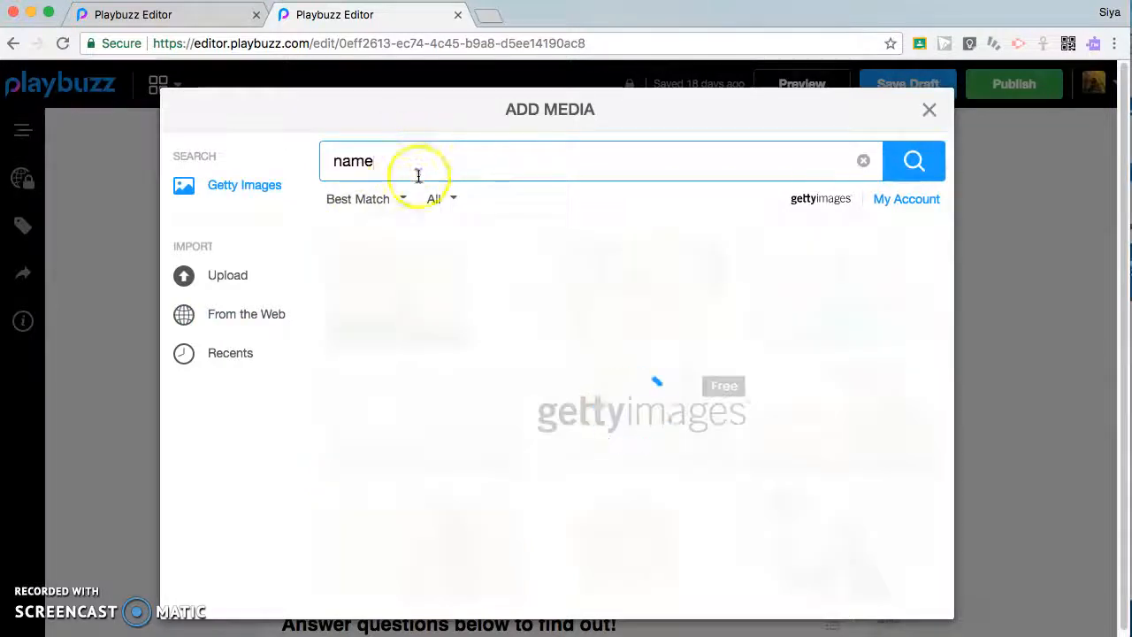
{"action": "left_click", "coordinate": [913, 160]}
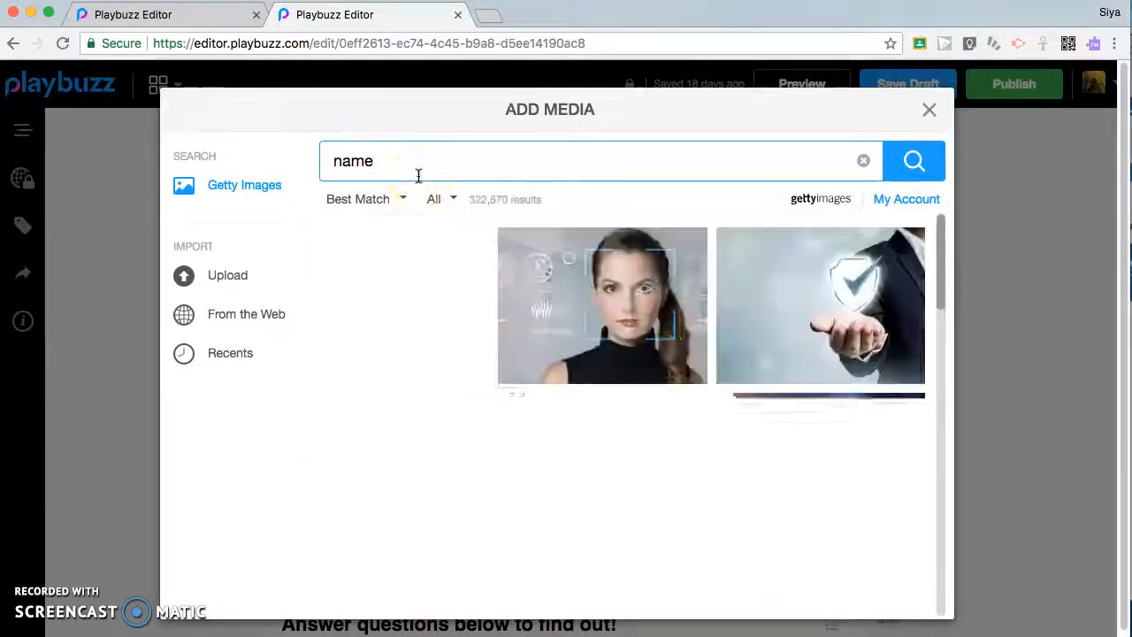
{"action": "scroll", "scroll_direction": "down", "scroll_amount": 3}
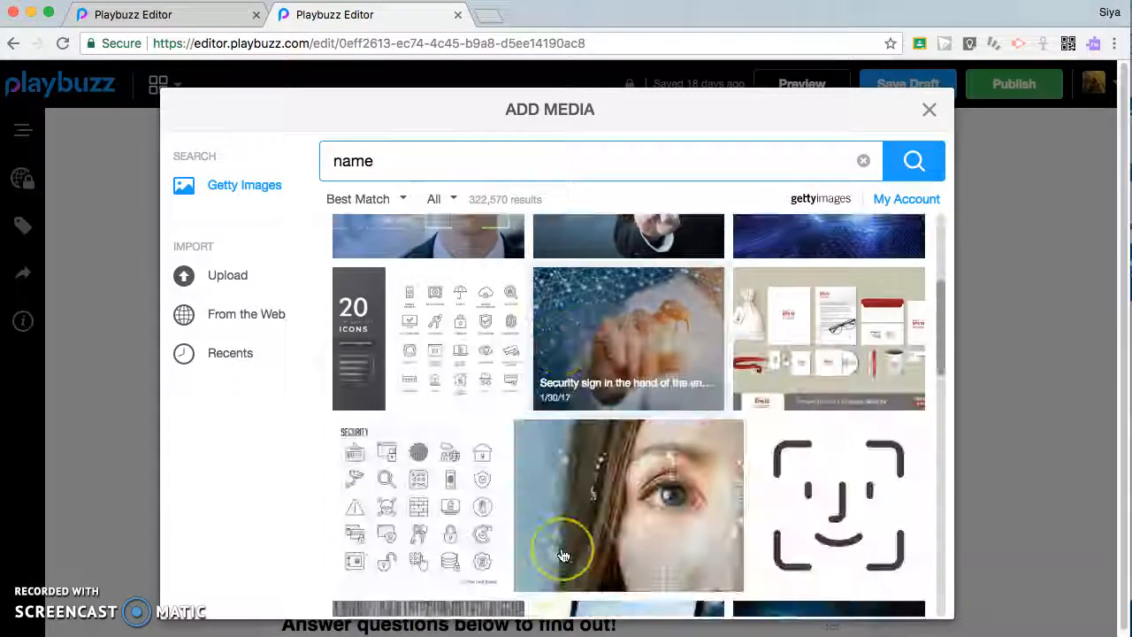
{"action": "scroll", "scroll_direction": "down", "scroll_amount": 3}
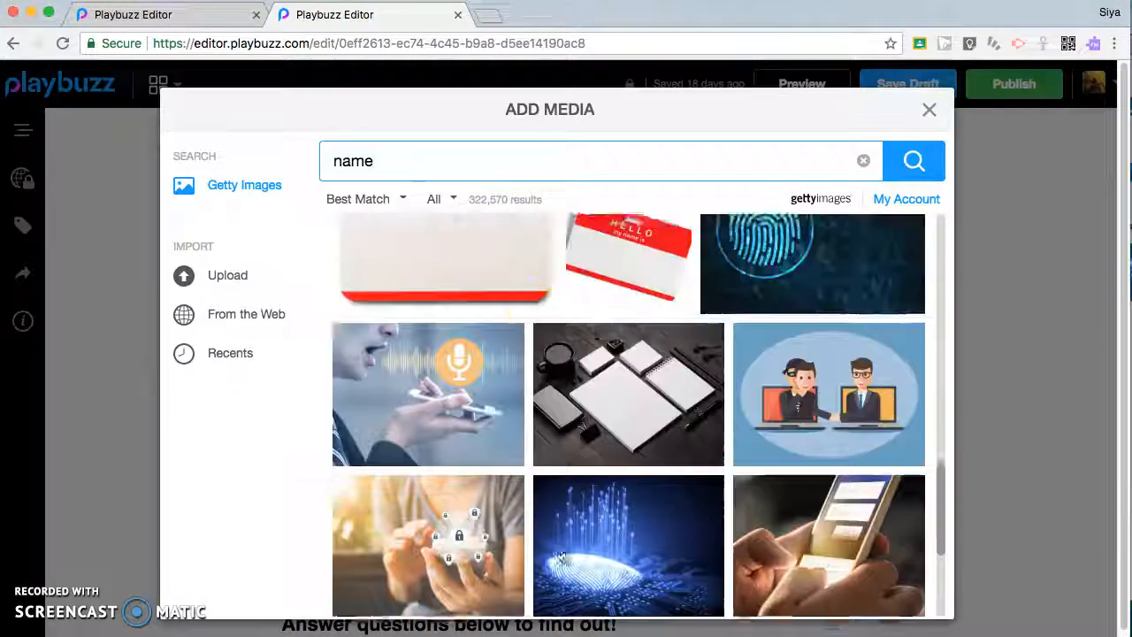
{"action": "left_click", "coordinate": [928, 109]}
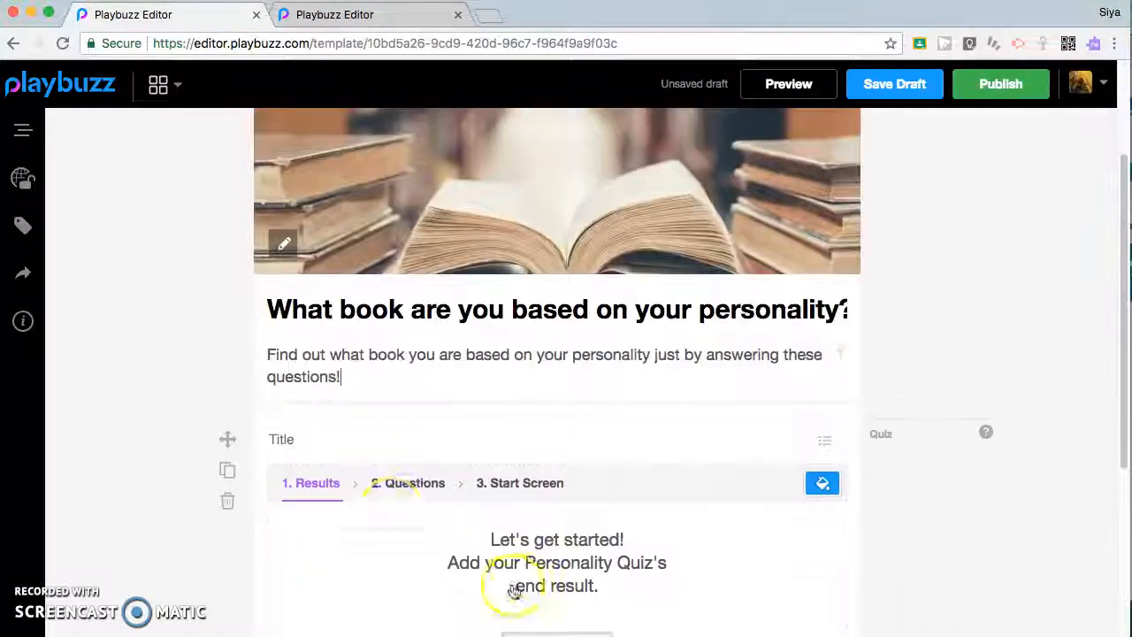
- Copy the name quiz heading 'Answer questions below to find out!' into the book quiz's section title
{"action": "left_click", "coordinate": [300, 439]}
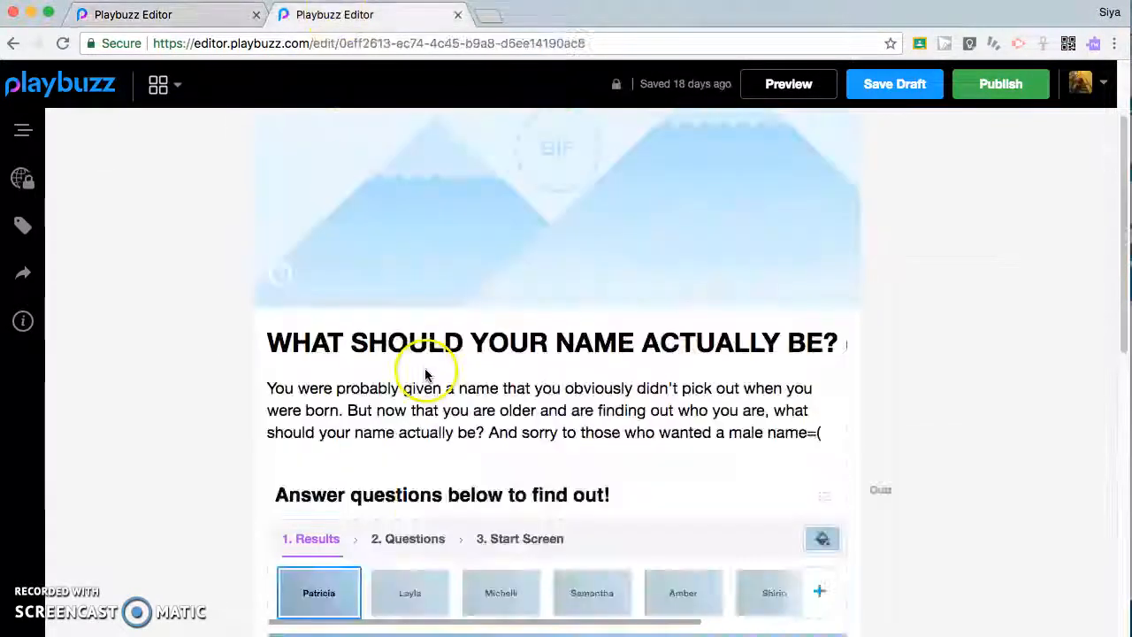
{"action": "scroll", "scroll_direction": "down", "scroll_amount": 3}
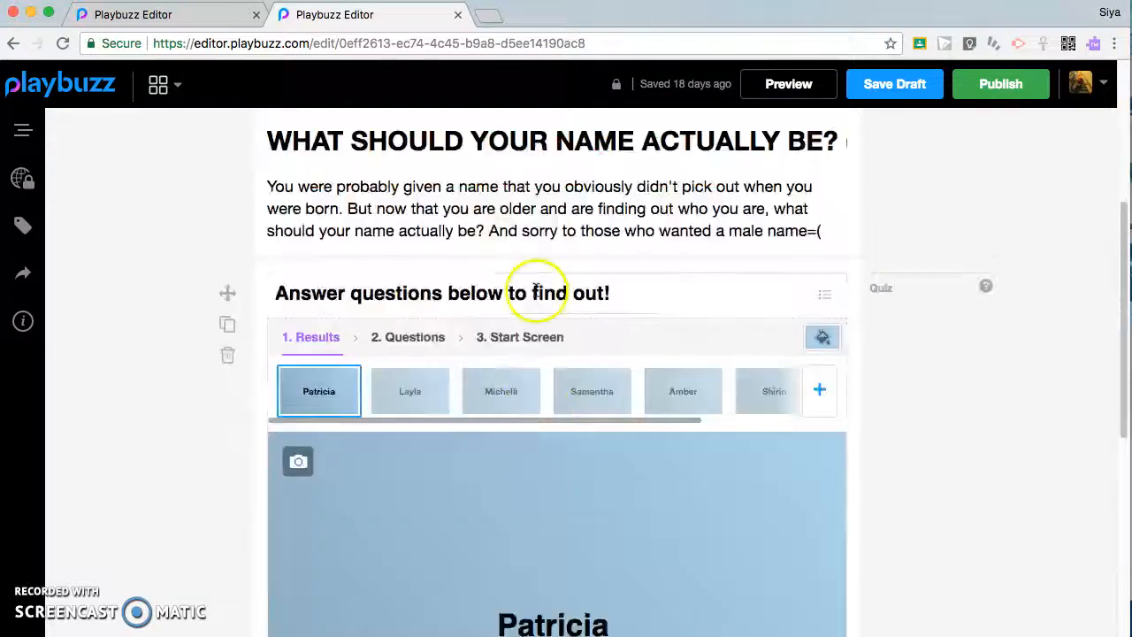
{"action": "triple_click", "coordinate": [441, 293]}
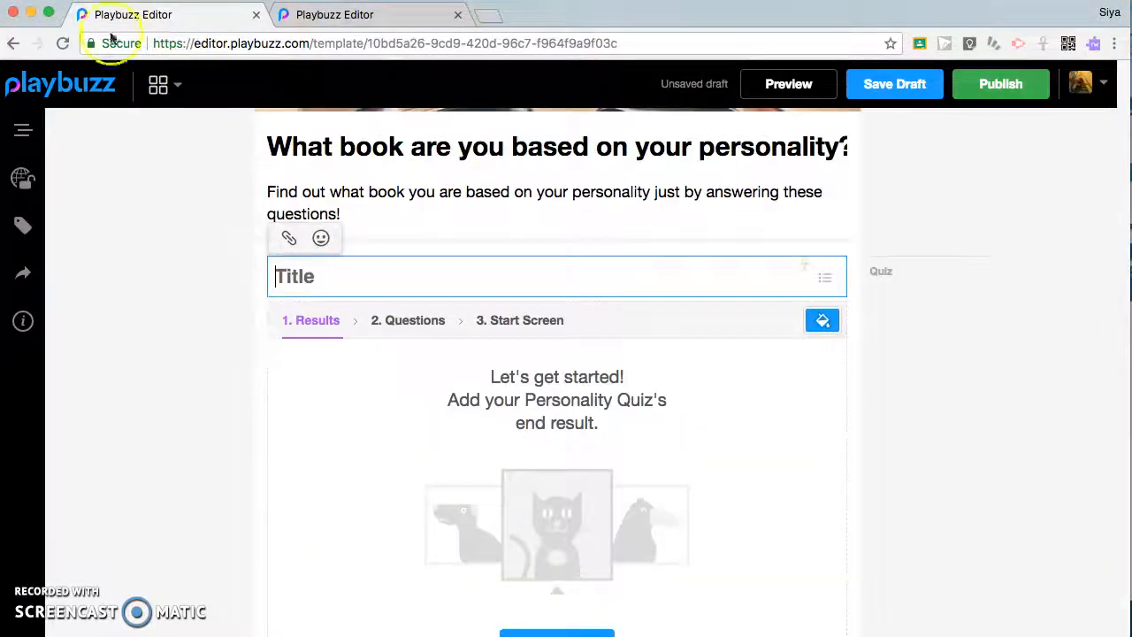
{"action": "type", "text": "Answer questions below to find out!"}
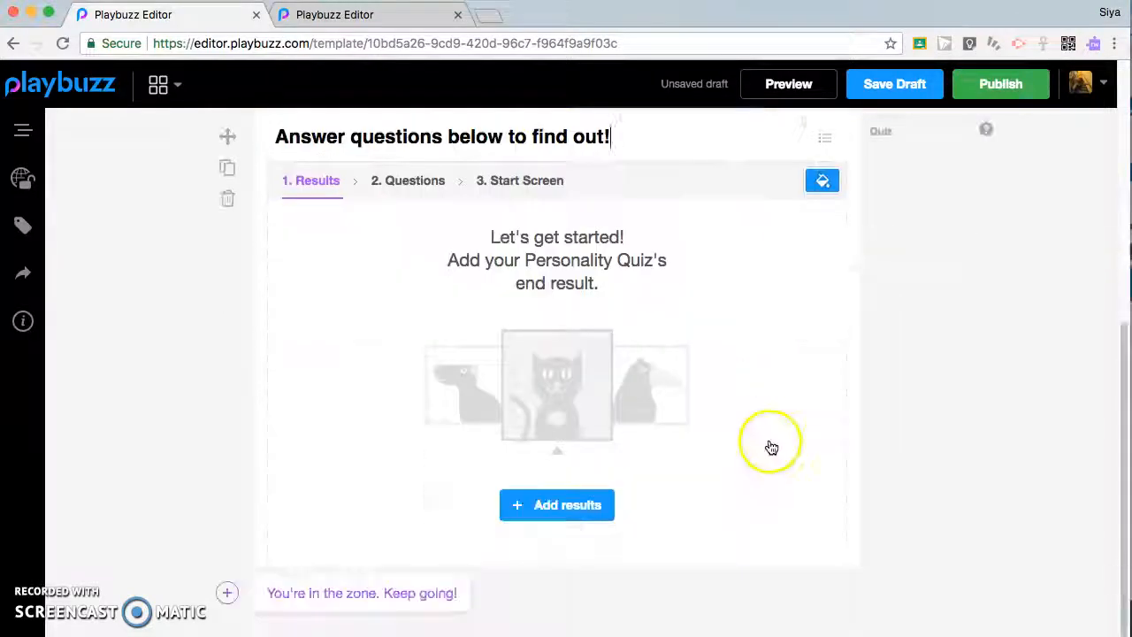
- Add the results The Hunger Games, Divergent and Cinder to the book quiz
{"action": "left_click", "coordinate": [556, 504]}
{"action": "type", "text": "The"}
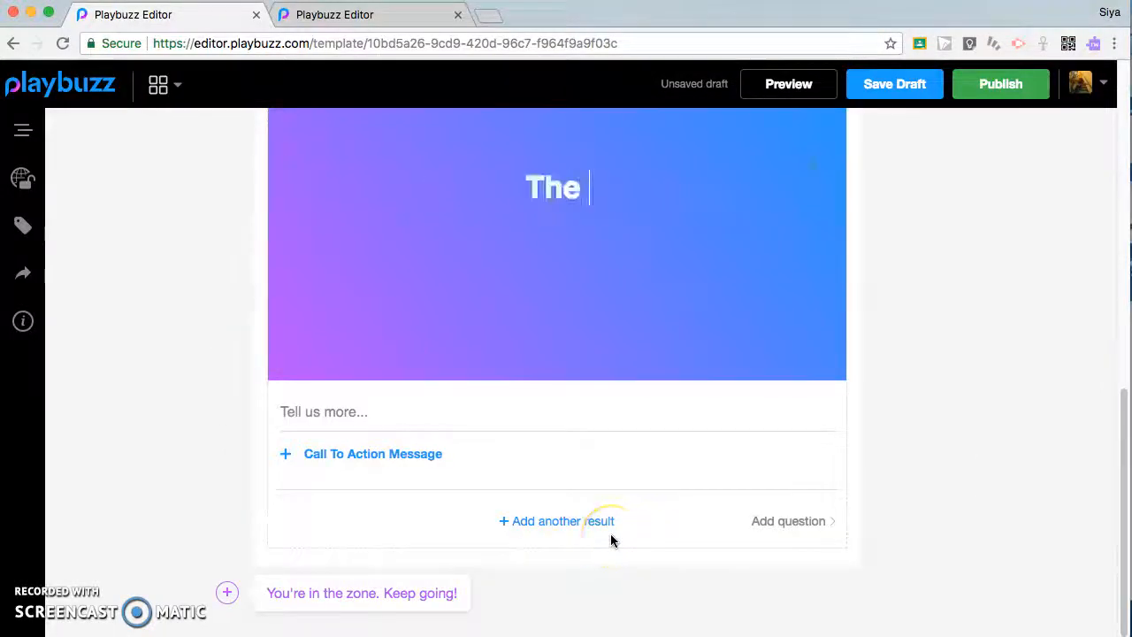
{"action": "type", "text": "Hunger..."}
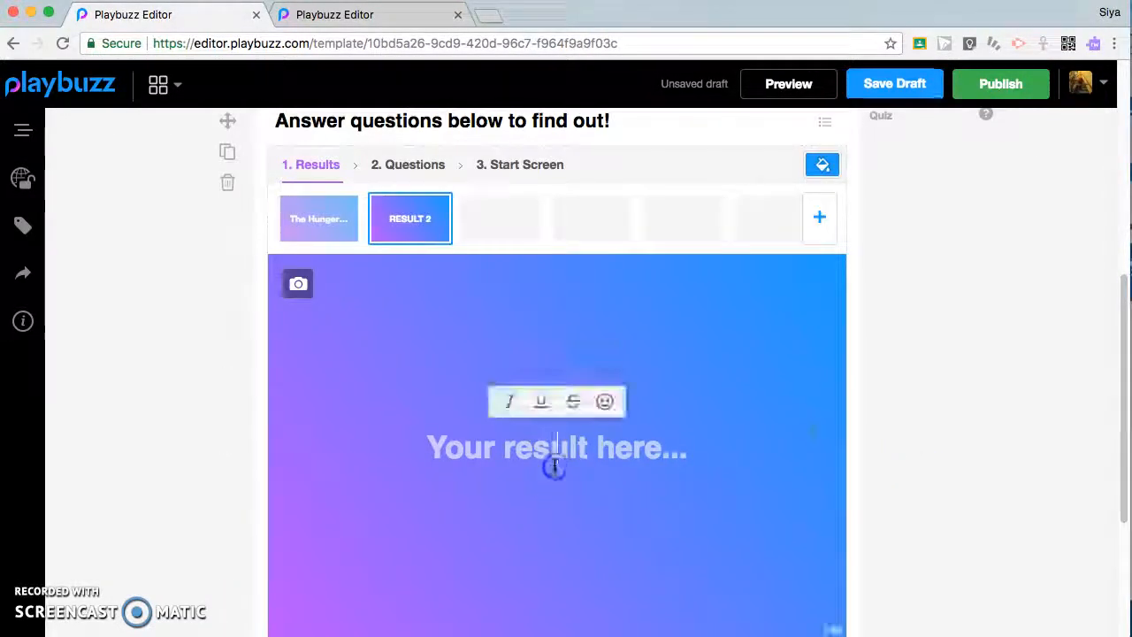
{"action": "type", "text": "Divergent"}
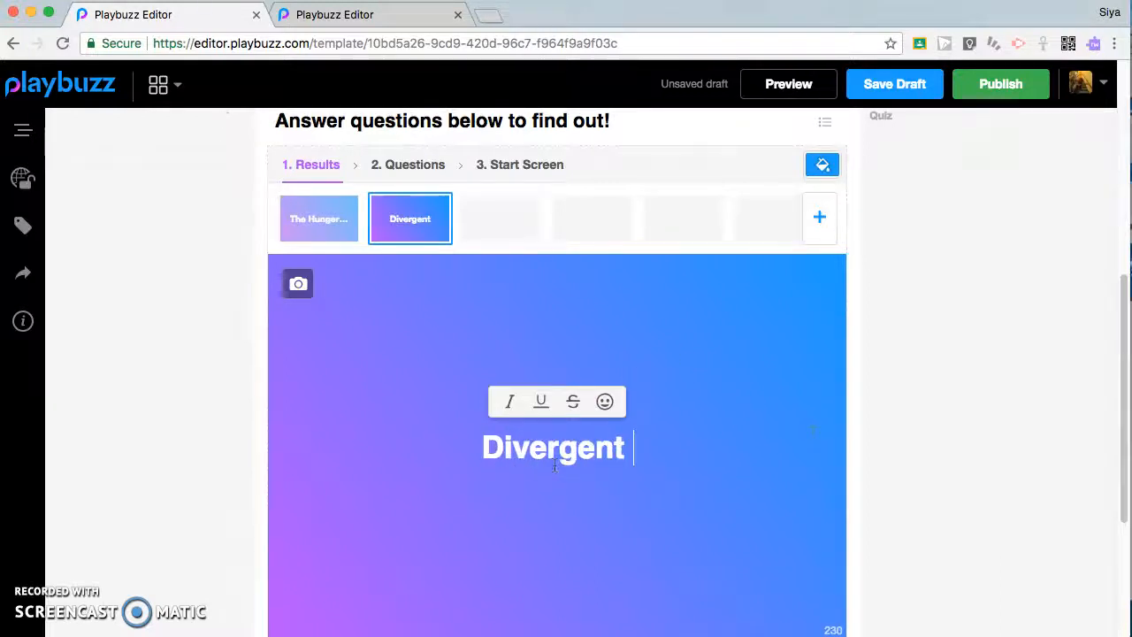
{"action": "left_click", "coordinate": [819, 216]}
{"action": "type", "text": "Cinder"}
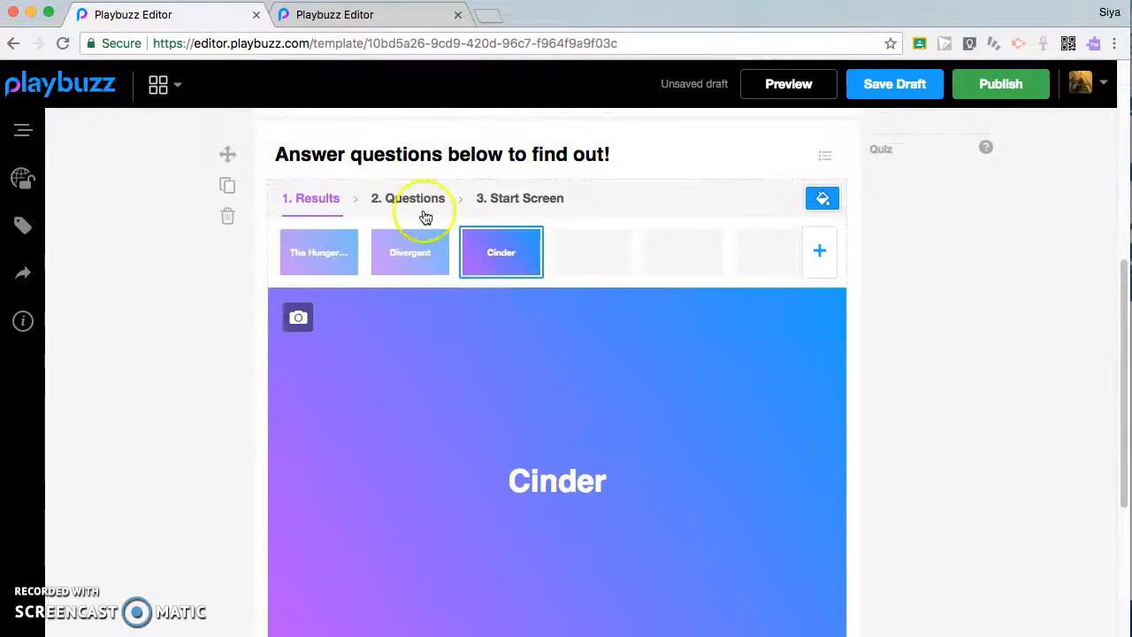
- Add the first question 'What is your favorite color??' and begin filling in Answer 1
{"action": "left_click", "coordinate": [414, 198]}
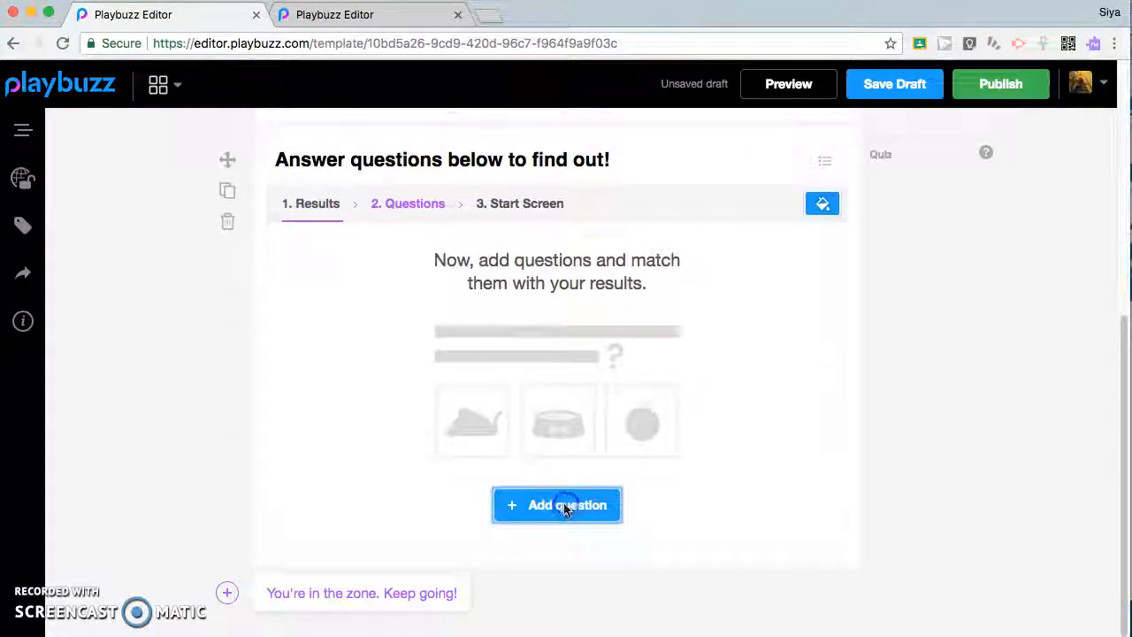
{"action": "left_click", "coordinate": [557, 505]}
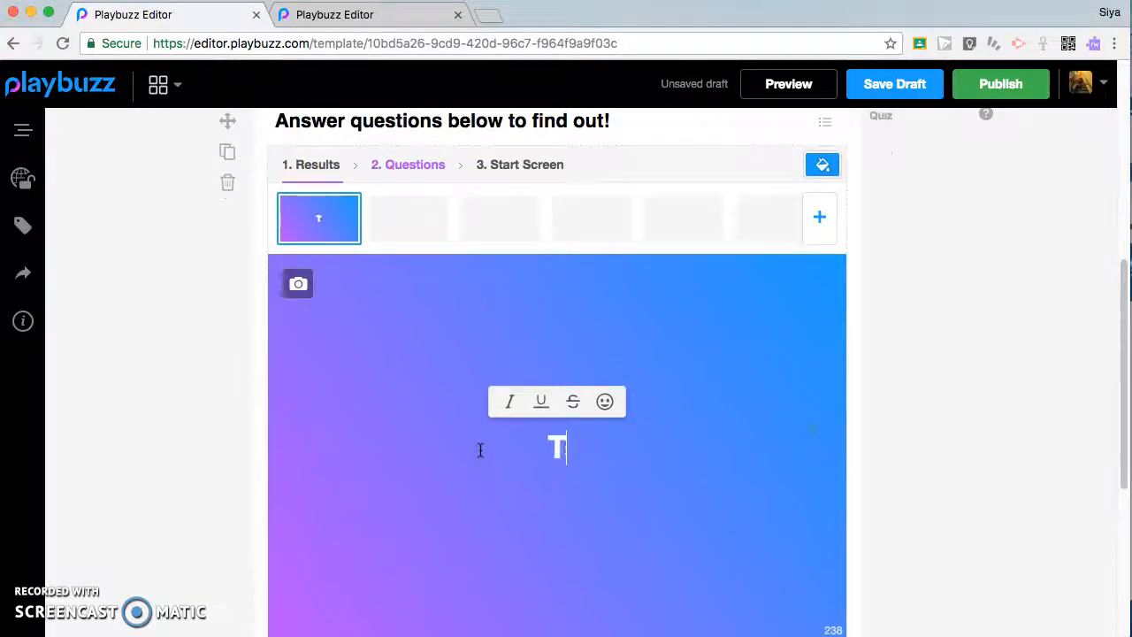
{"action": "type", "text": "What is your favorite"}
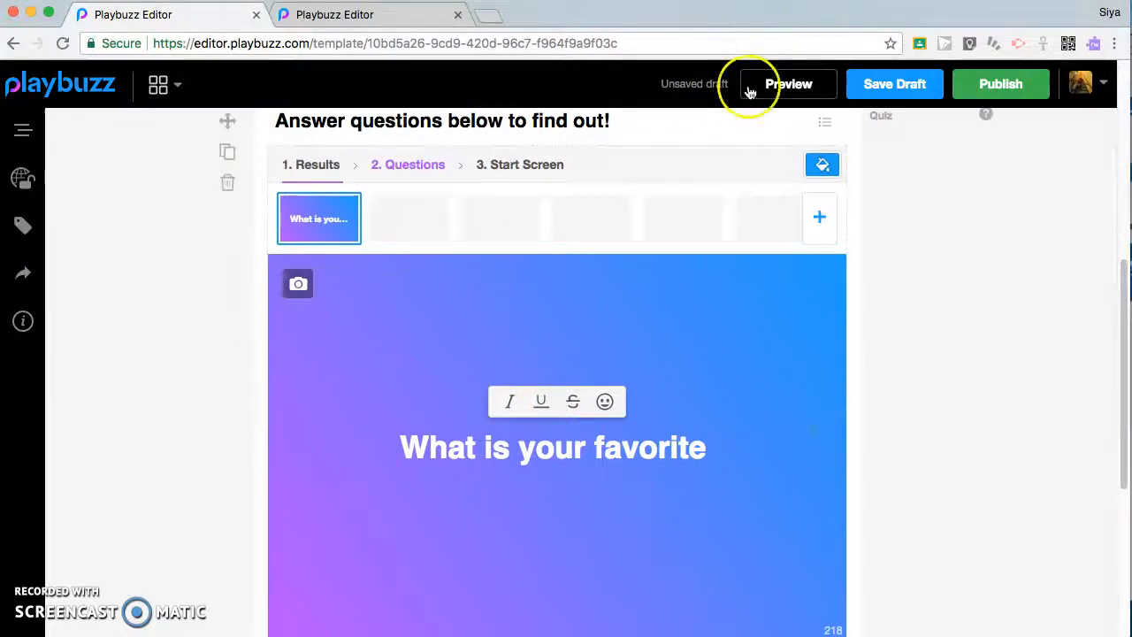
{"action": "mouse_move", "coordinate": [741, 550]}
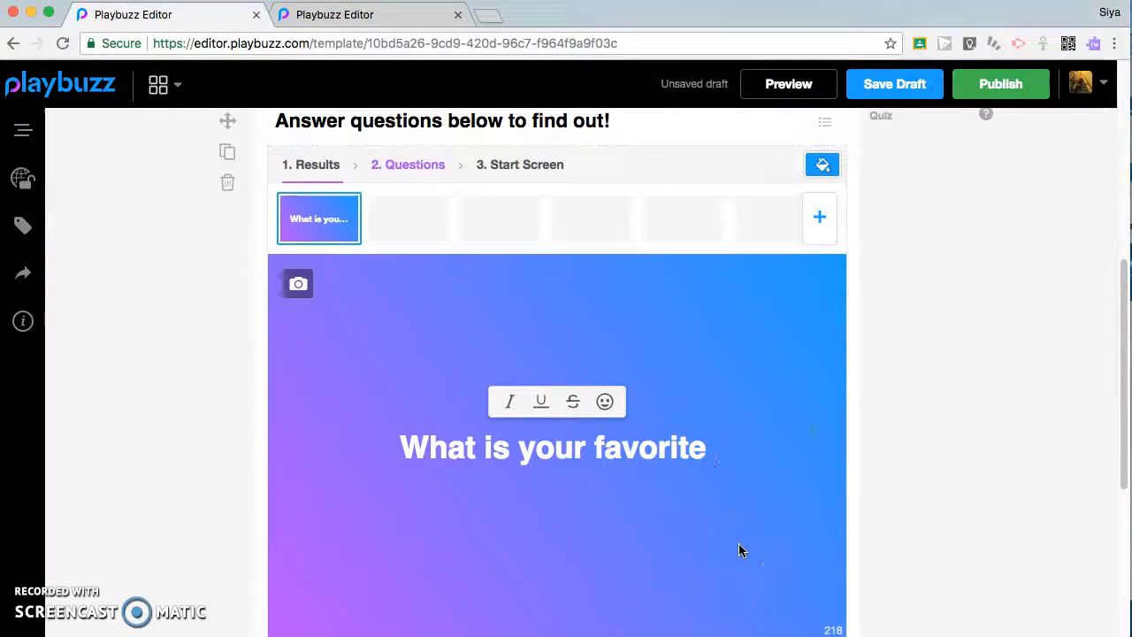
{"action": "type", "text": "color??"}
{"action": "type", "text": "B"}
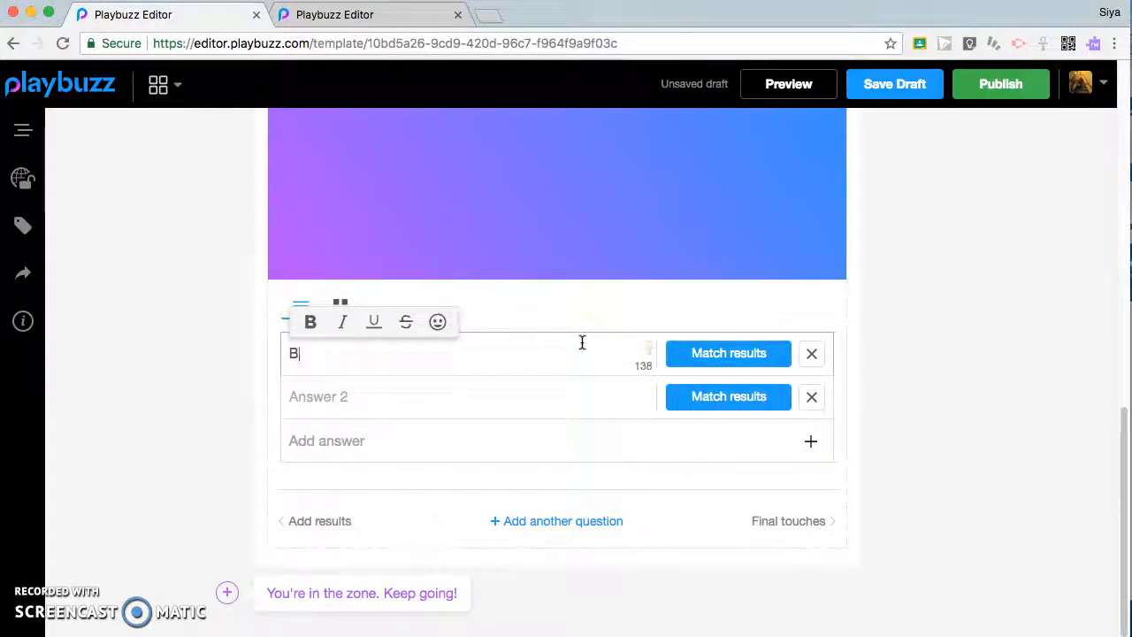
- Enter colour answers Blue, Purple, Green, Red, and start a fifth answer, Other
{"action": "type", "text": "lue"}
{"action": "left_click", "coordinate": [468, 396]}
{"action": "type", "text": "P"}
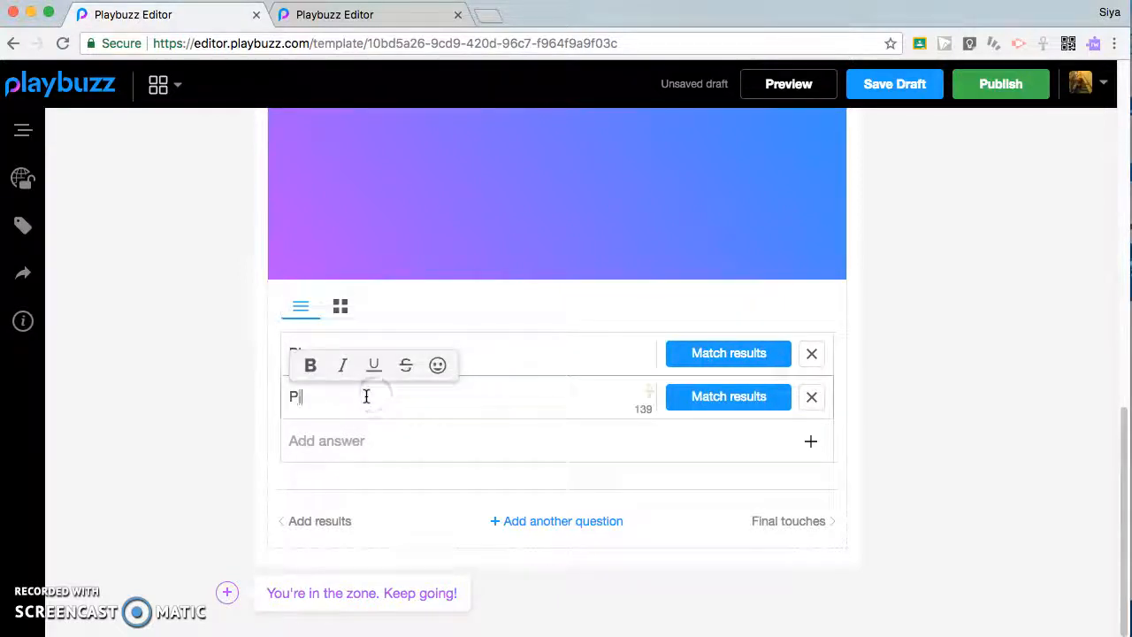
{"action": "type", "text": "urple"}
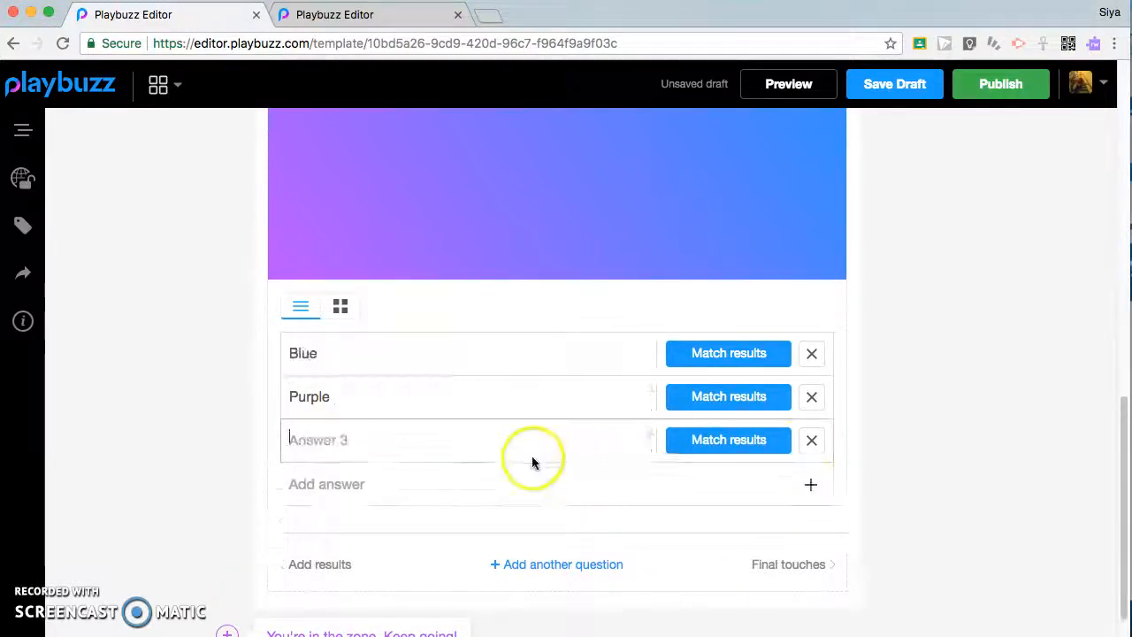
{"action": "type", "text": "Green"}
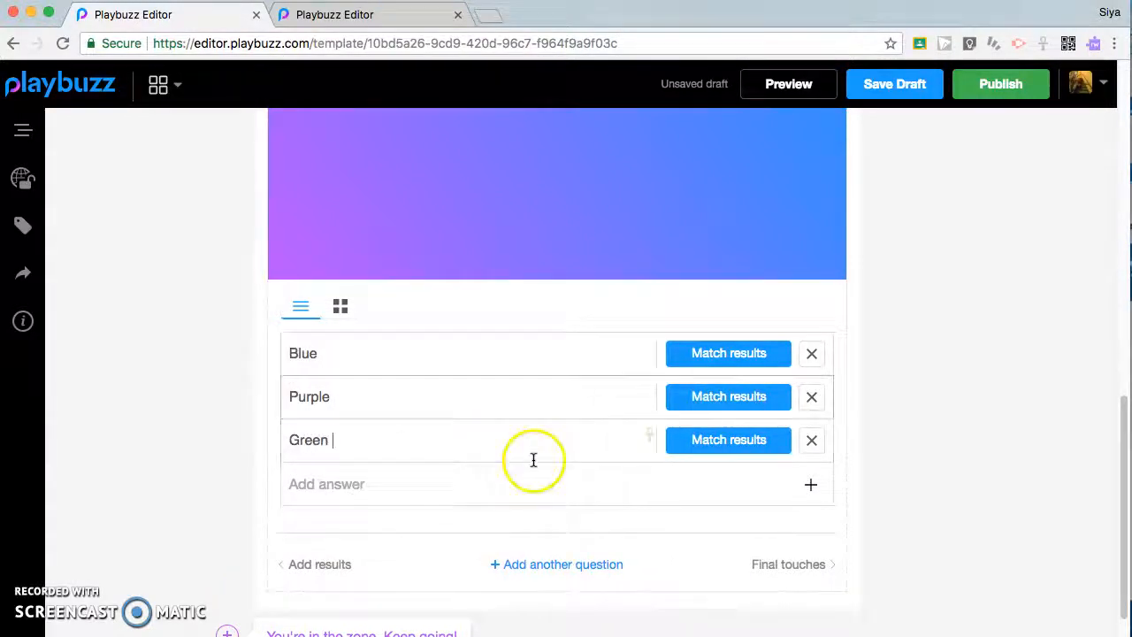
{"action": "type", "text": "R"}
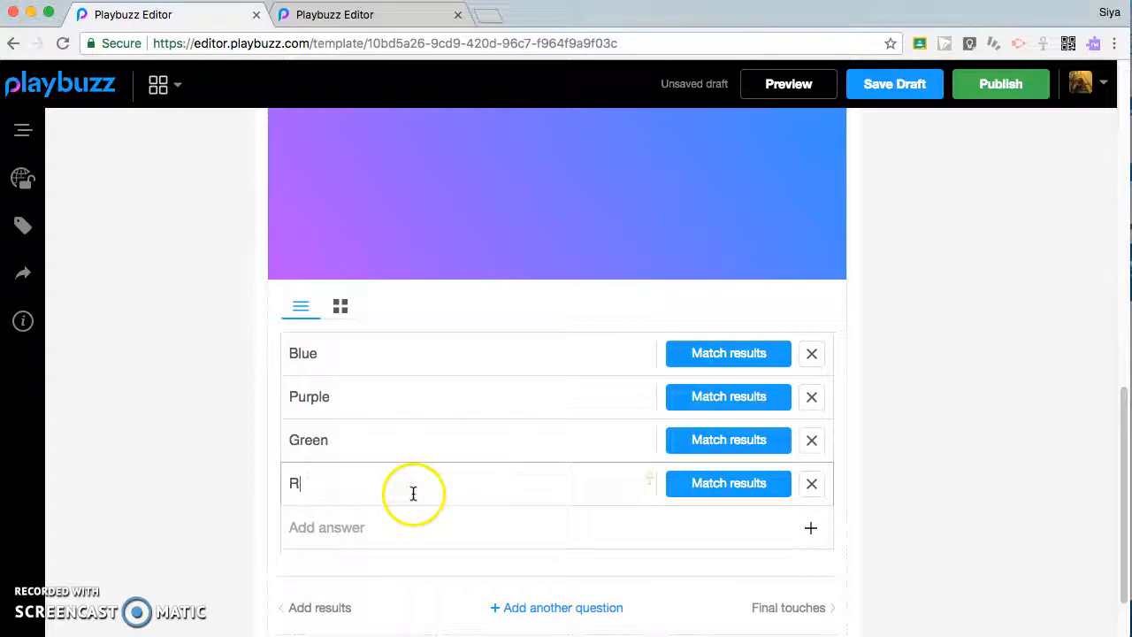
{"action": "type", "text": "ed"}
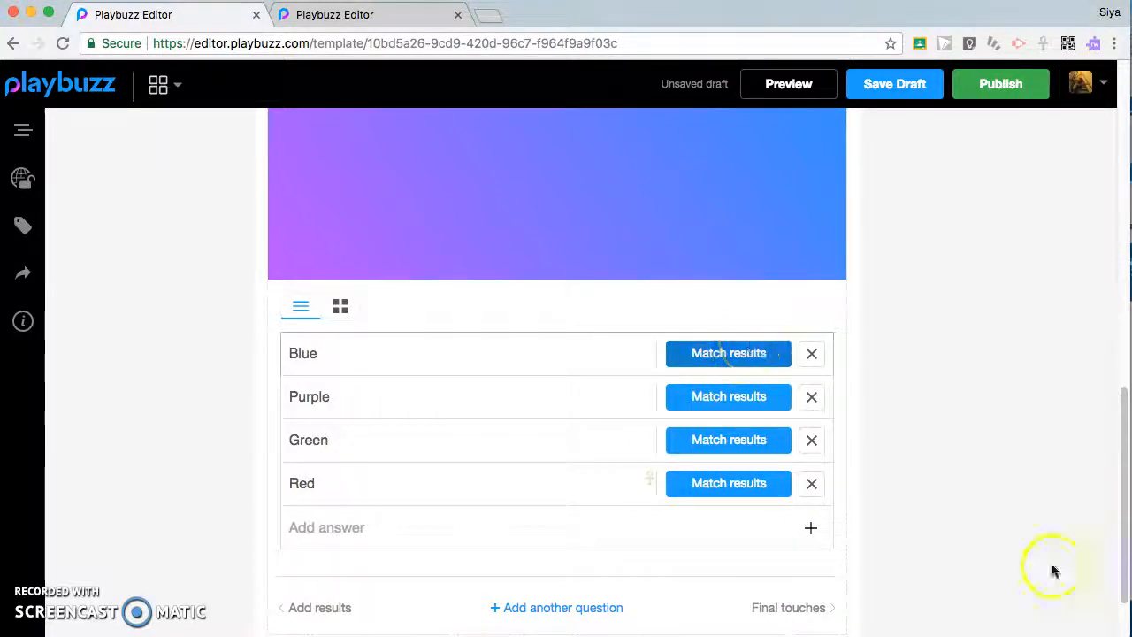
{"action": "type", "text": "Othe"}
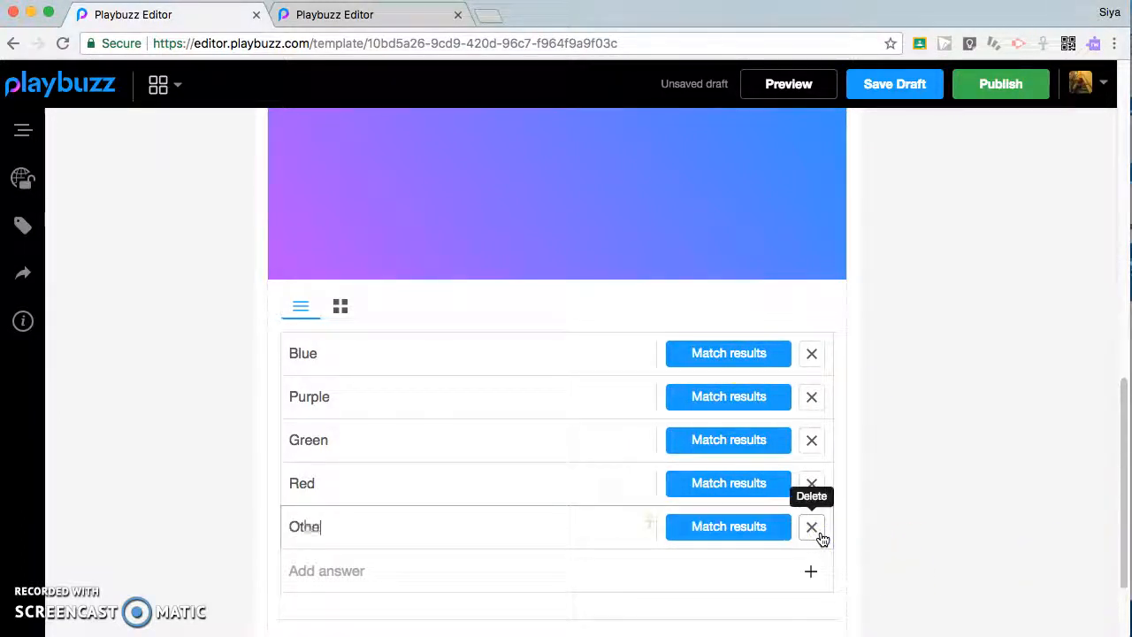
{"action": "left_click", "coordinate": [727, 353]}
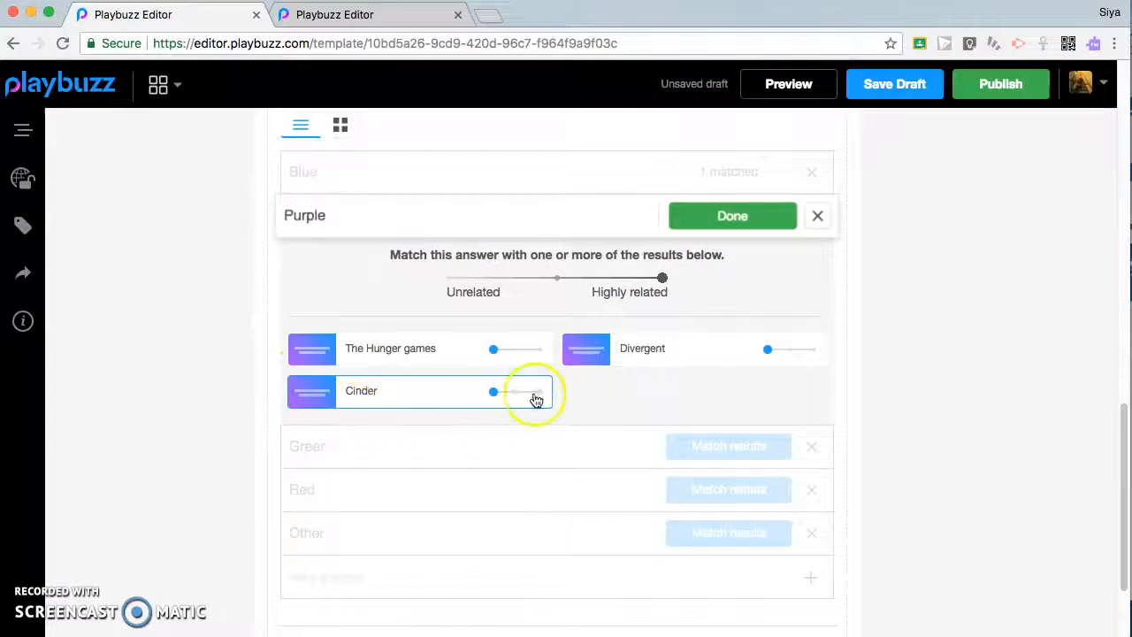
- Match Purple and Green to one book each (Green to Divergent) and Red to all three
{"action": "left_click", "coordinate": [731, 215]}
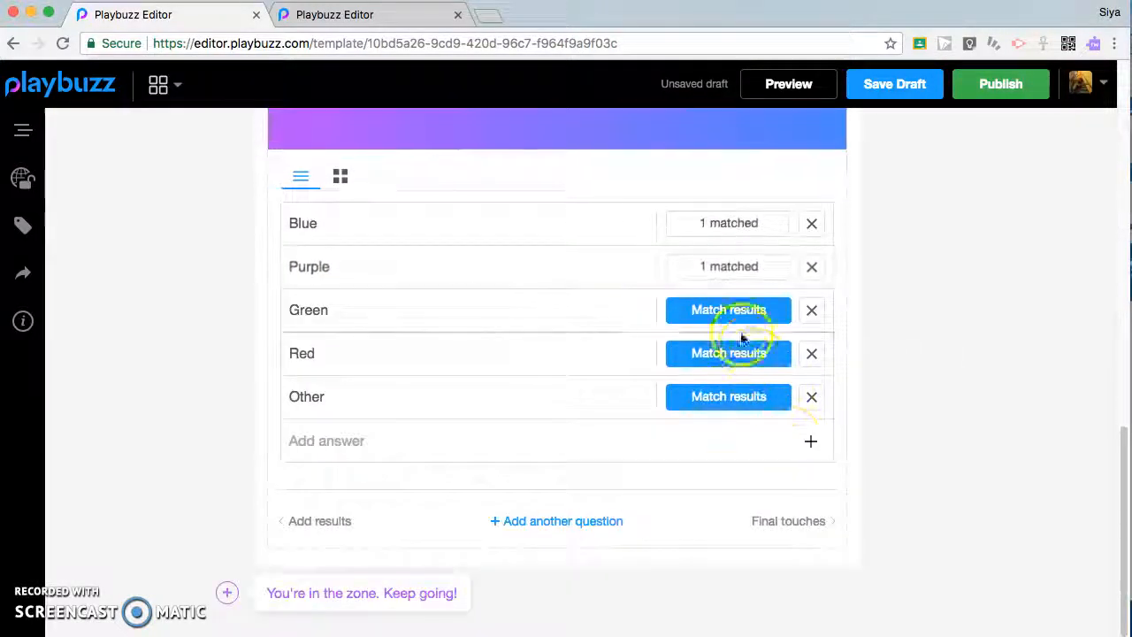
{"action": "left_click", "coordinate": [728, 309]}
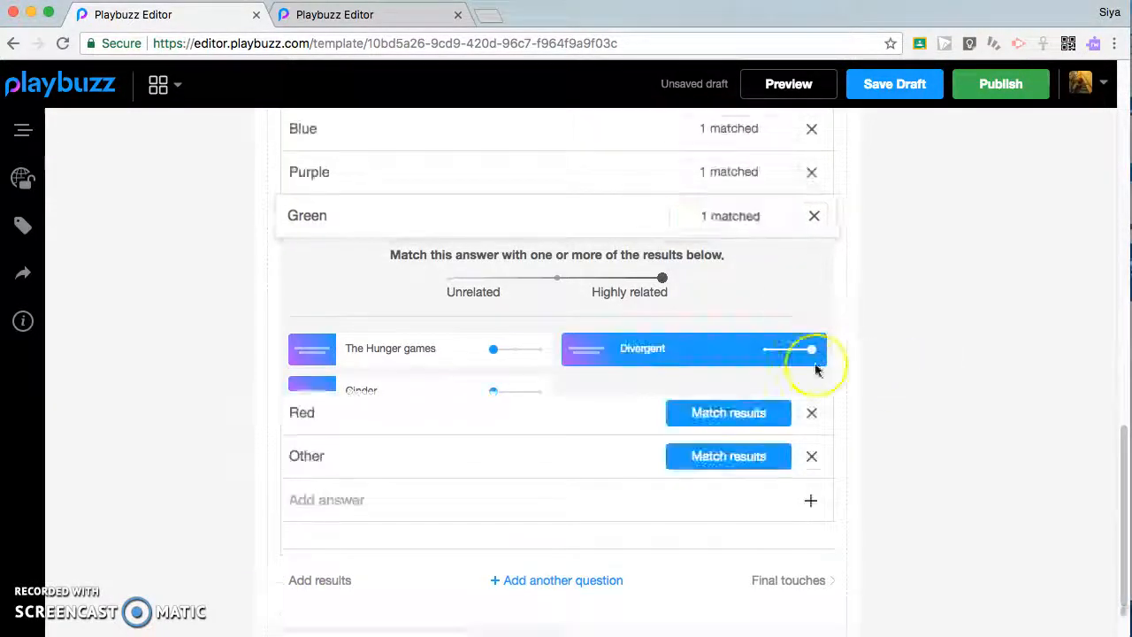
{"action": "left_click", "coordinate": [728, 412]}
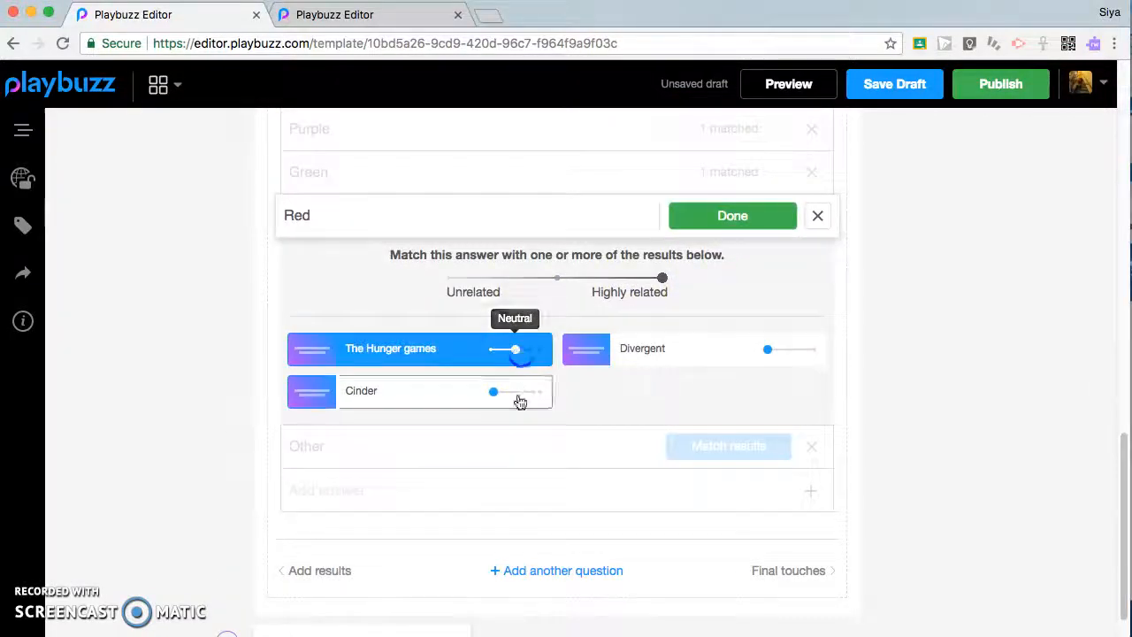
{"action": "left_click", "coordinate": [731, 215]}
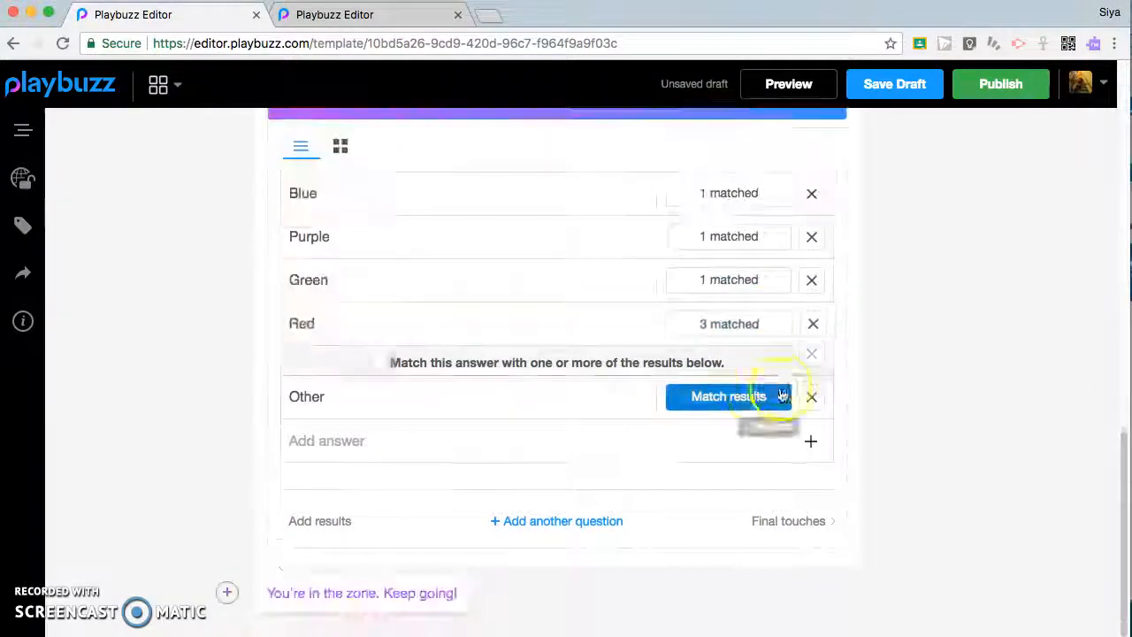
{"action": "left_click", "coordinate": [728, 396]}
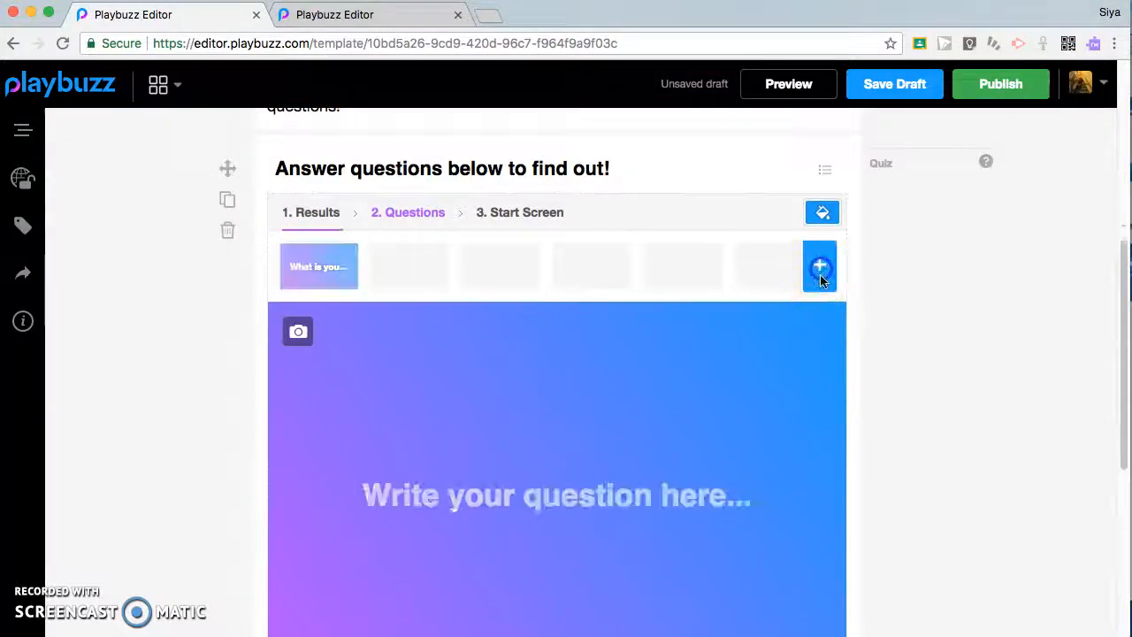
- Add a second question: 'What is your favorite type of food?'
{"action": "left_click", "coordinate": [819, 266]}
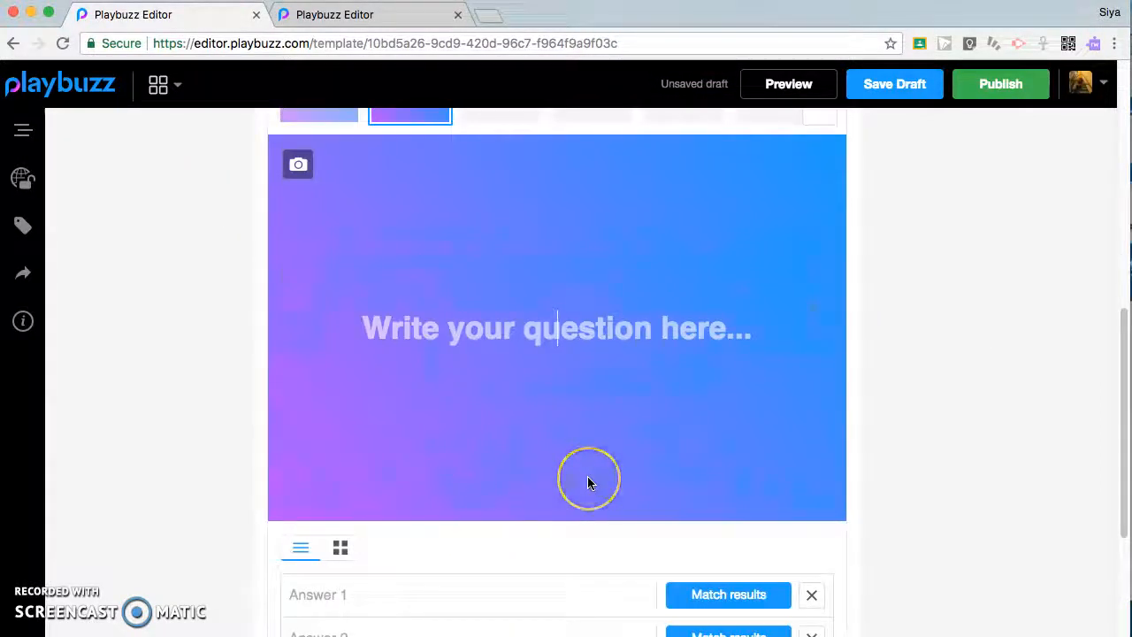
{"action": "type", "text": "What"}
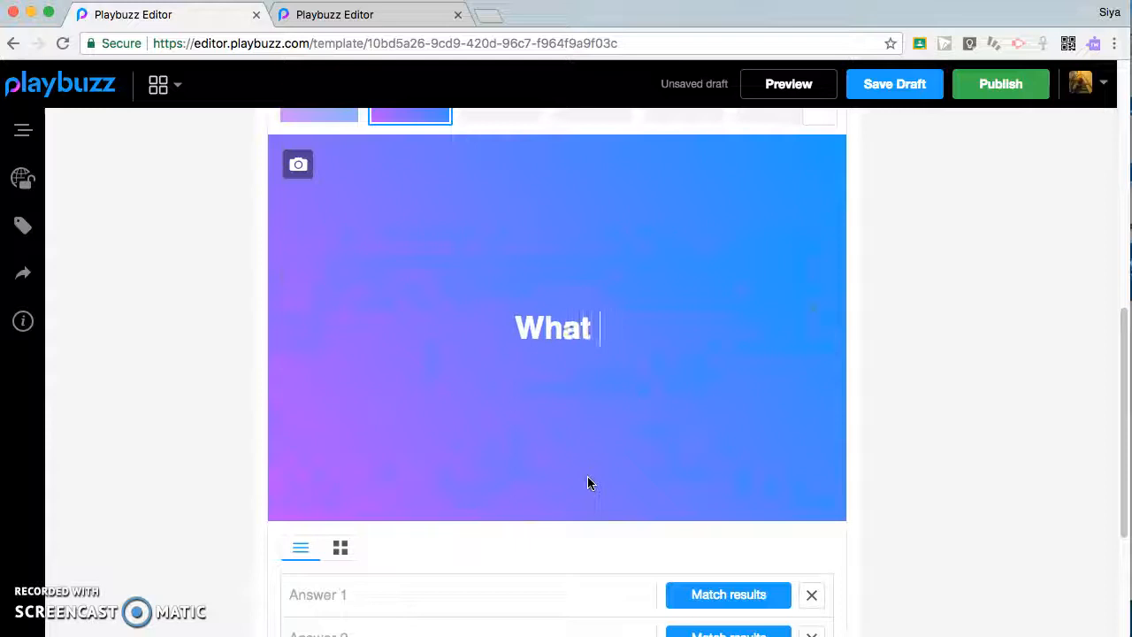
{"action": "type", "text": "is your"}
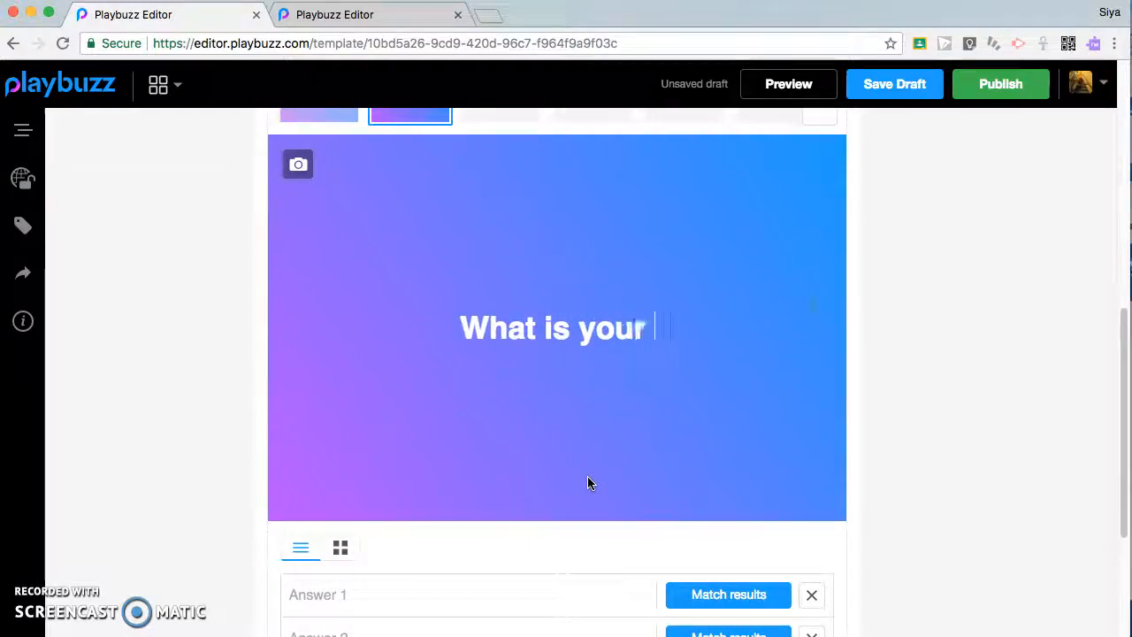
{"action": "type", "text": "favorite ty"}
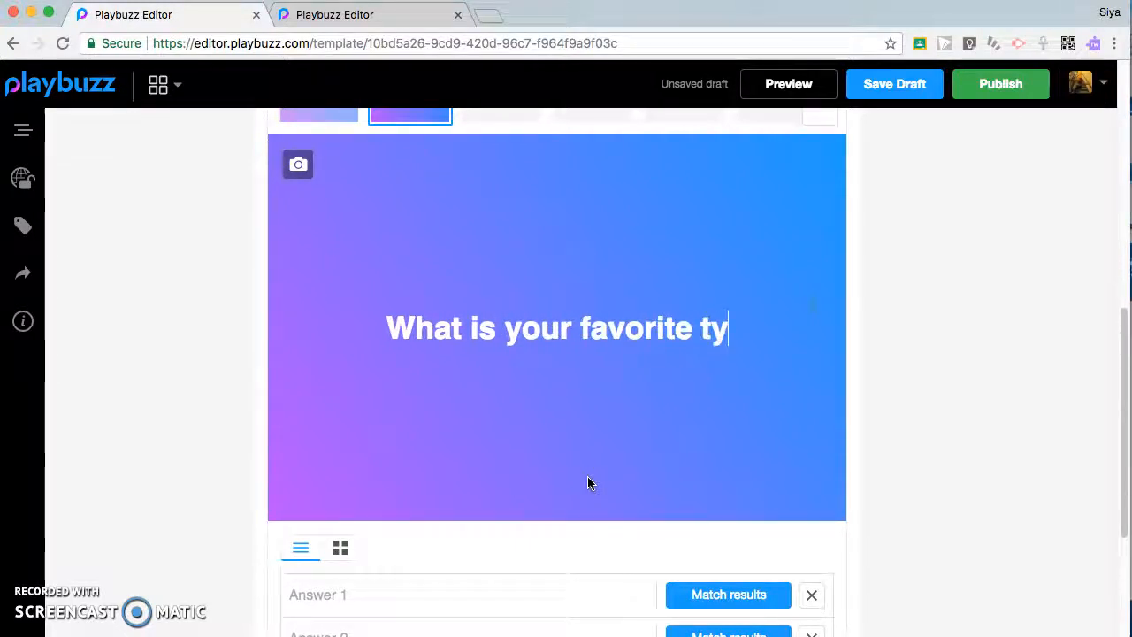
{"action": "type", "text": "pe of food?"}
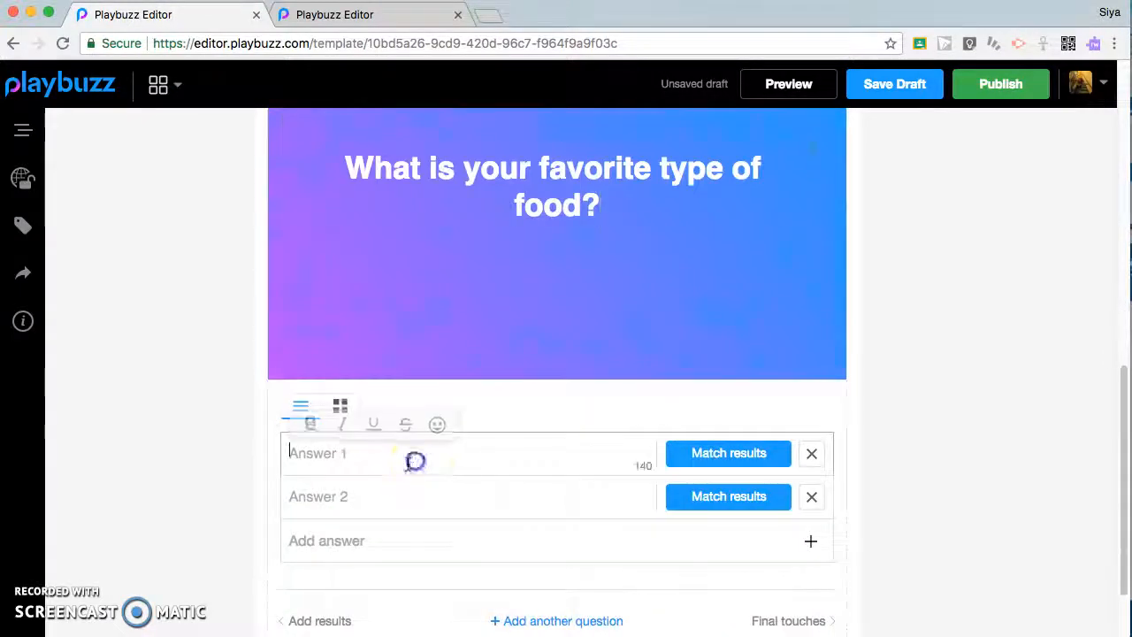
- Fill its answers with Chinese, Thai, Indian, Mexican and a started fifth option
{"action": "type", "text": "Cj"}
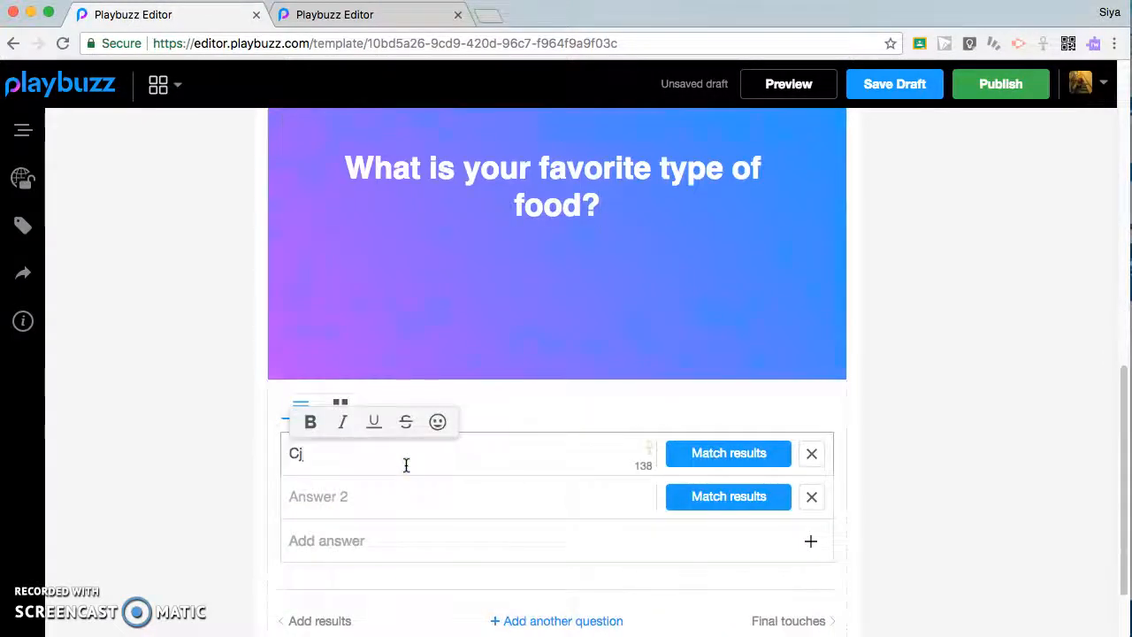
{"action": "type", "text": "Chinese"}
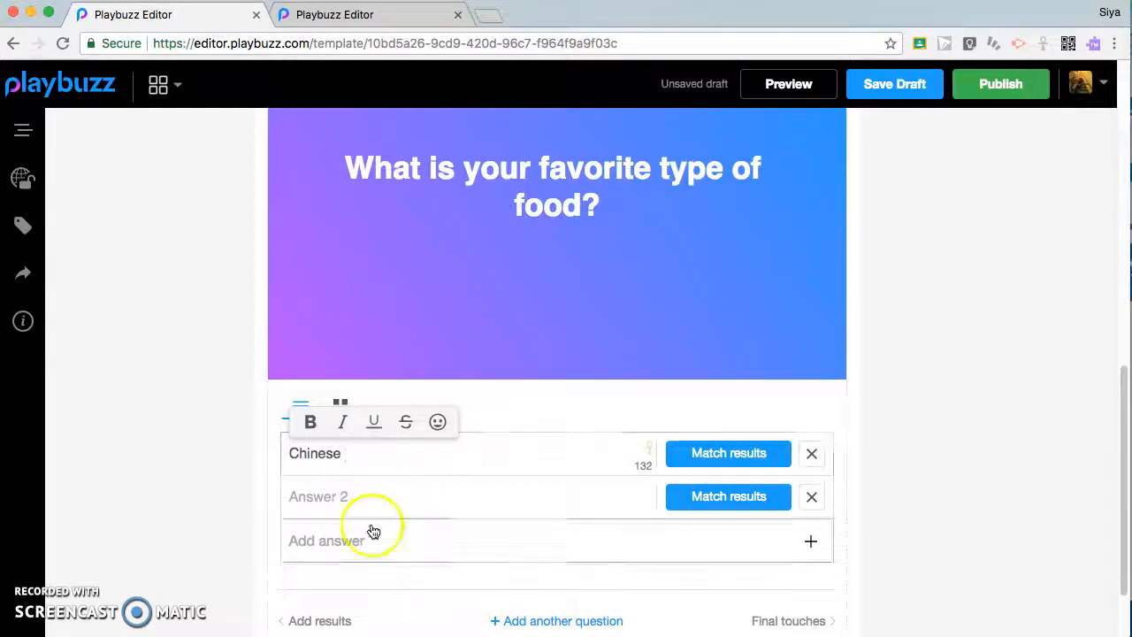
{"action": "type", "text": "Thaoi"}
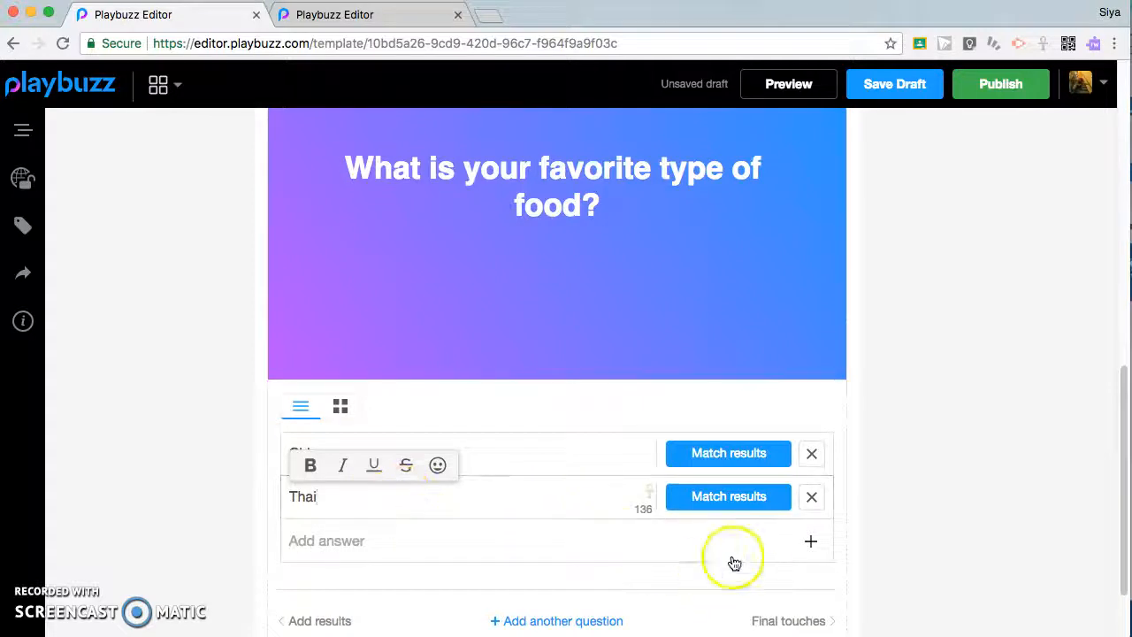
{"action": "type", "text": "Indian"}
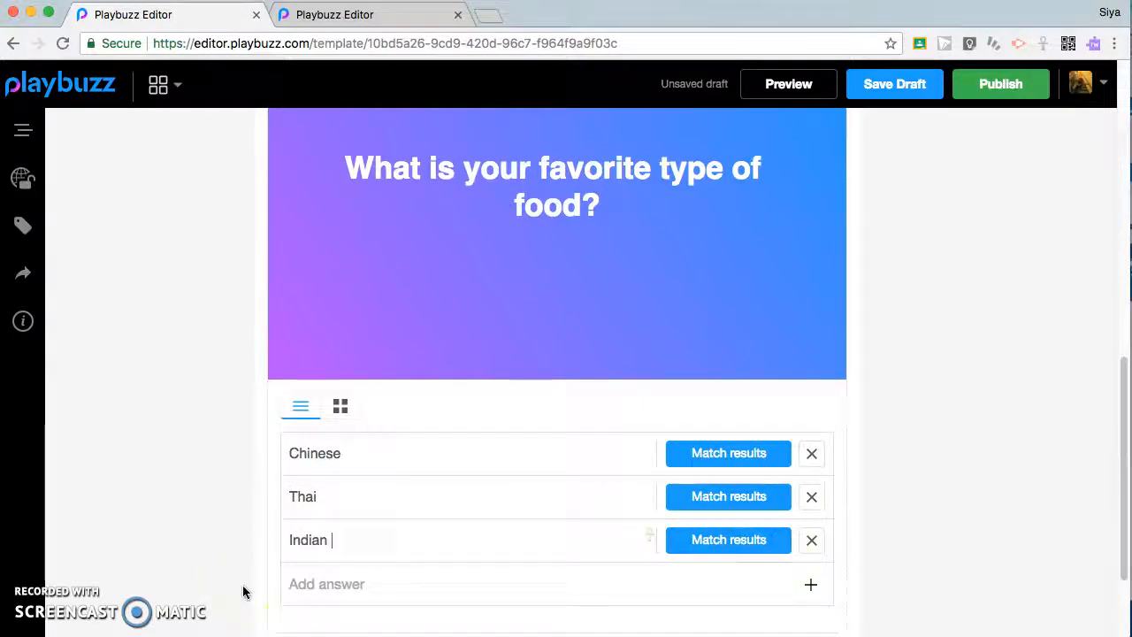
{"action": "type", "text": "M"}
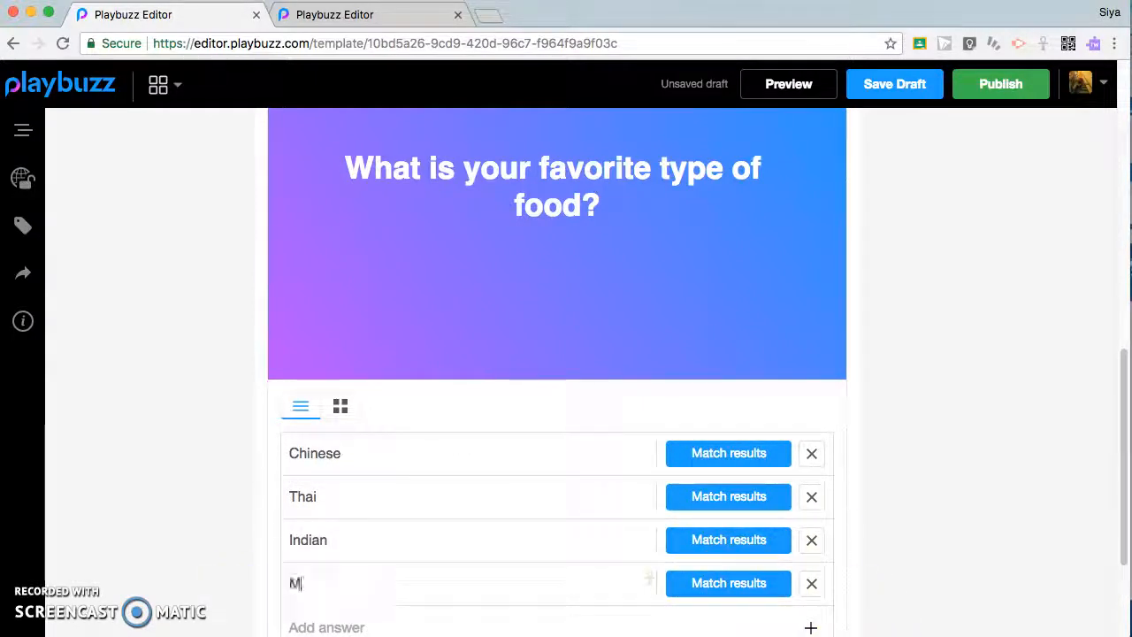
{"action": "type", "text": "exican"}
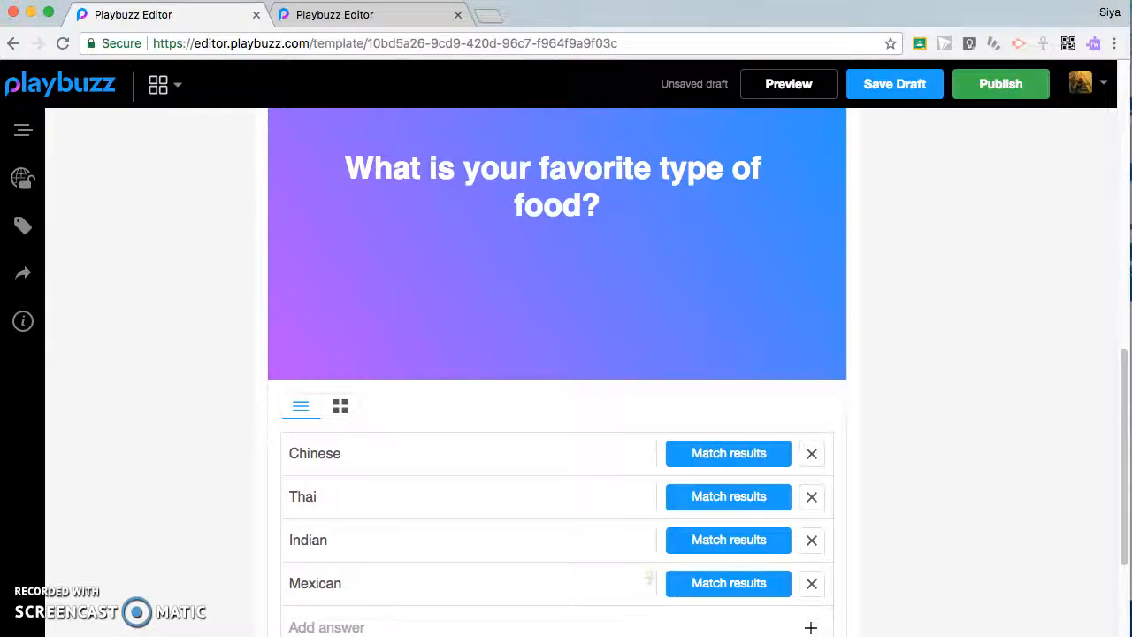
{"action": "type", "text": "O"}
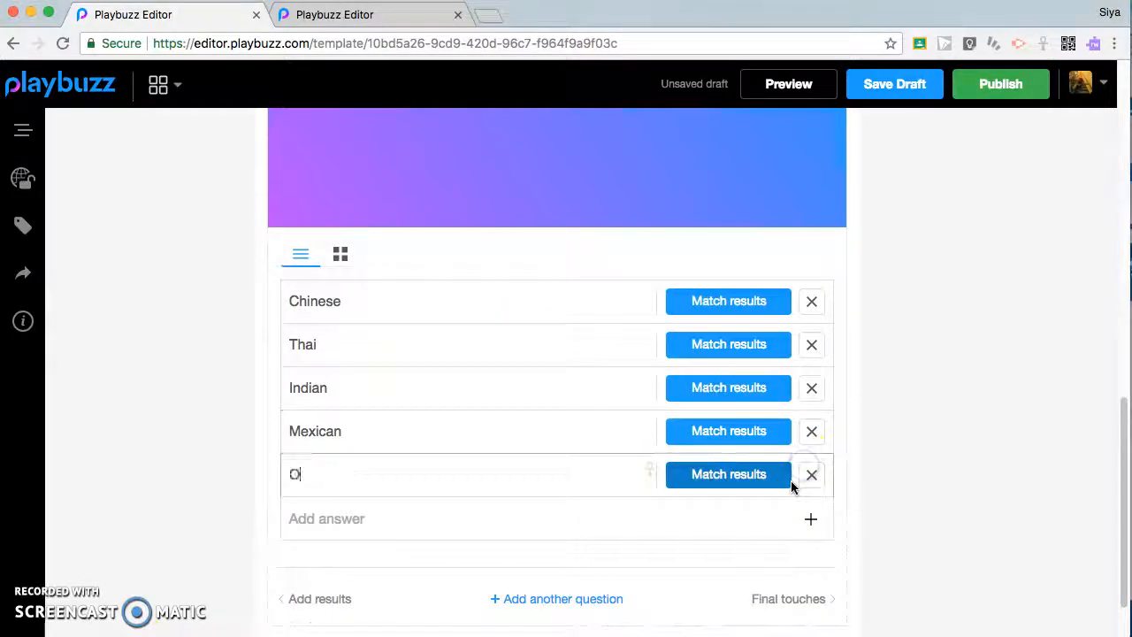
{"action": "left_click", "coordinate": [727, 301]}
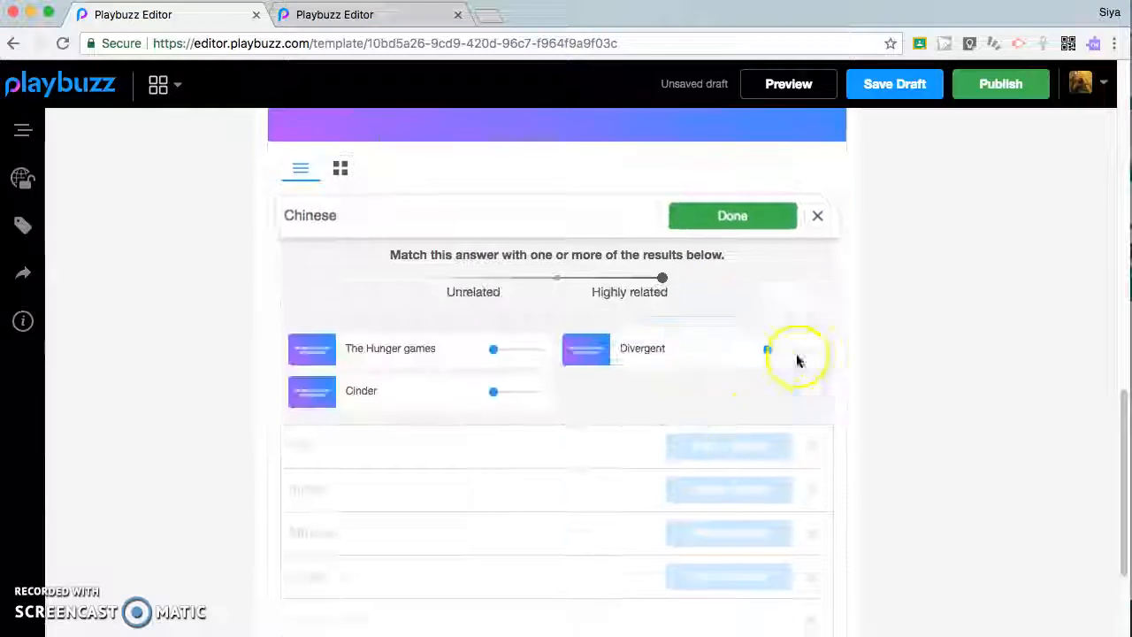
- Match Chinese, Thai and Indian to one book each and Mexican to all three books
{"action": "left_click", "coordinate": [731, 215]}
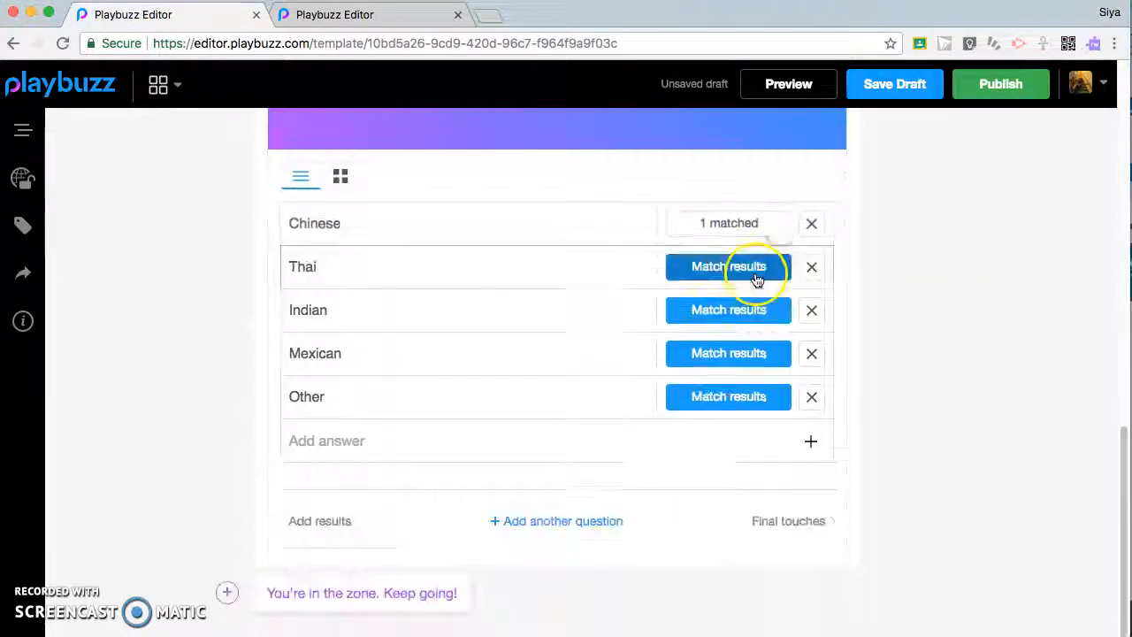
{"action": "left_click", "coordinate": [728, 266]}
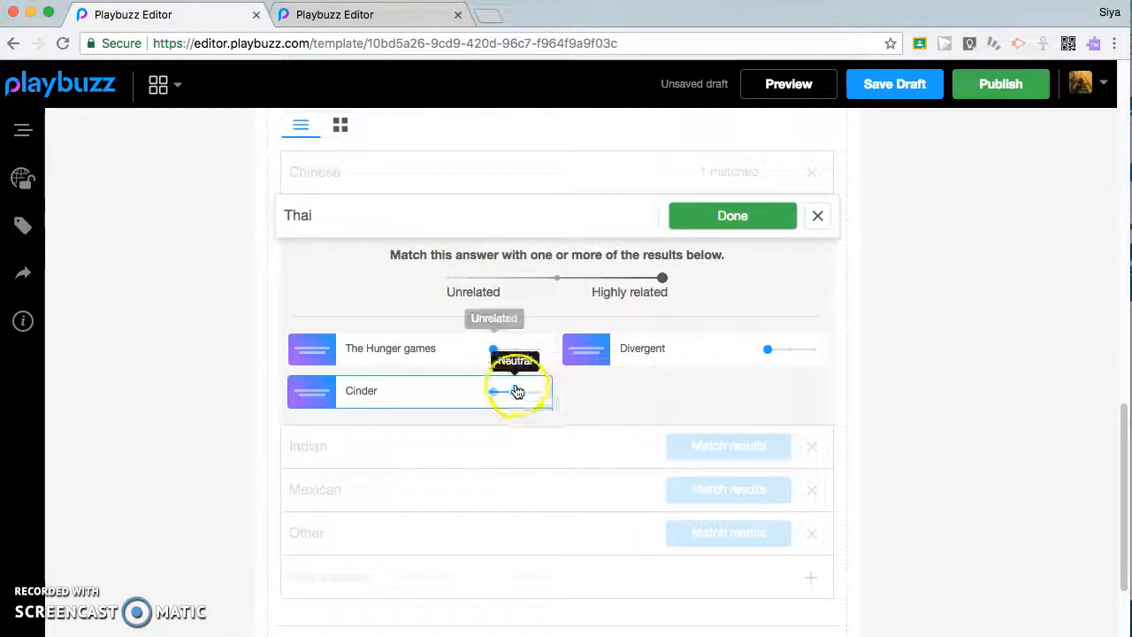
{"action": "left_click", "coordinate": [732, 214]}
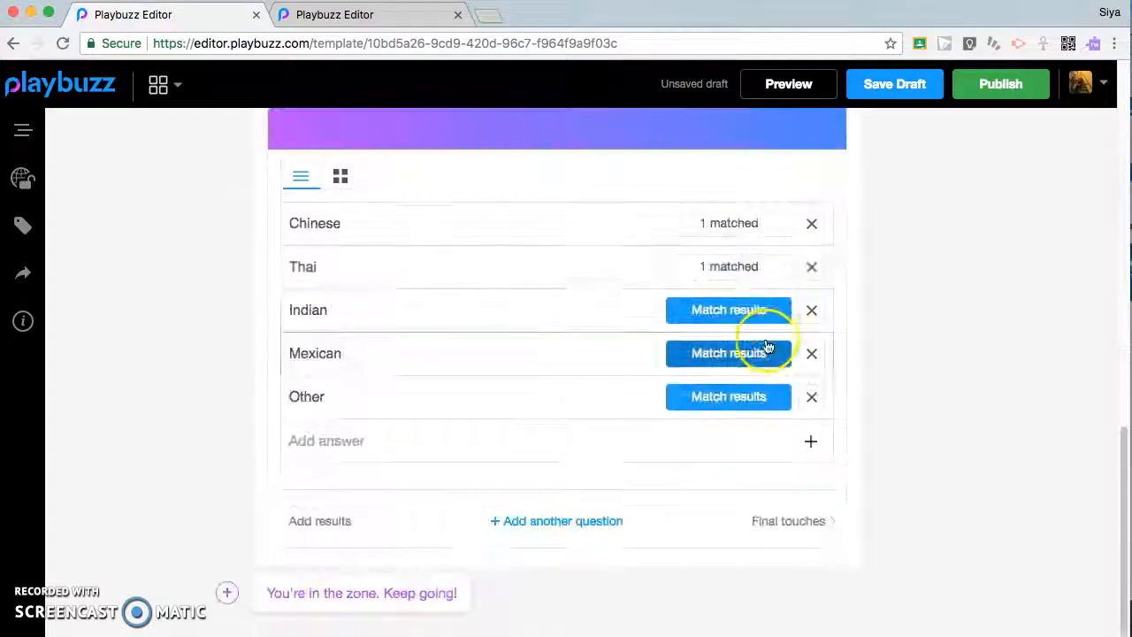
{"action": "left_click", "coordinate": [728, 309]}
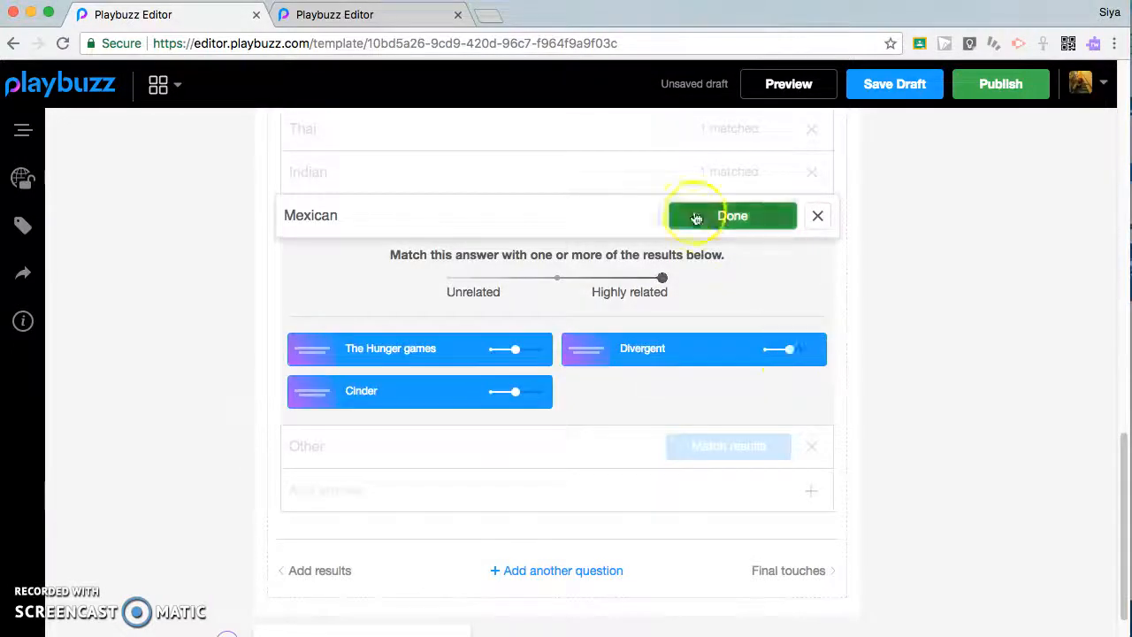
{"action": "left_click", "coordinate": [732, 215]}
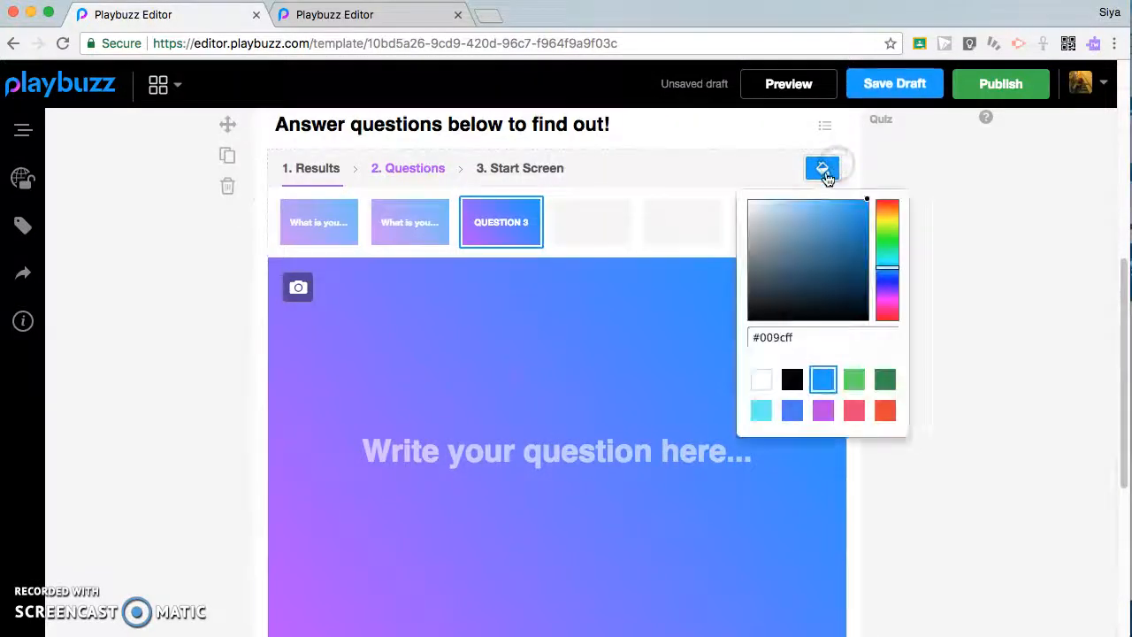
- Set the third question's background to lighter blue #39a5e9, closing the media library unused
{"action": "left_click", "coordinate": [853, 296]}
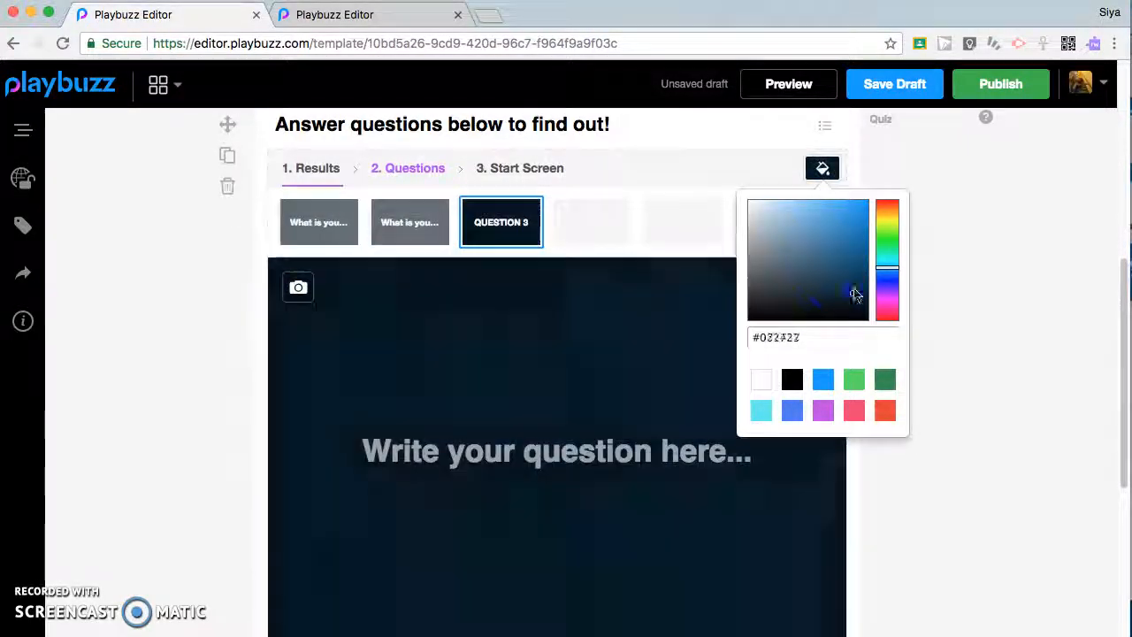
{"action": "left_click", "coordinate": [837, 209]}
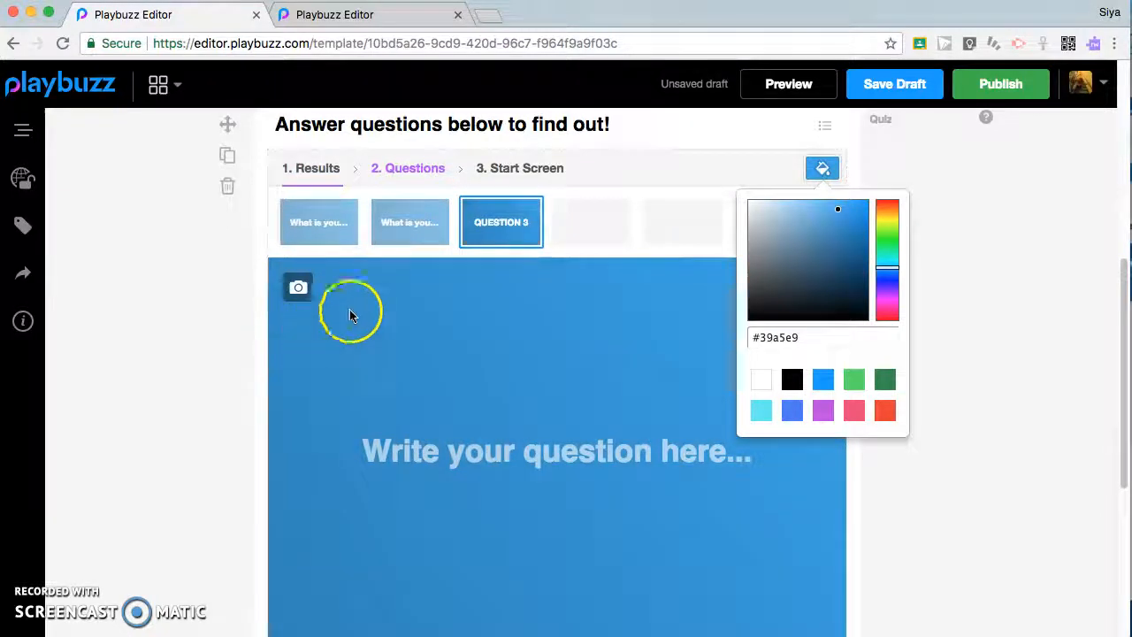
{"action": "left_click", "coordinate": [298, 286]}
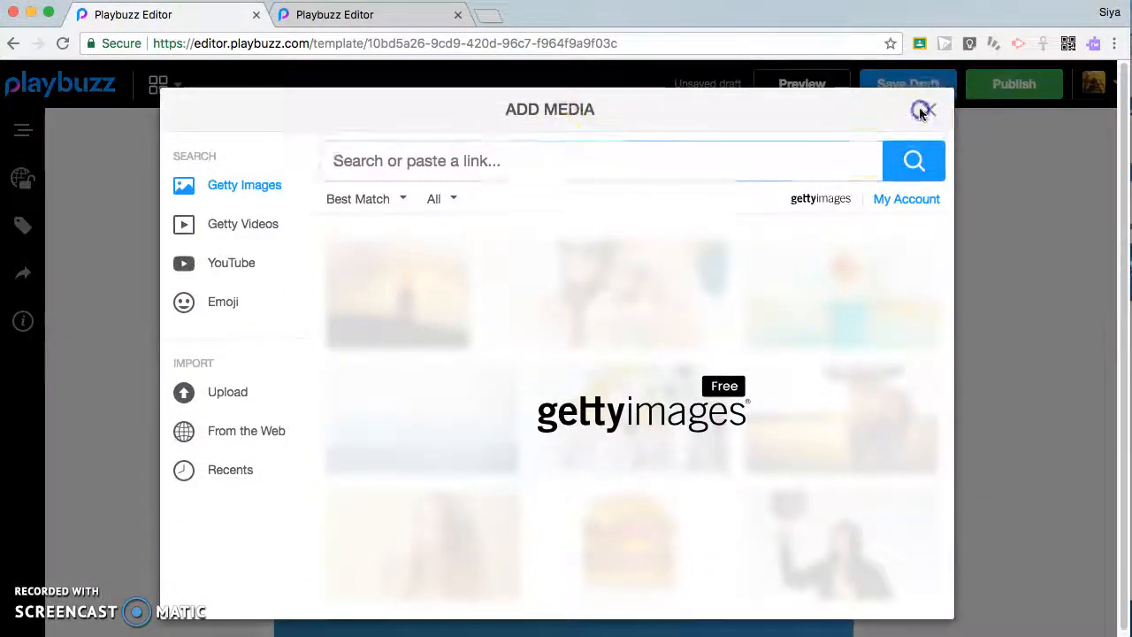
{"action": "left_click", "coordinate": [922, 109]}
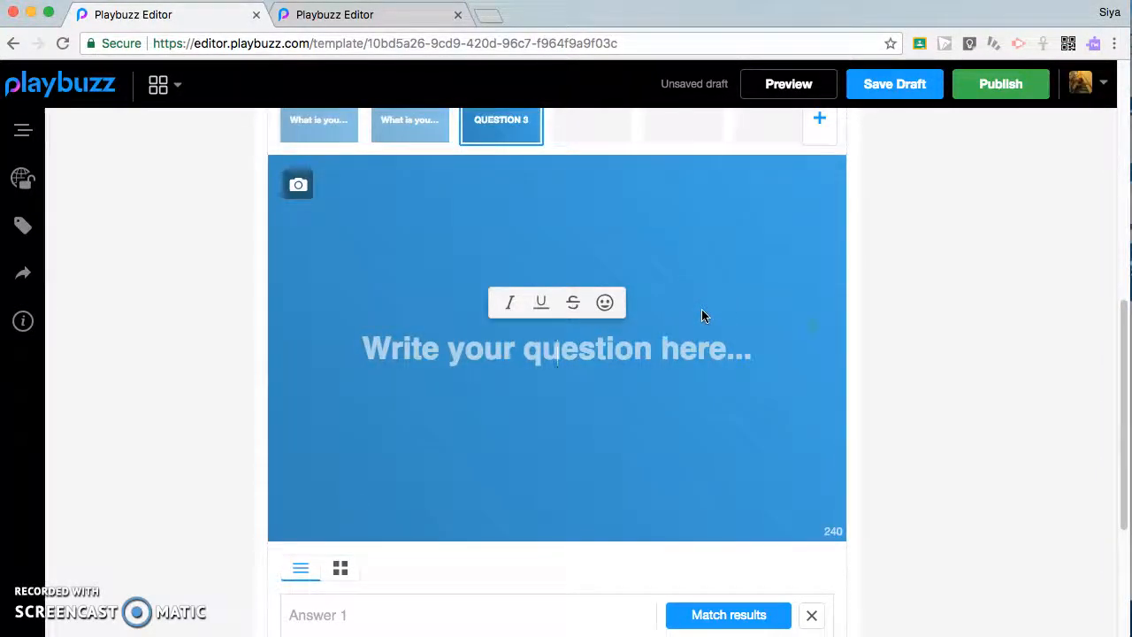
- Write the third question's text, a 'like better' question
{"action": "type", "text": "What year ewre"}
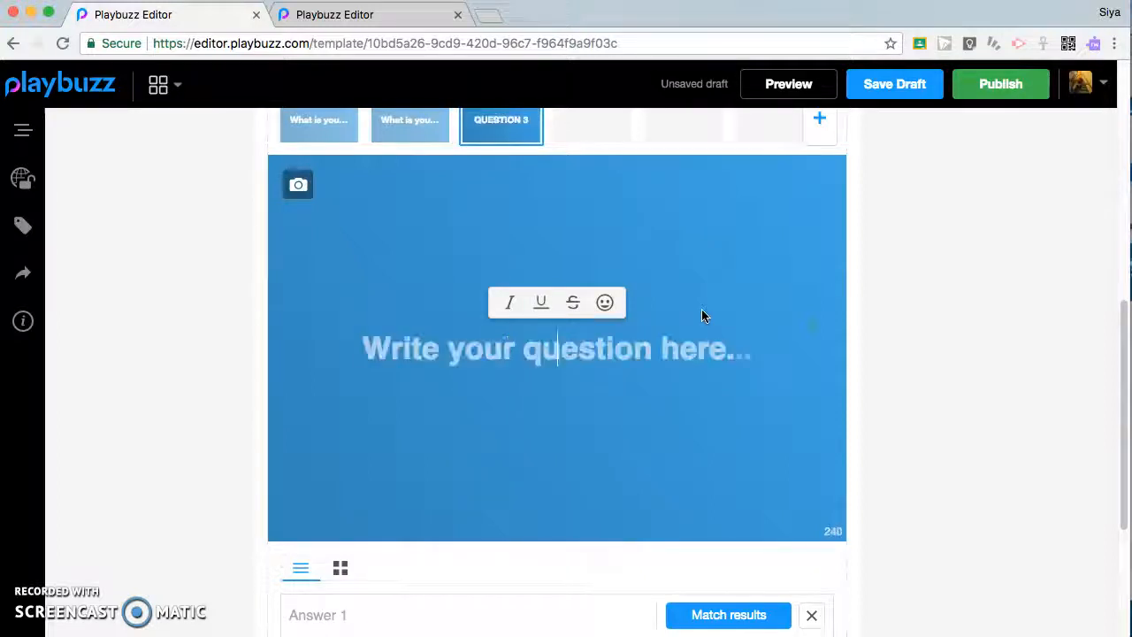
{"action": "type", "text": "What do you"}
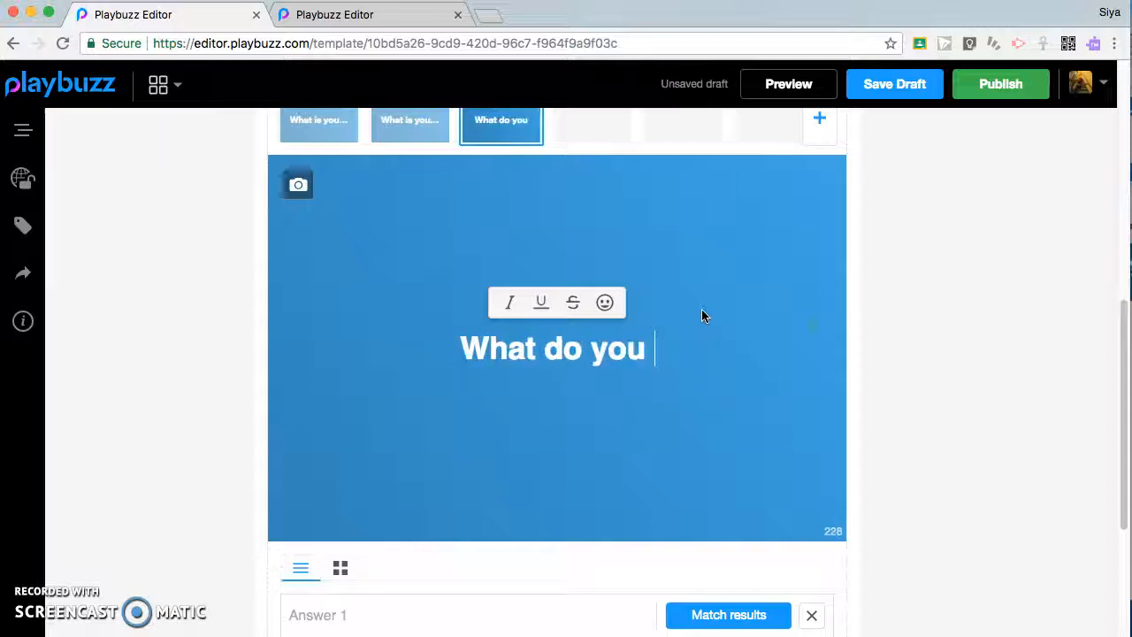
{"action": "type", "text": "like better"}
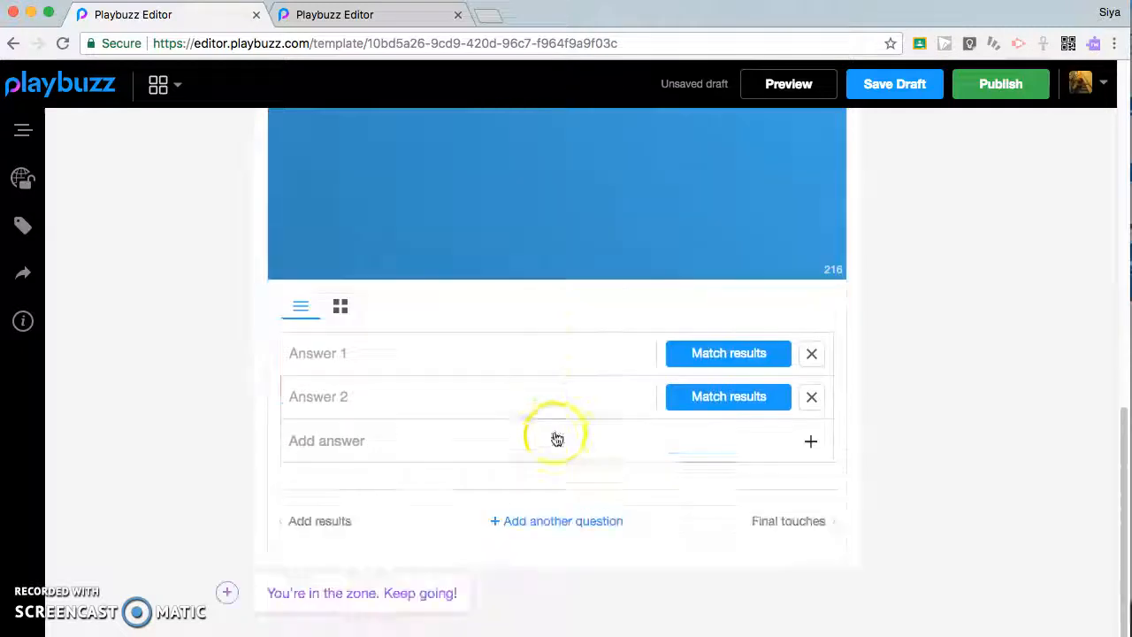
- Add answers dancing, coloring, swimming, cooking, and begin matching dancing to Cinder
{"action": "type", "text": "dancing"}
{"action": "type", "text": "V"}
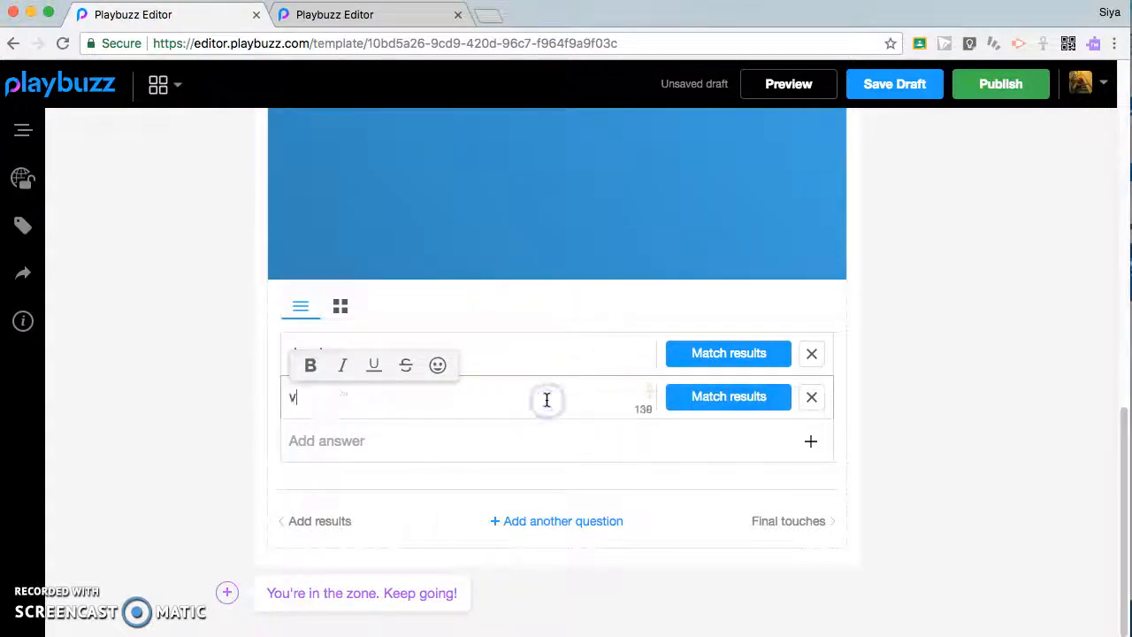
{"action": "type", "text": "colot"}
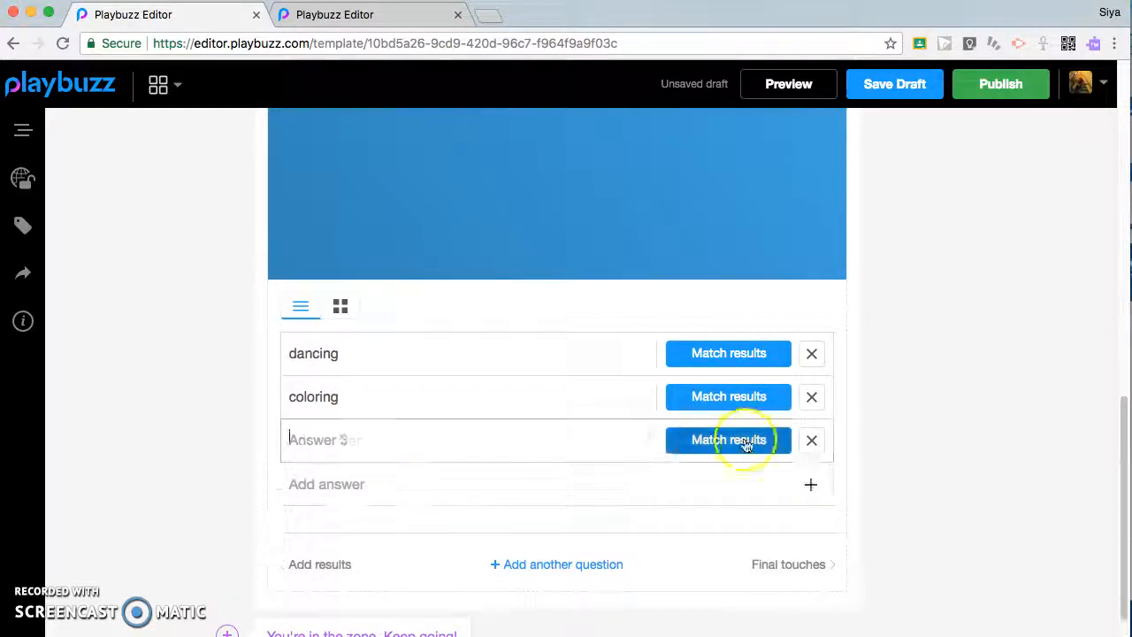
{"action": "type", "text": "swimming"}
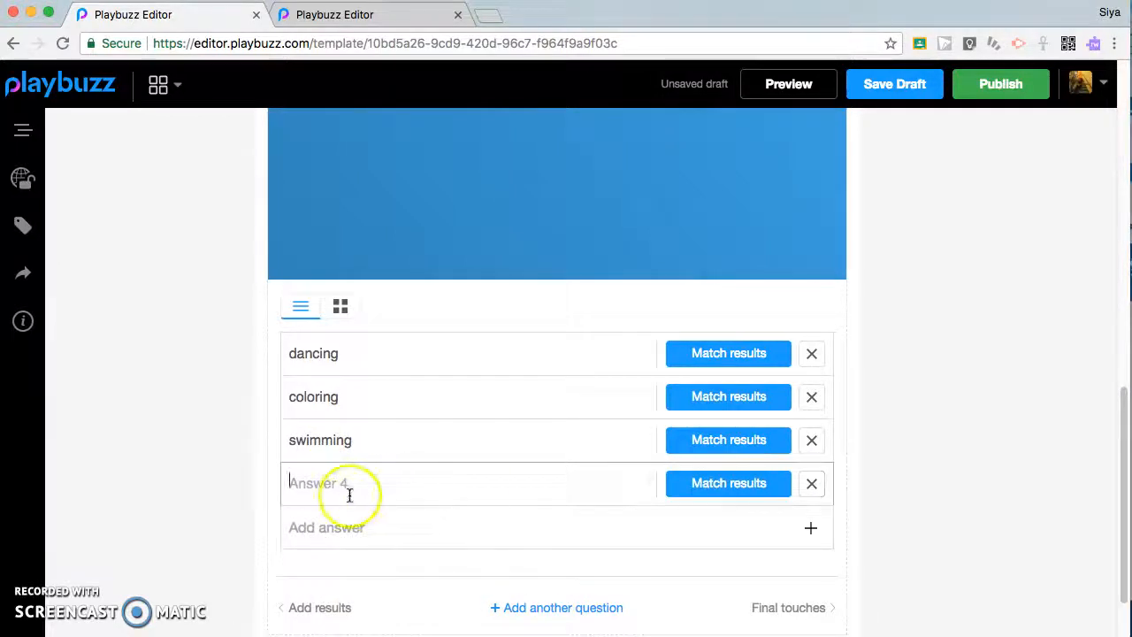
{"action": "type", "text": "co"}
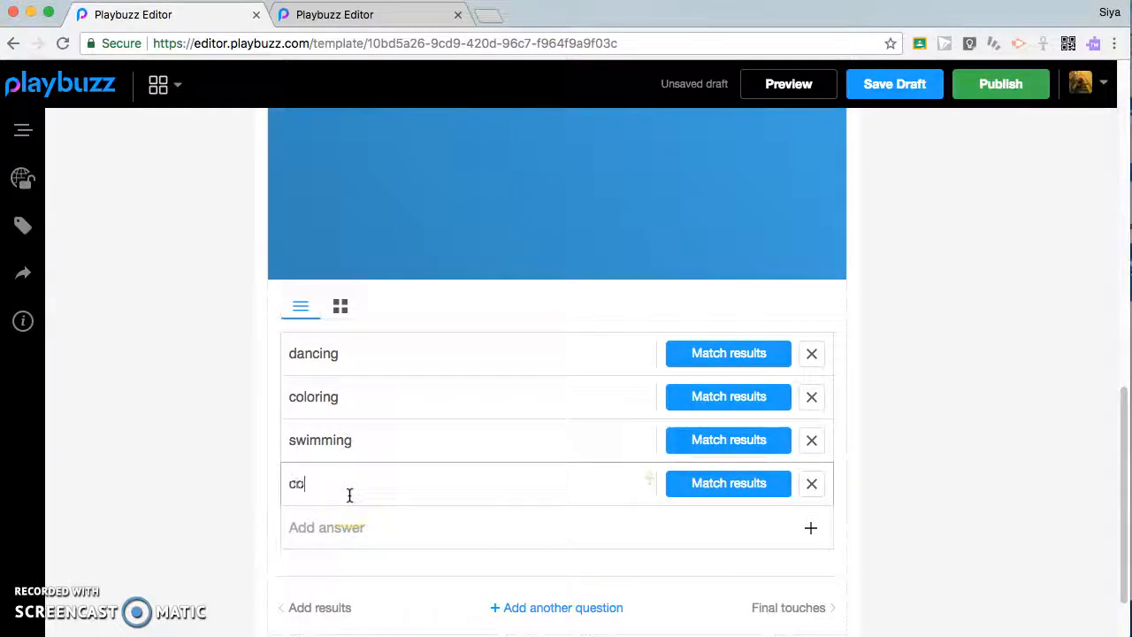
{"action": "type", "text": "oking"}
{"action": "left_click", "coordinate": [557, 527]}
{"action": "type", "text": "othe"}
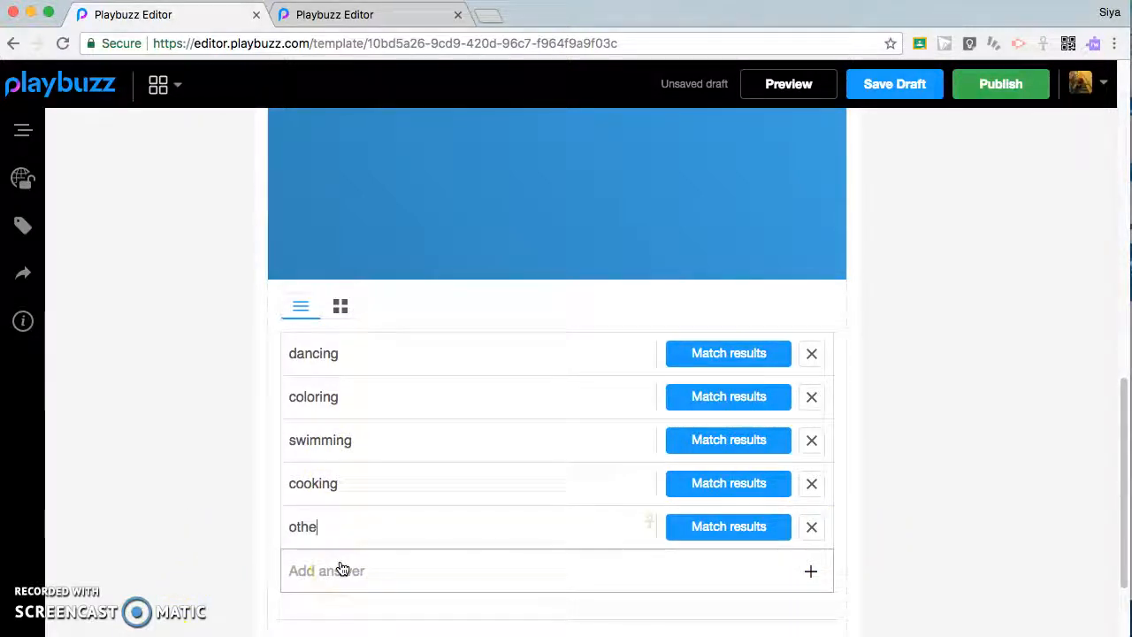
{"action": "left_click", "coordinate": [728, 353]}
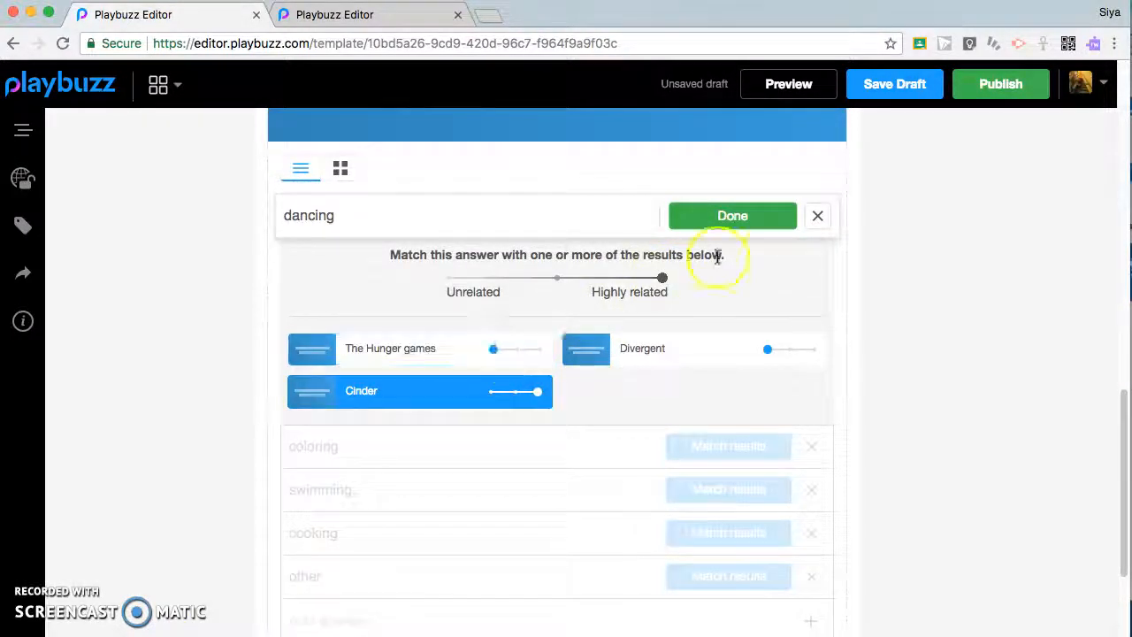
- Match coloring, swimming to The Hunger games, and cooking and other to all three books
{"action": "left_click", "coordinate": [733, 215]}
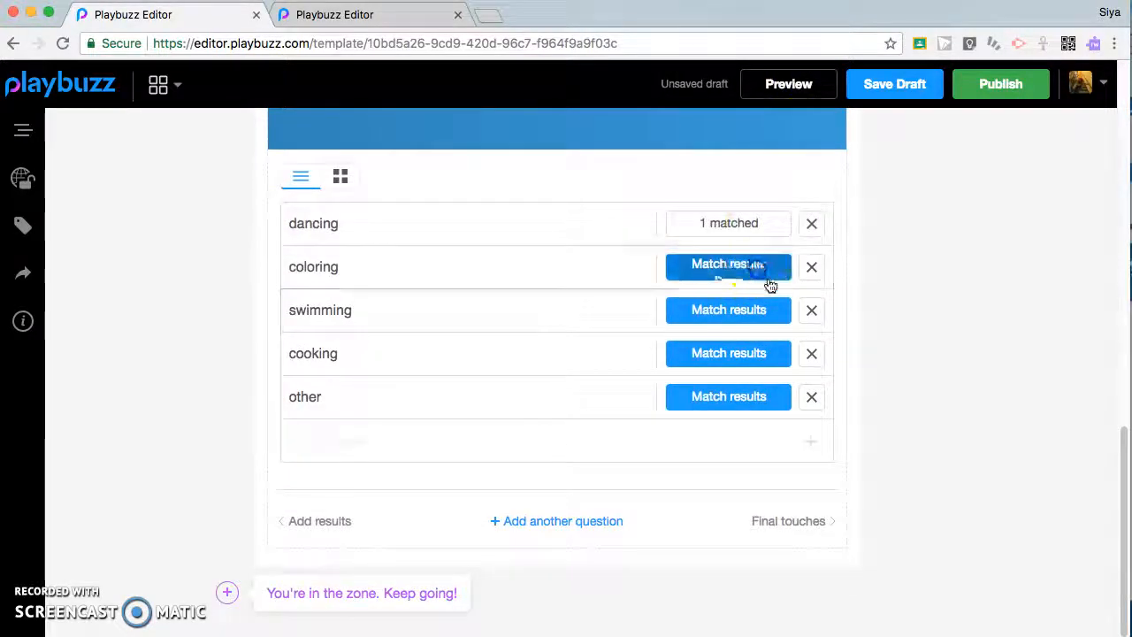
{"action": "left_click", "coordinate": [728, 266]}
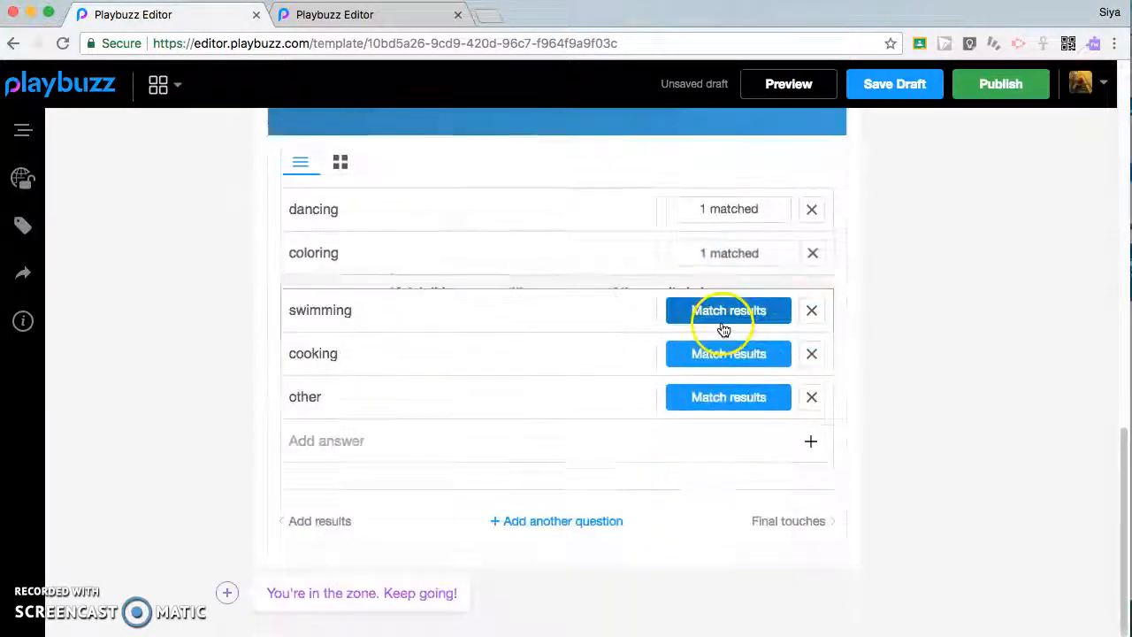
{"action": "left_click", "coordinate": [728, 309]}
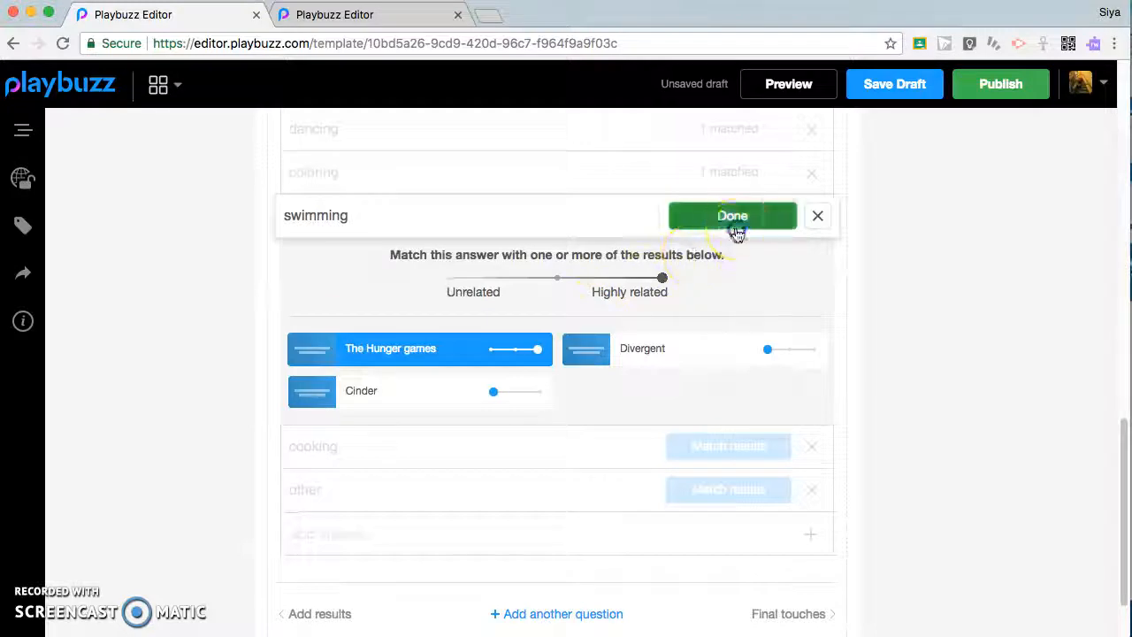
{"action": "left_click", "coordinate": [731, 214]}
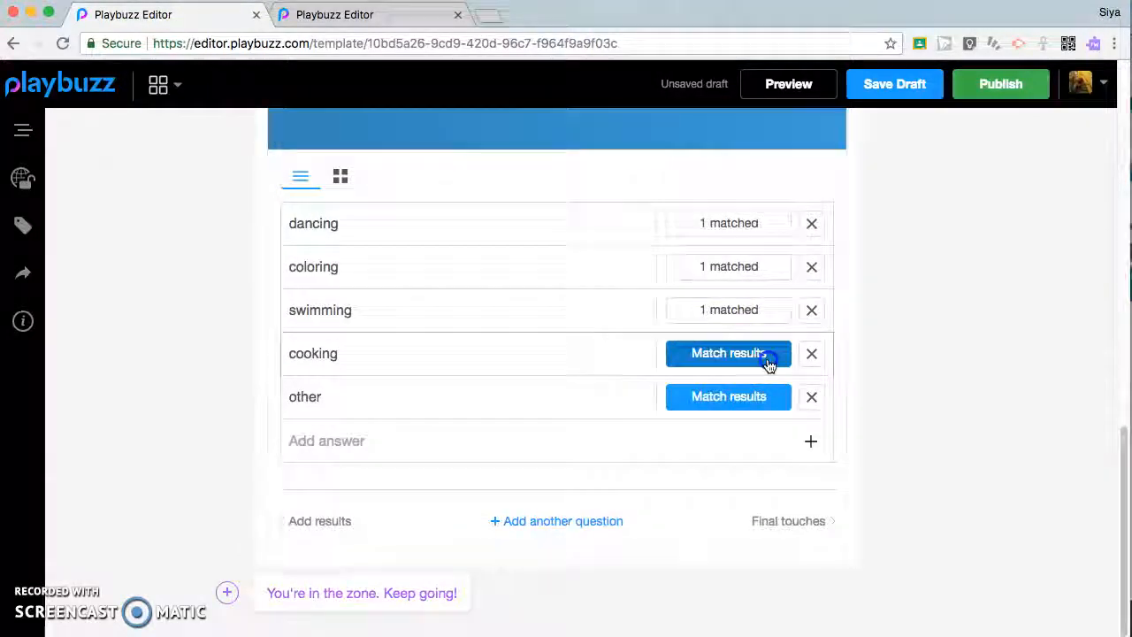
{"action": "left_click", "coordinate": [728, 353]}
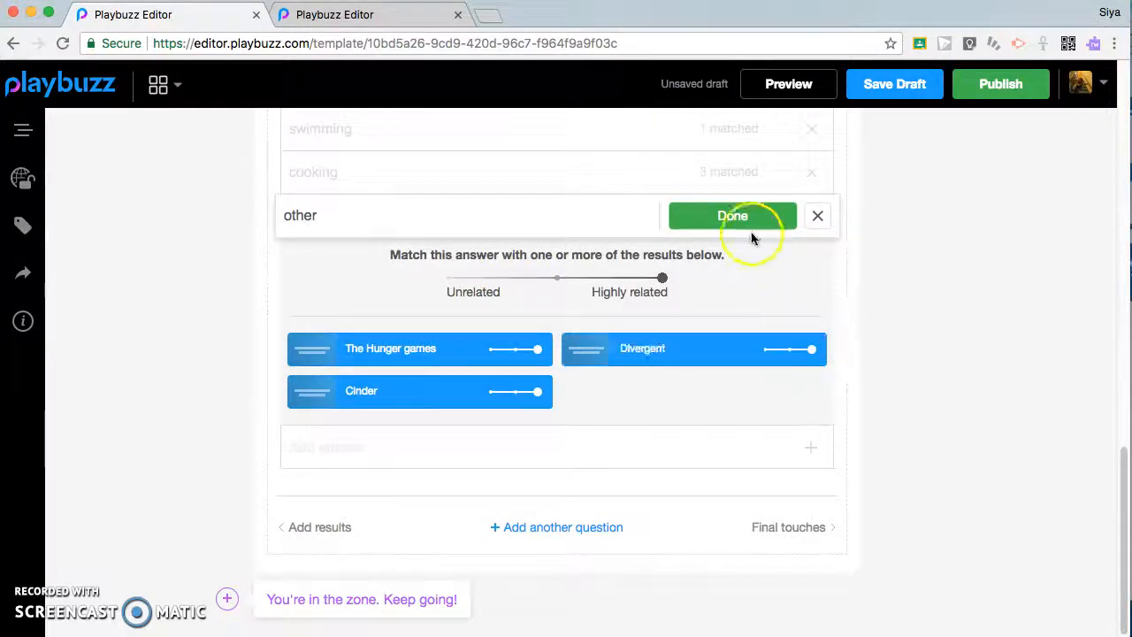
{"action": "left_click", "coordinate": [733, 215]}
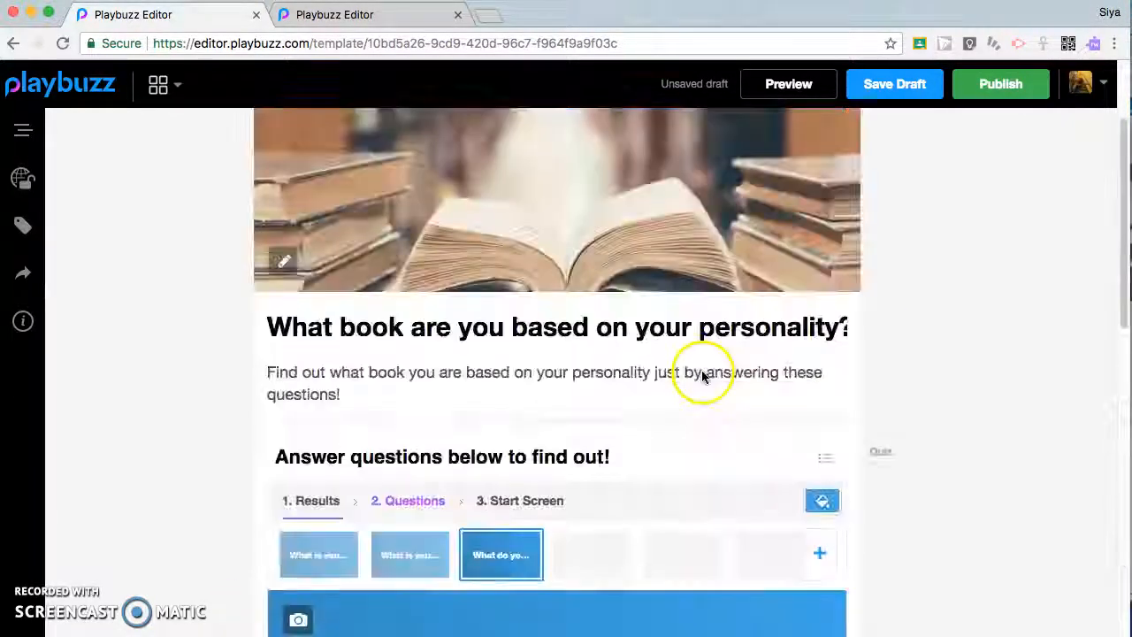
{"action": "left_click", "coordinate": [787, 83]}
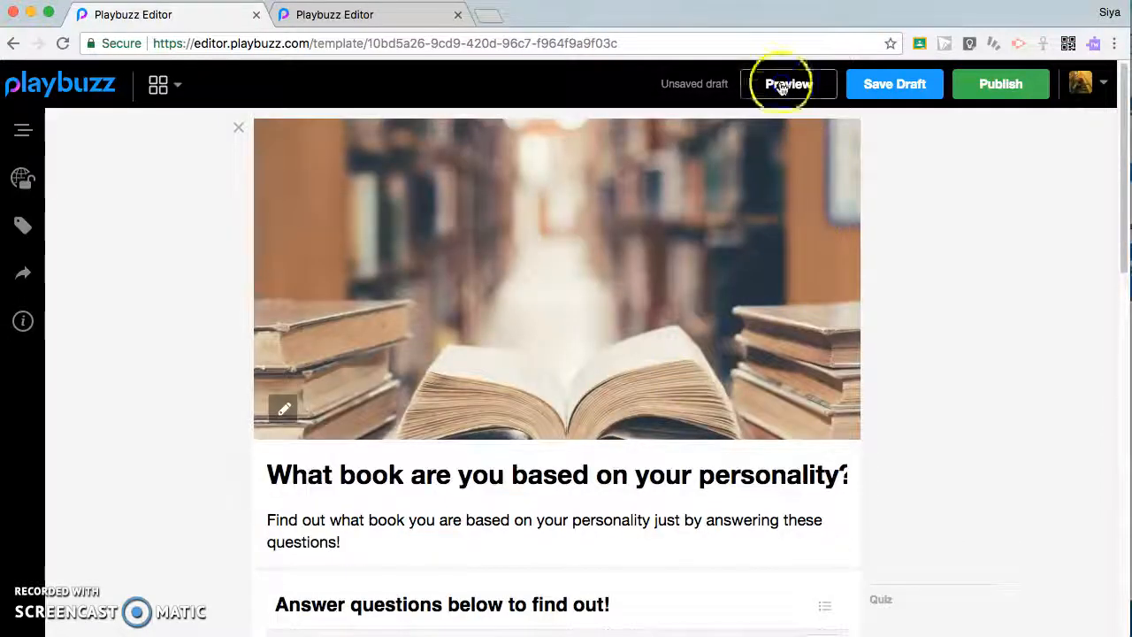
- Preview the book quiz and scroll through its color and food questions
{"action": "left_click", "coordinate": [786, 83]}
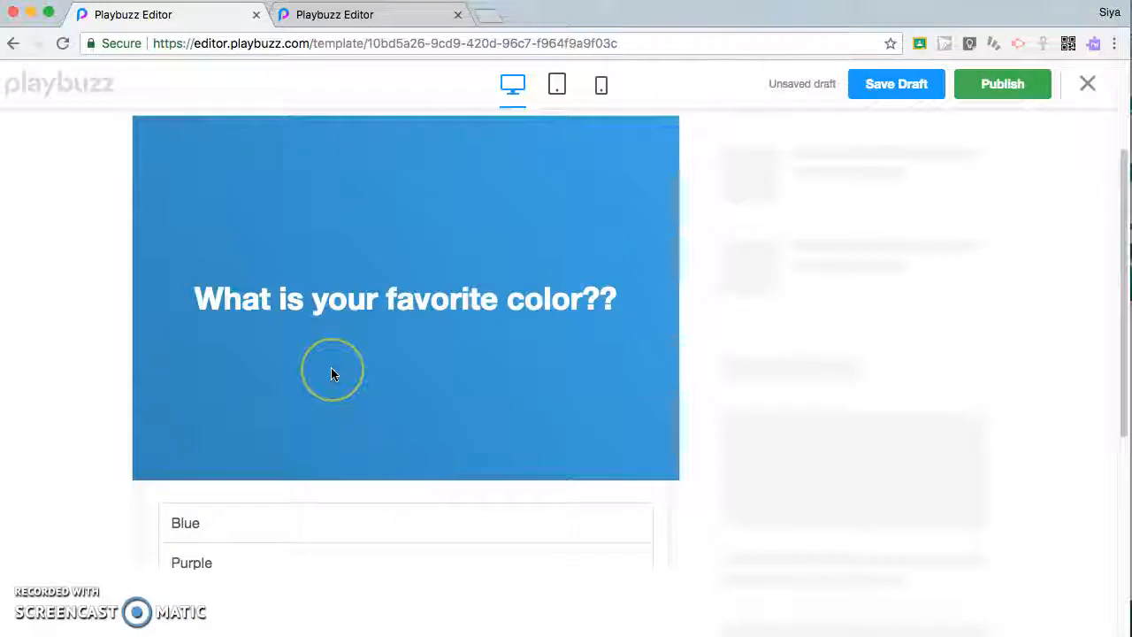
{"action": "scroll", "scroll_direction": "down", "scroll_amount": 3}
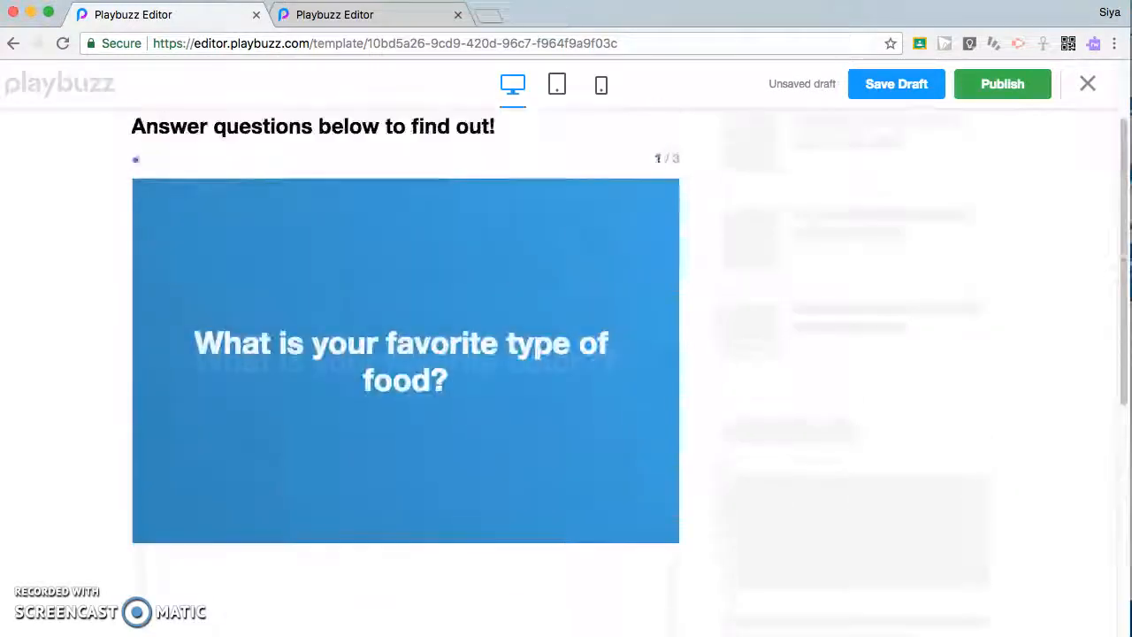
{"action": "scroll", "scroll_direction": "down", "scroll_amount": 3}
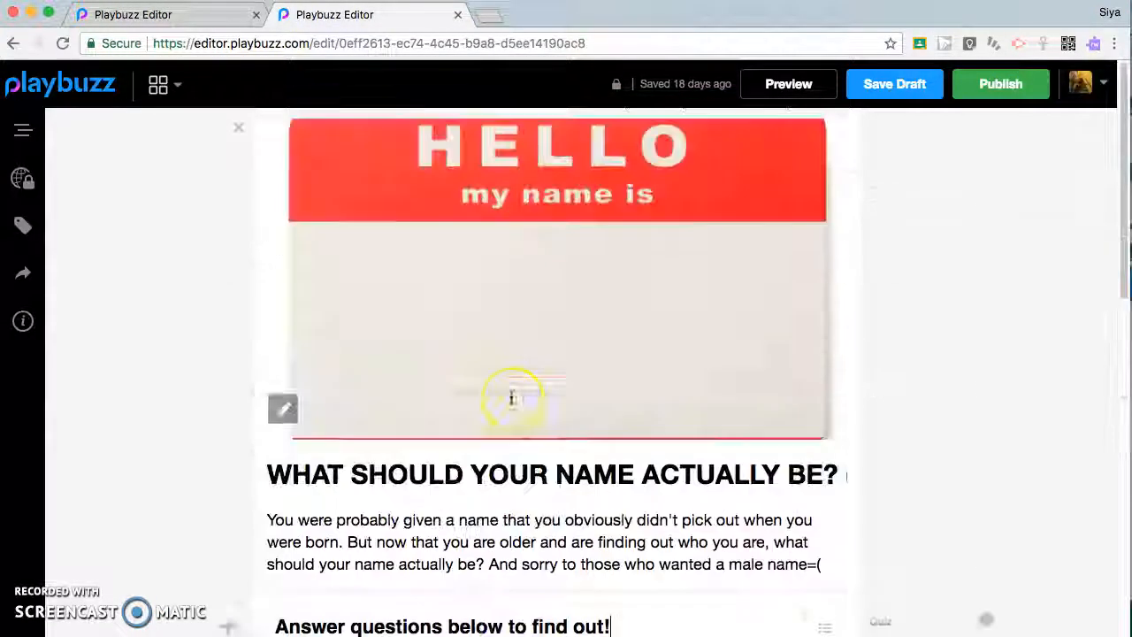
- Look through the name quiz's questions, including Food?, then start publishing it
{"action": "scroll", "scroll_direction": "down", "scroll_amount": 3}
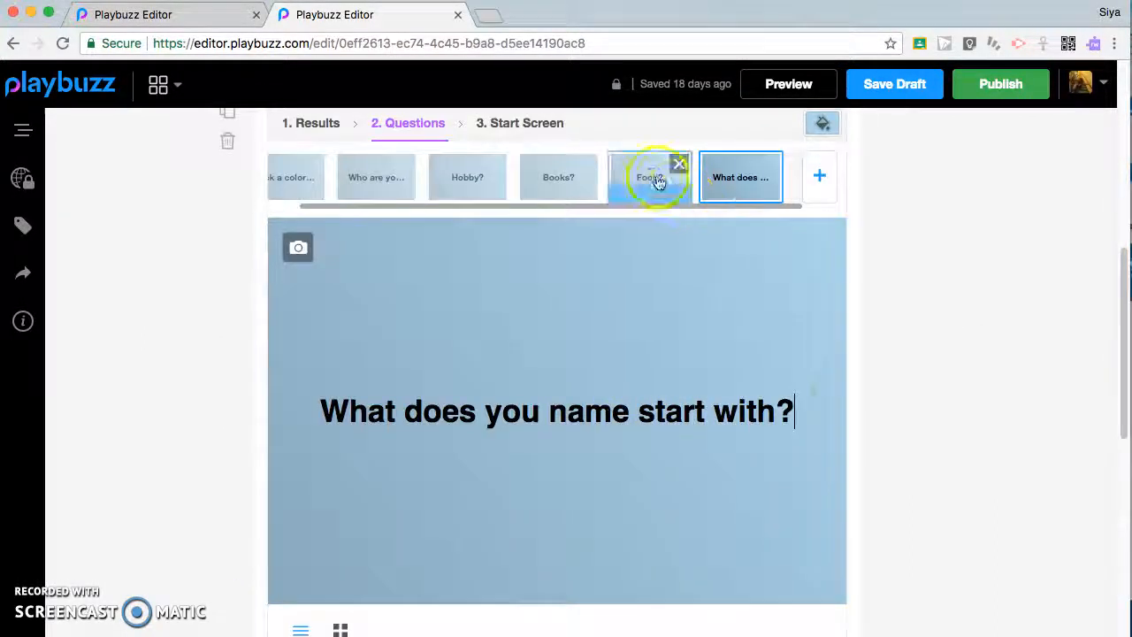
{"action": "left_click", "coordinate": [649, 176]}
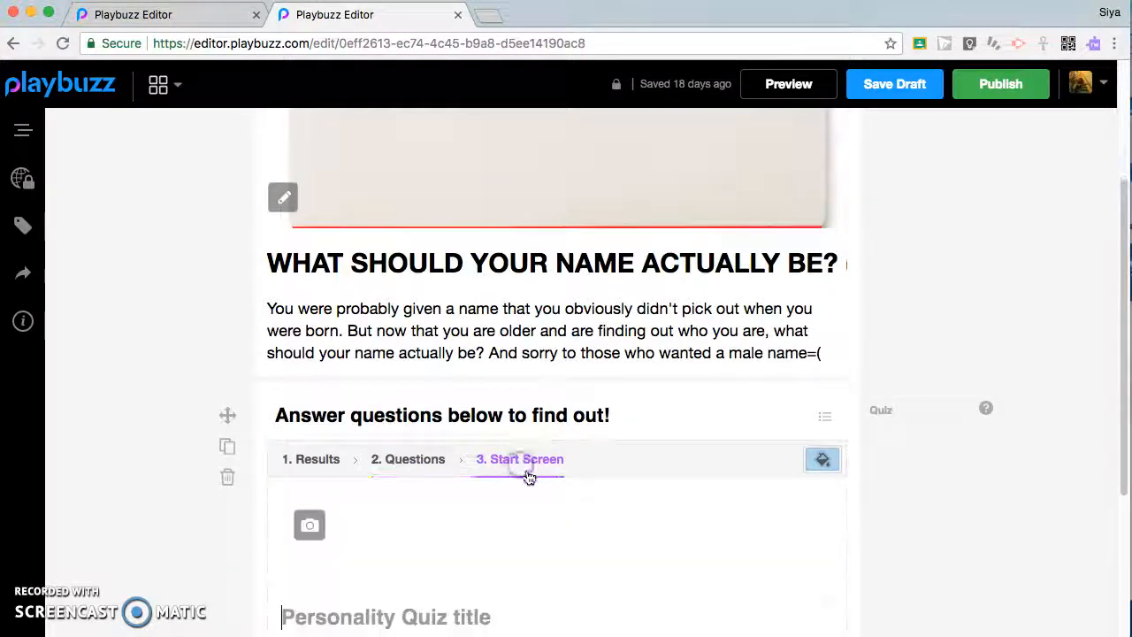
{"action": "scroll", "scroll_direction": "down", "scroll_amount": 3}
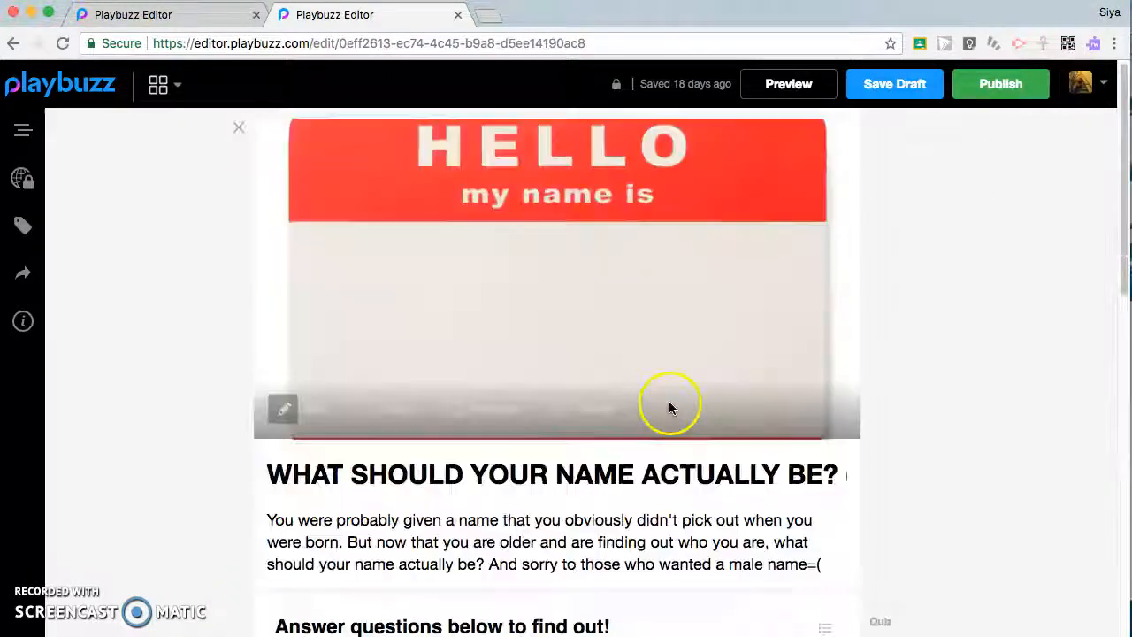
{"action": "left_click", "coordinate": [1000, 83]}
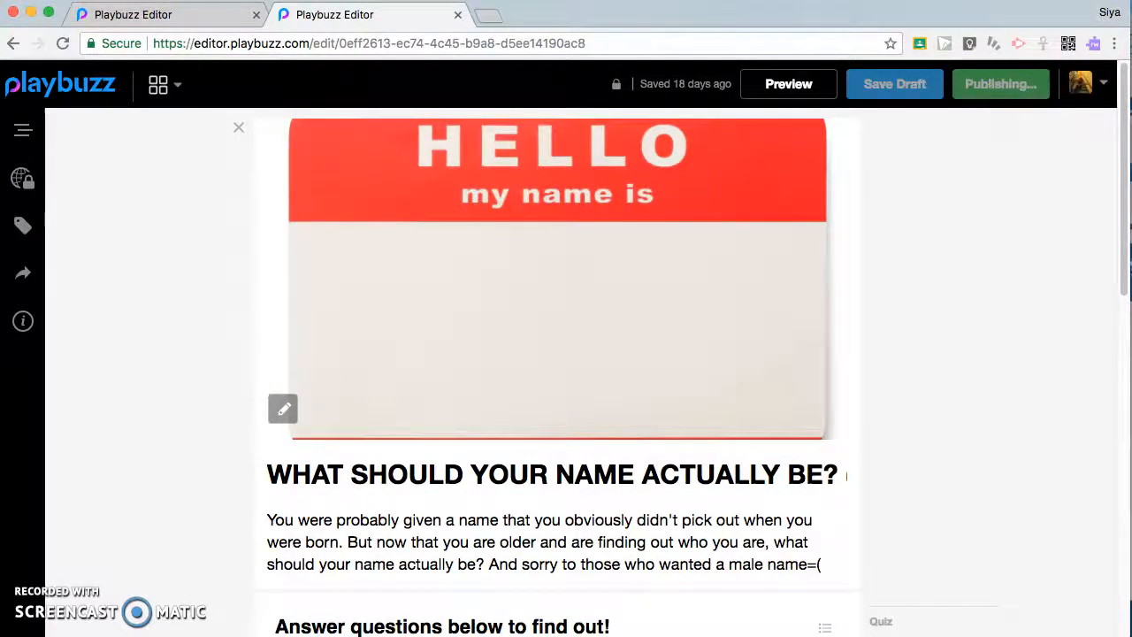
- Publish 'What should your name actually be?' and reach the Published! dialog
{"action": "left_click", "coordinate": [1000, 84]}
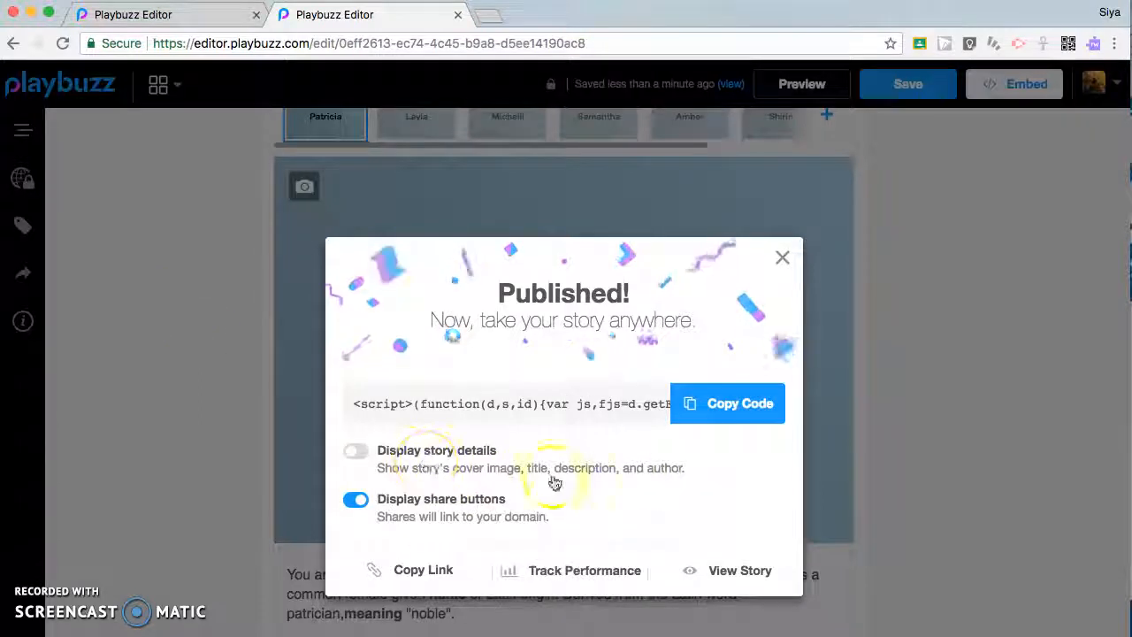
{"action": "left_click", "coordinate": [727, 403]}
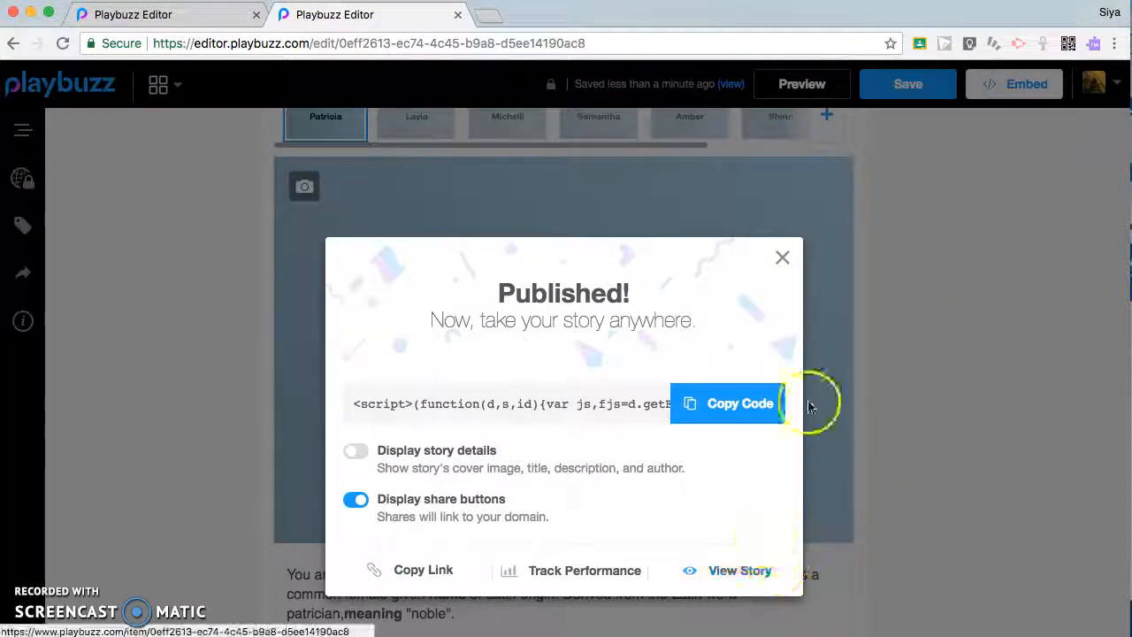
- Open the live name quiz and answer Red and 'I like boys'
{"action": "left_click", "coordinate": [781, 256]}
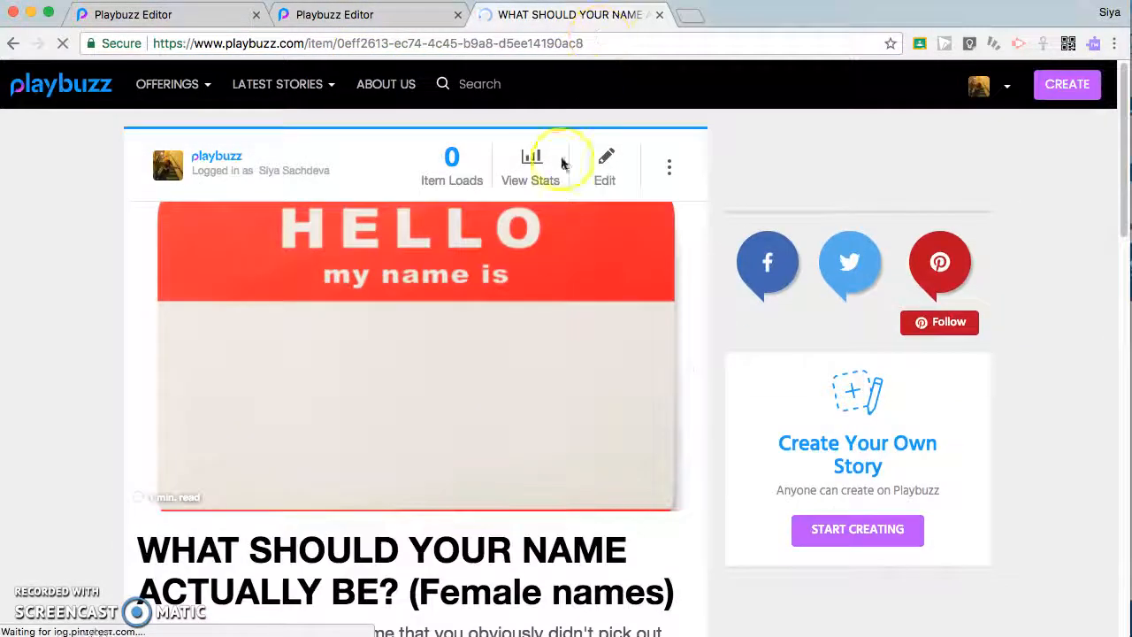
{"action": "scroll", "scroll_direction": "down", "scroll_amount": 3}
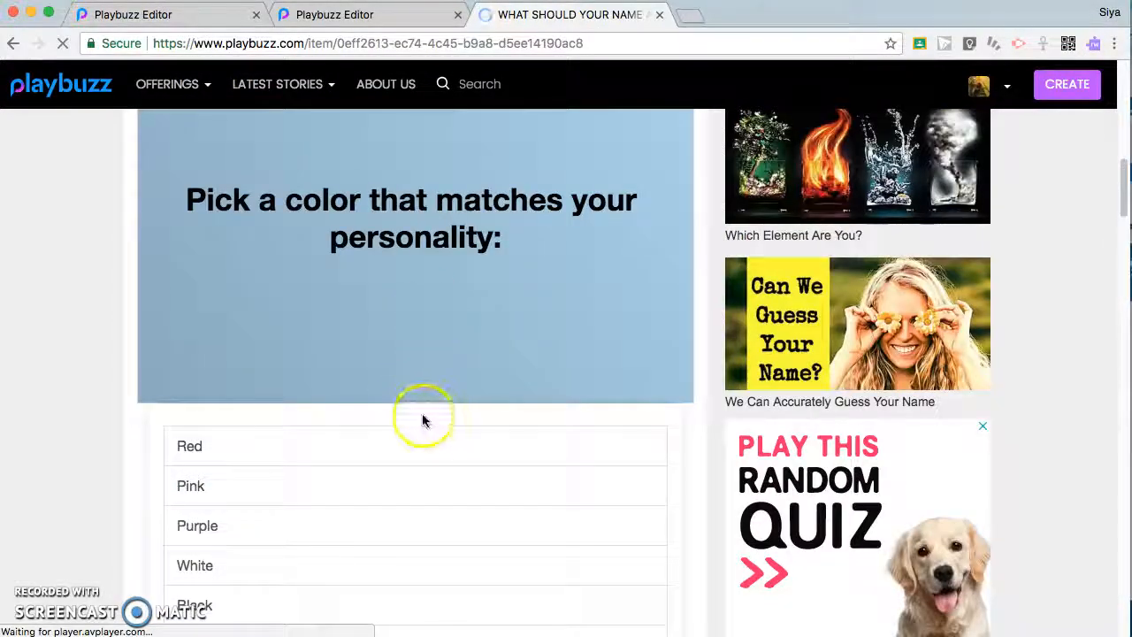
{"action": "scroll", "scroll_direction": "down", "scroll_amount": 3}
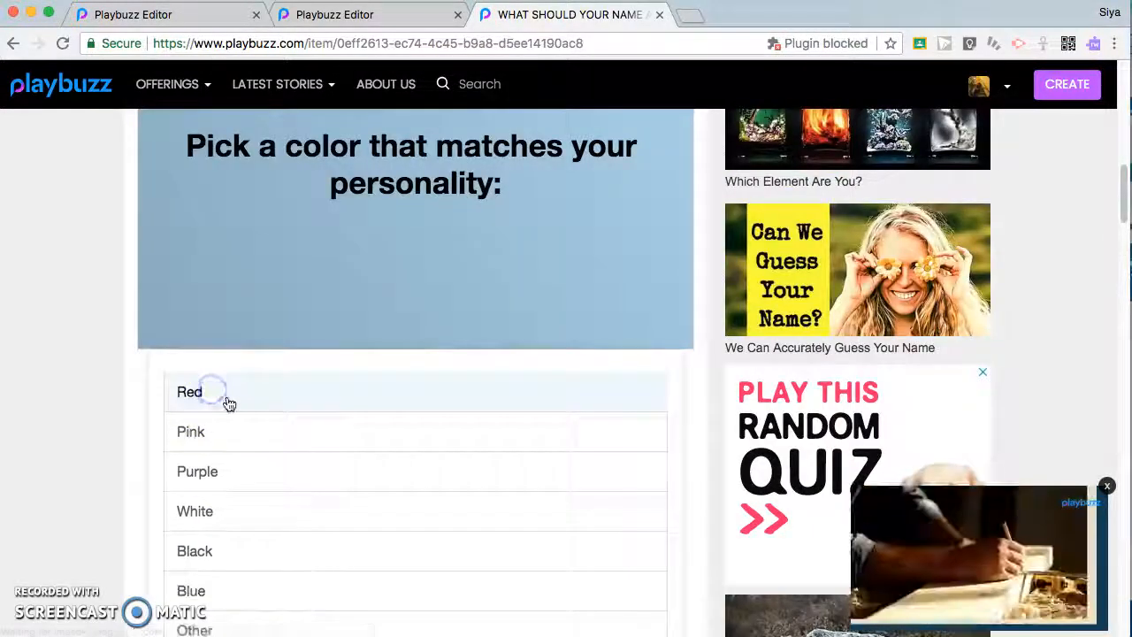
{"action": "left_click", "coordinate": [189, 391]}
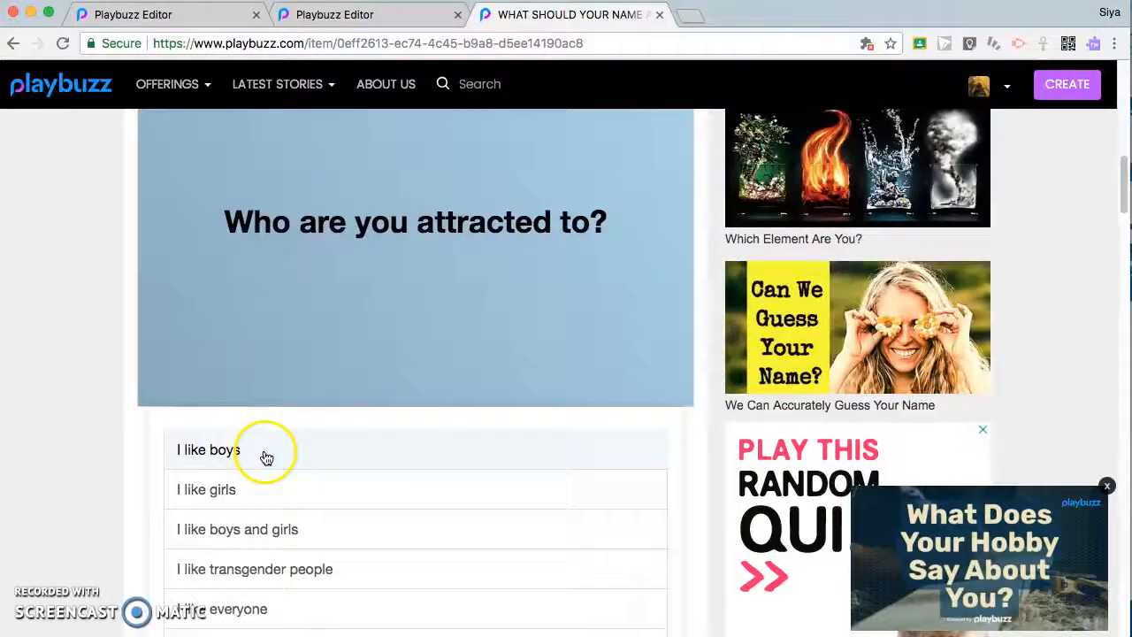
{"action": "left_click", "coordinate": [208, 449]}
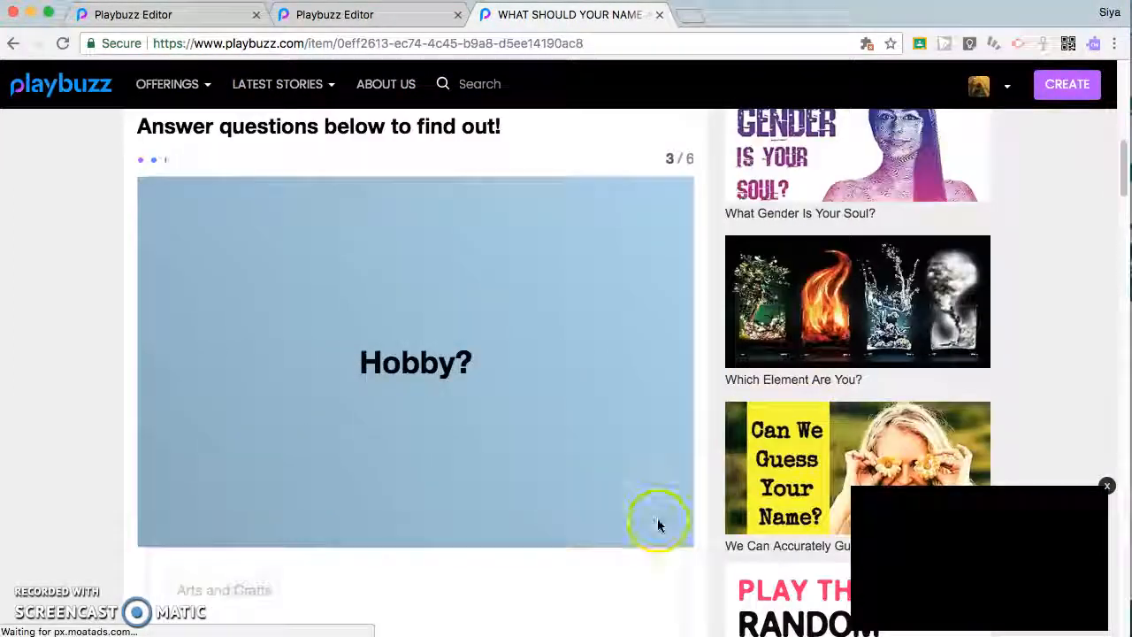
- Scroll through the quiz to the Amber result card and its sharing options
{"action": "scroll", "scroll_direction": "down", "scroll_amount": 3}
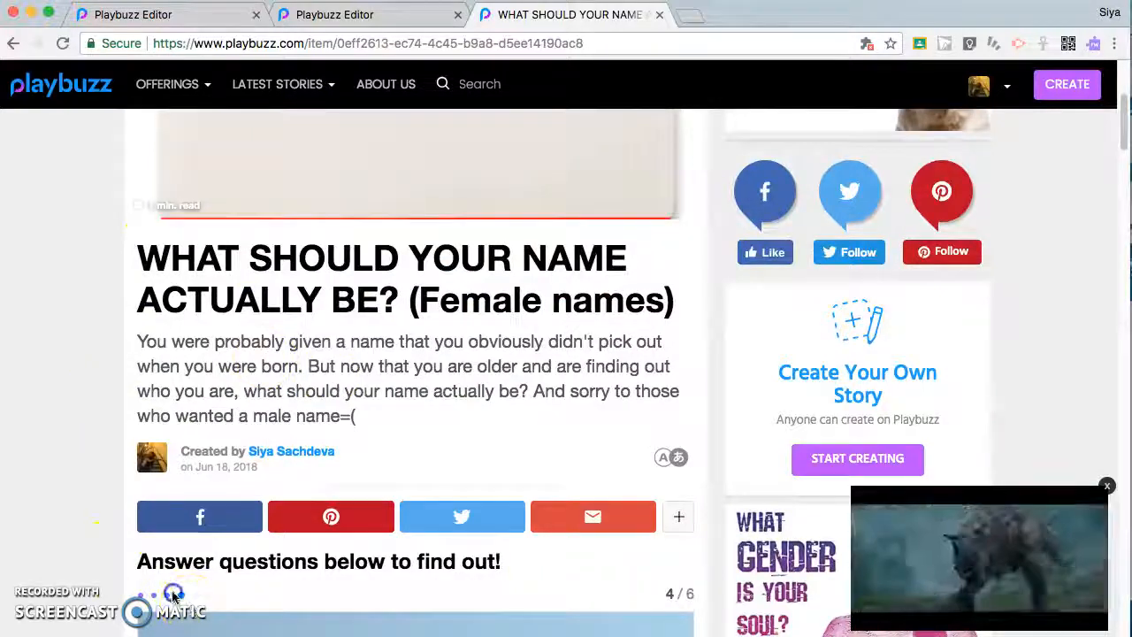
{"action": "scroll", "scroll_direction": "down", "scroll_amount": 3}
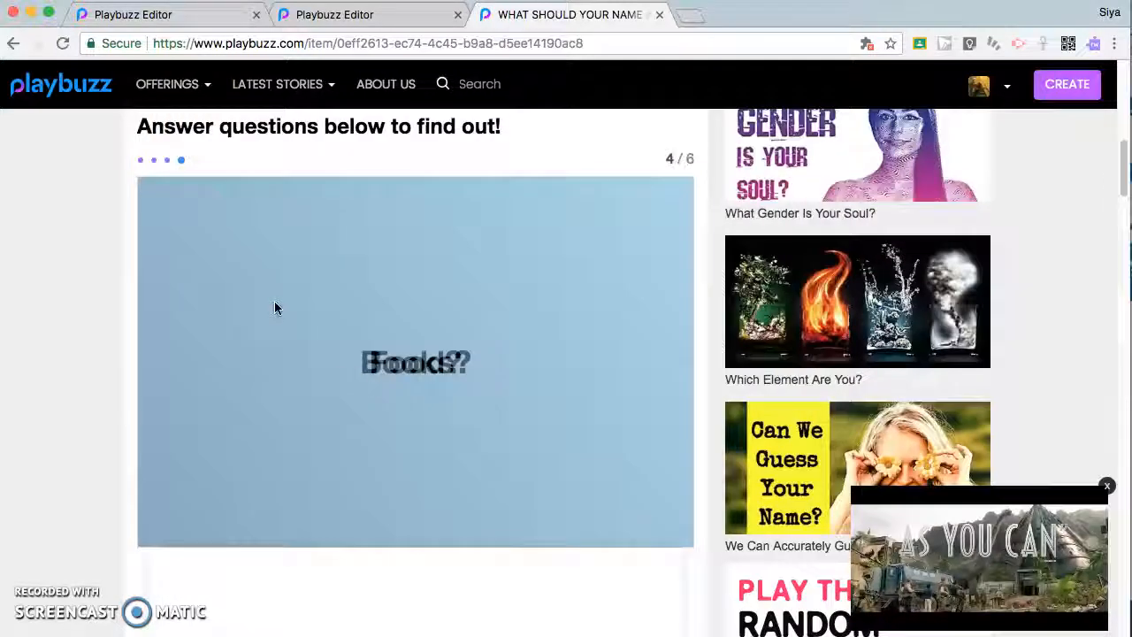
{"action": "scroll", "scroll_direction": "down", "scroll_amount": 3}
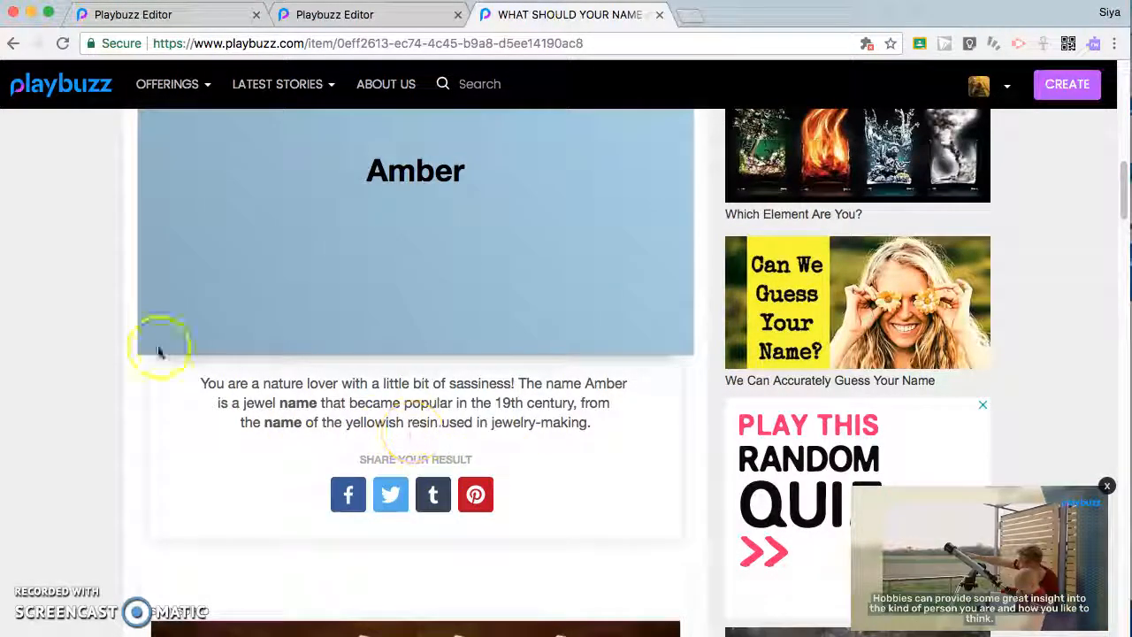
{"action": "scroll", "scroll_direction": "down", "scroll_amount": 3}
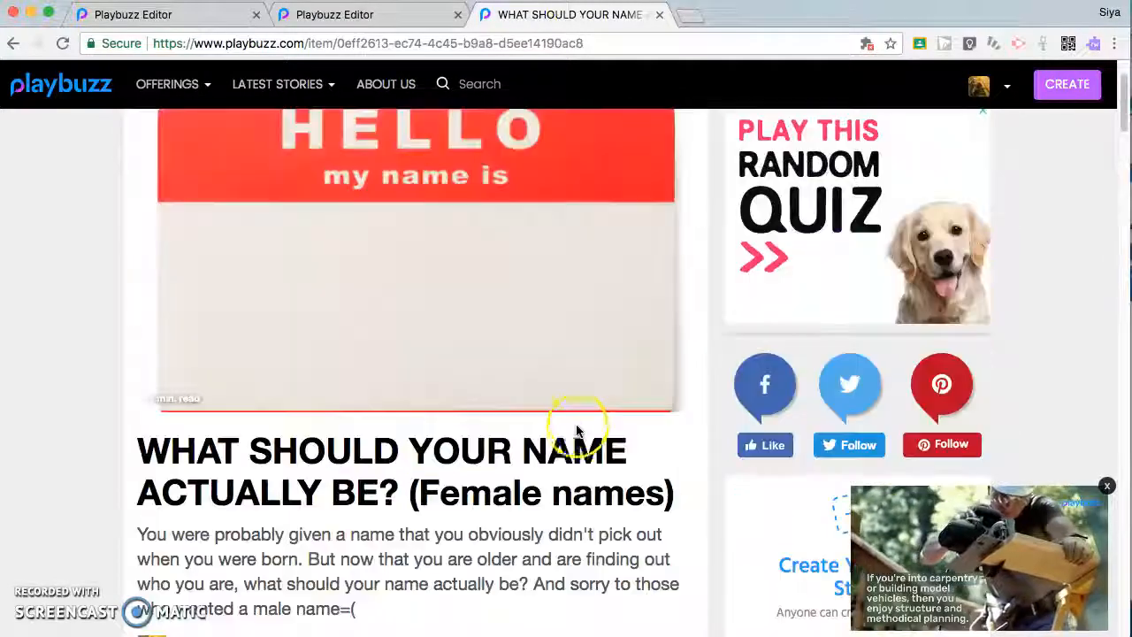
- Open the name quiz in the editor from the account menu
{"action": "left_click", "coordinate": [1006, 84]}
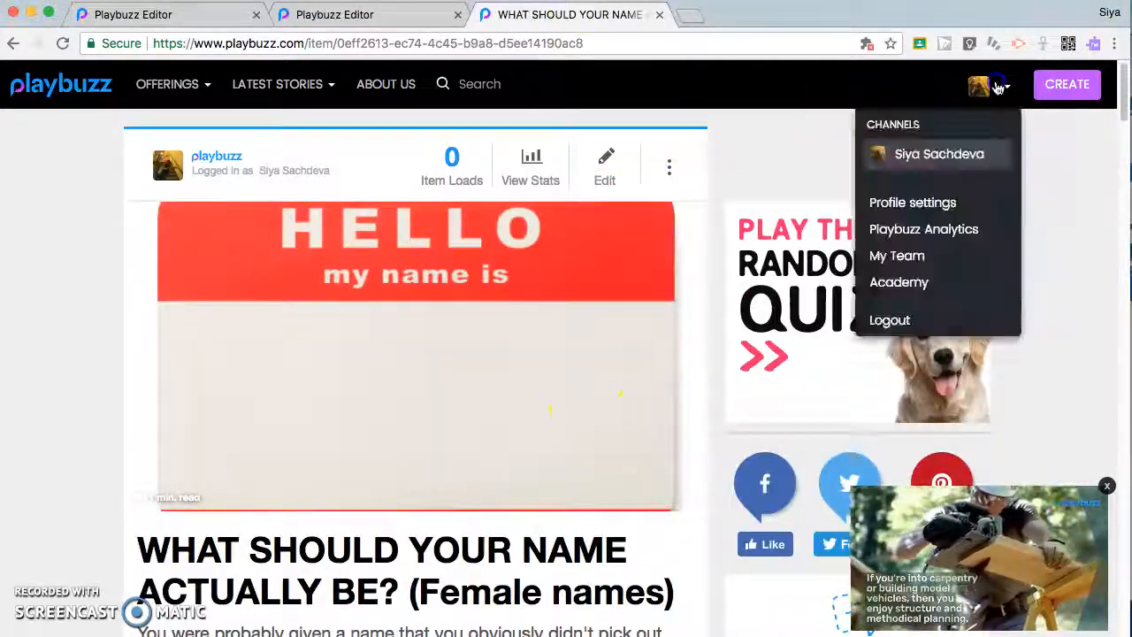
{"action": "left_click", "coordinate": [938, 153]}
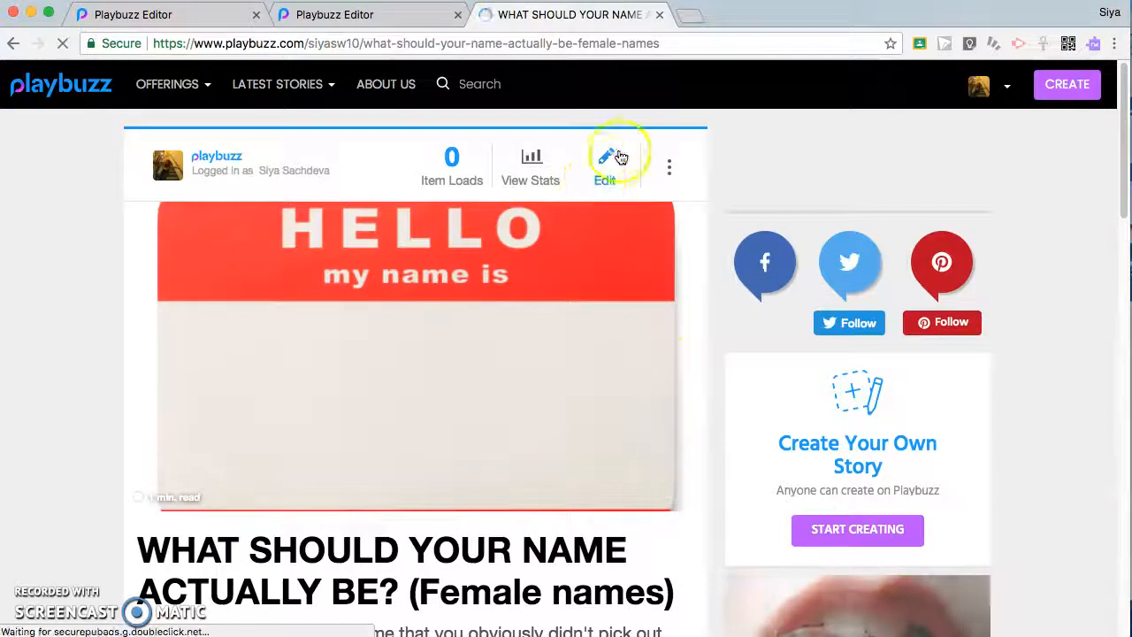
{"action": "left_click", "coordinate": [605, 163]}
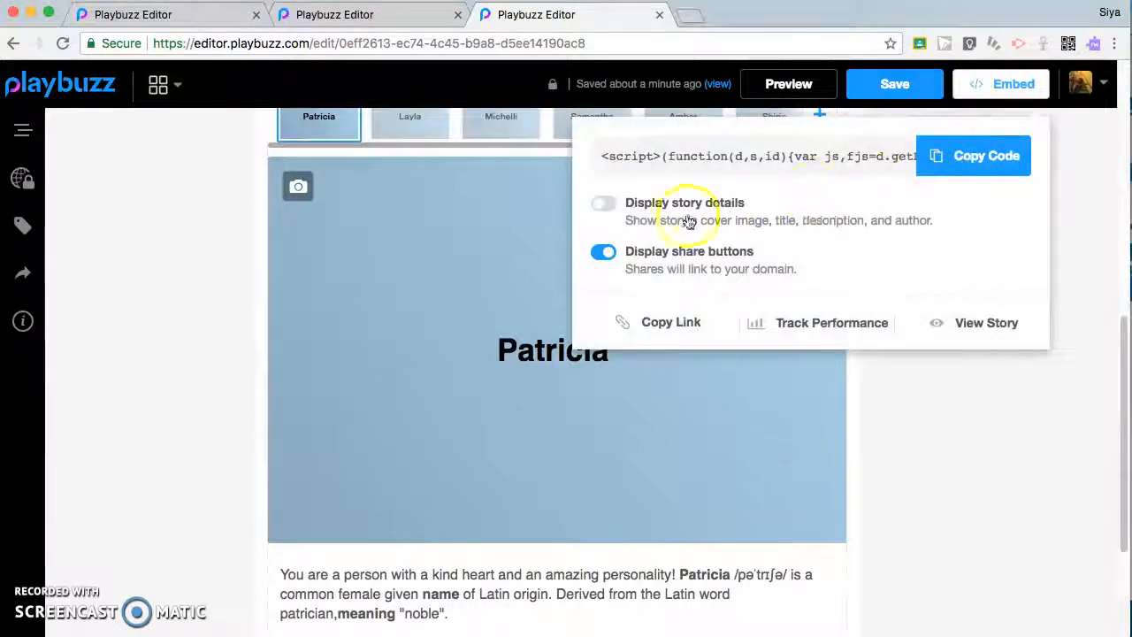
- Turn on Display story details and Display share buttons in the embed, and copy the code
{"action": "left_click", "coordinate": [604, 252]}
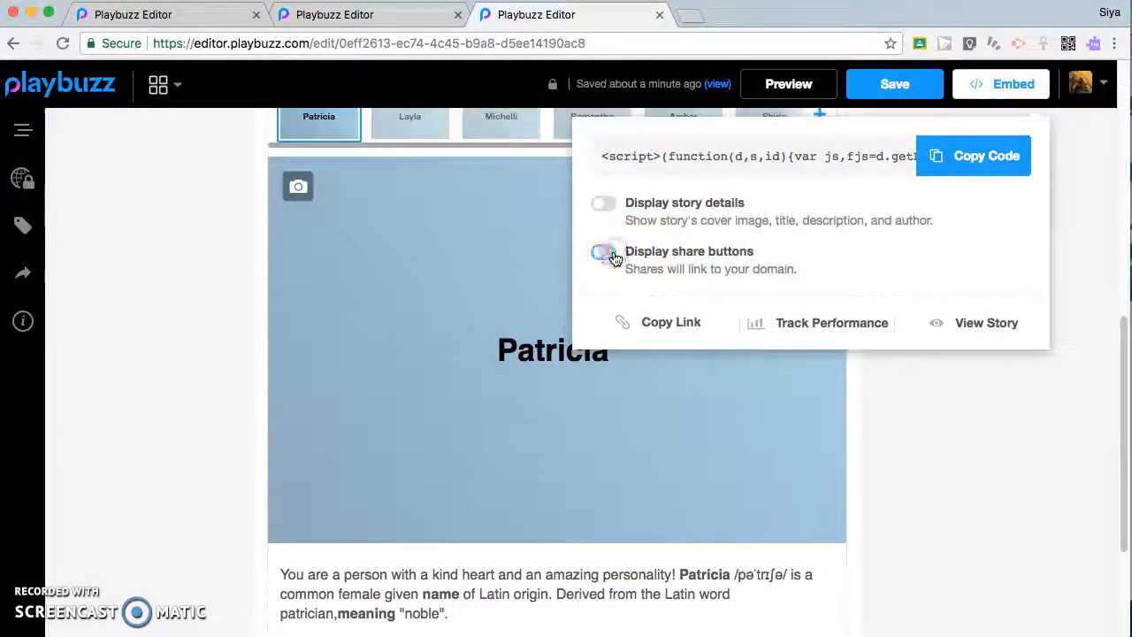
{"action": "left_click", "coordinate": [603, 252]}
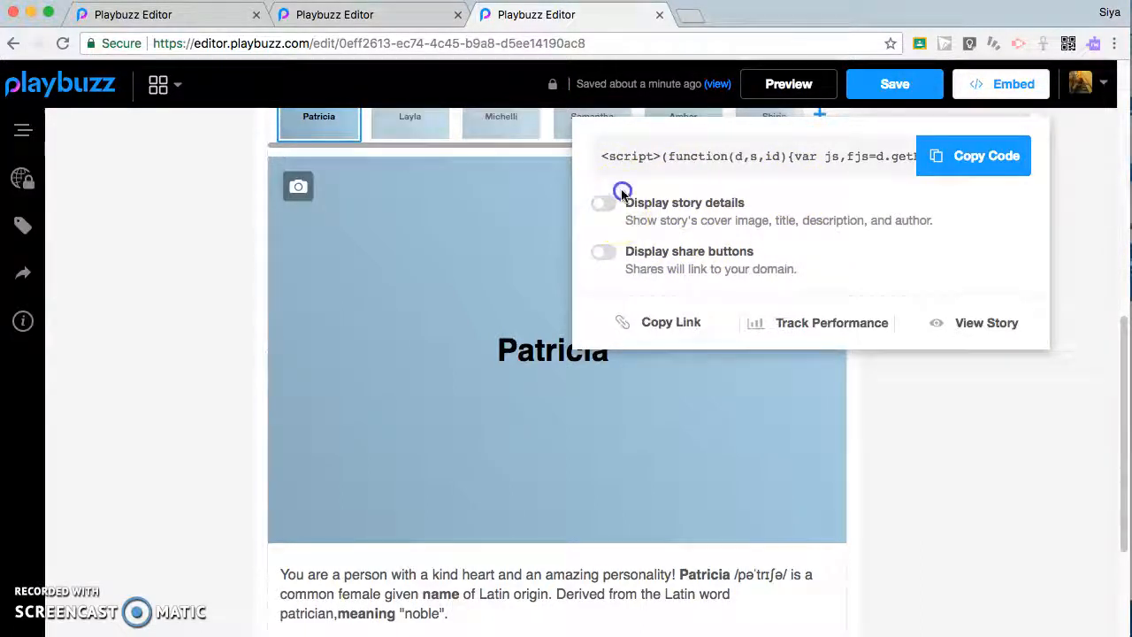
{"action": "left_click", "coordinate": [603, 203]}
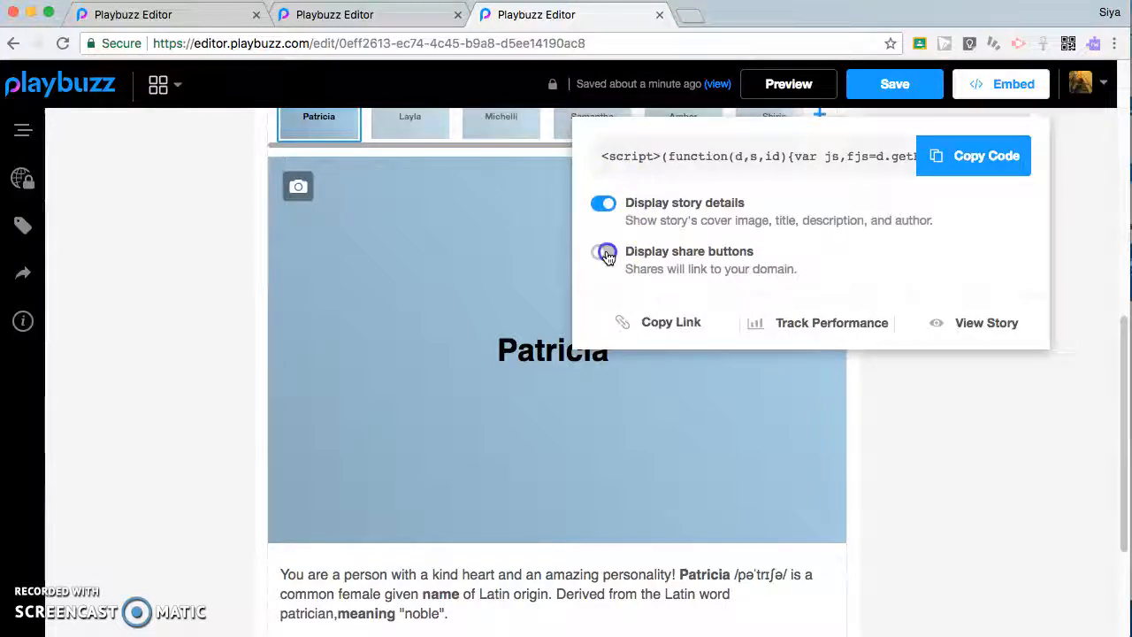
{"action": "left_click", "coordinate": [604, 252]}
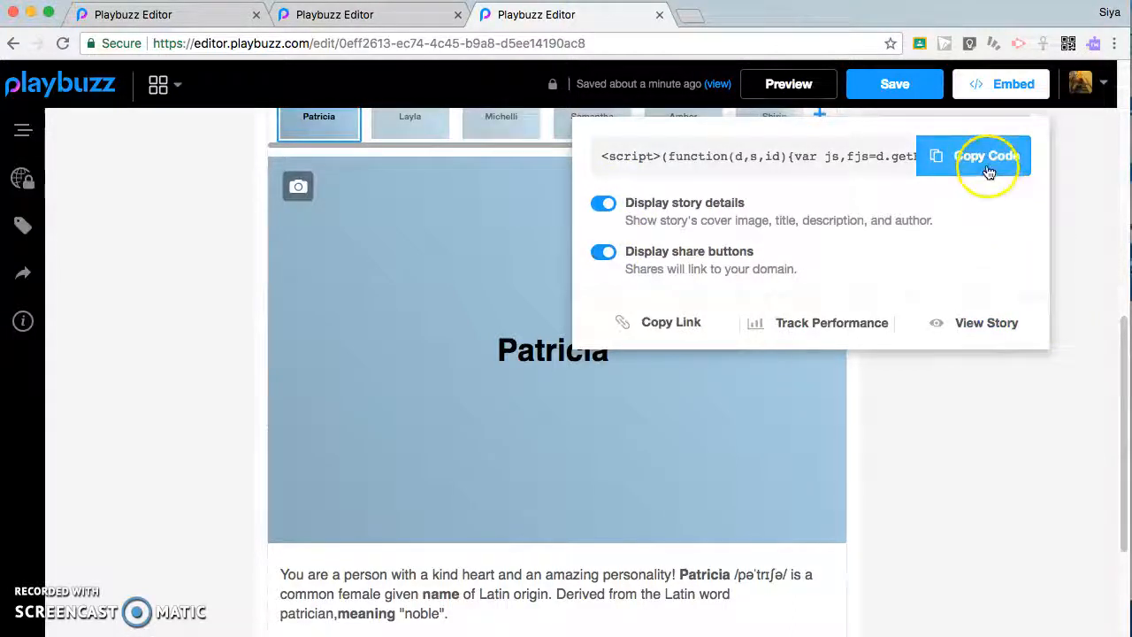
{"action": "left_click", "coordinate": [894, 84]}
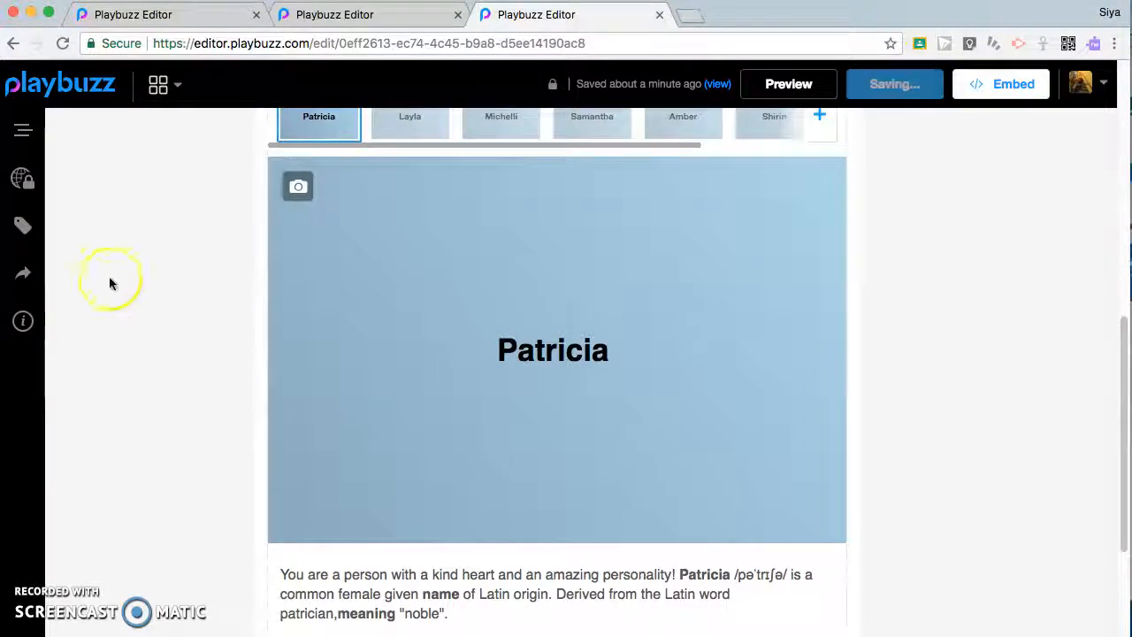
- Set the name quiz visibility to Public (recommended), save, and open the channel's stories
{"action": "left_click", "coordinate": [22, 178]}
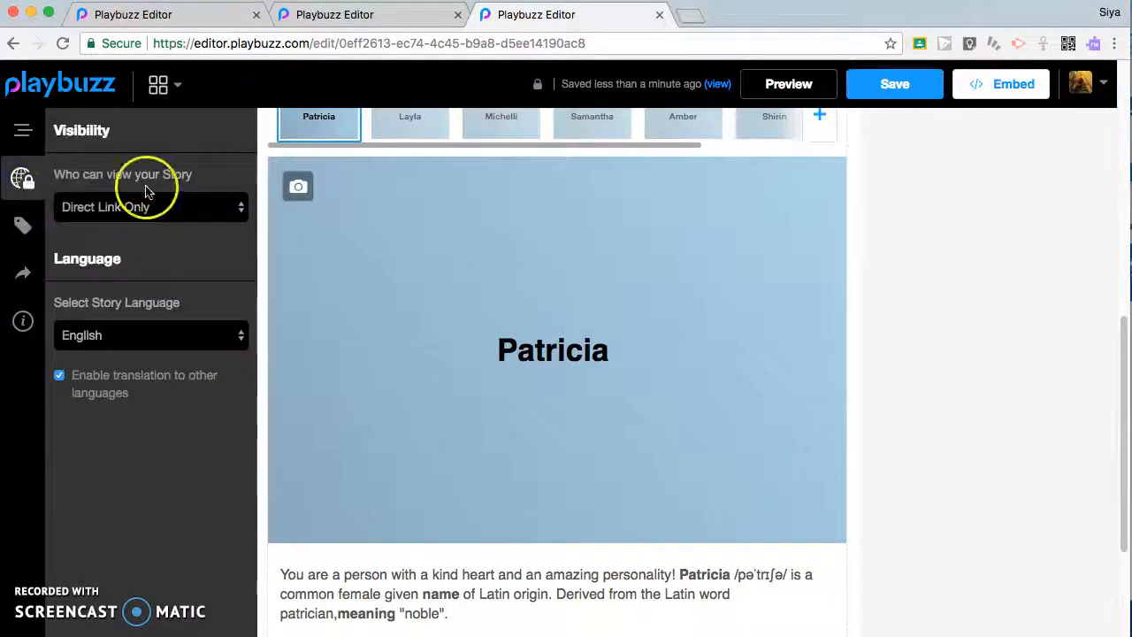
{"action": "left_click", "coordinate": [150, 206]}
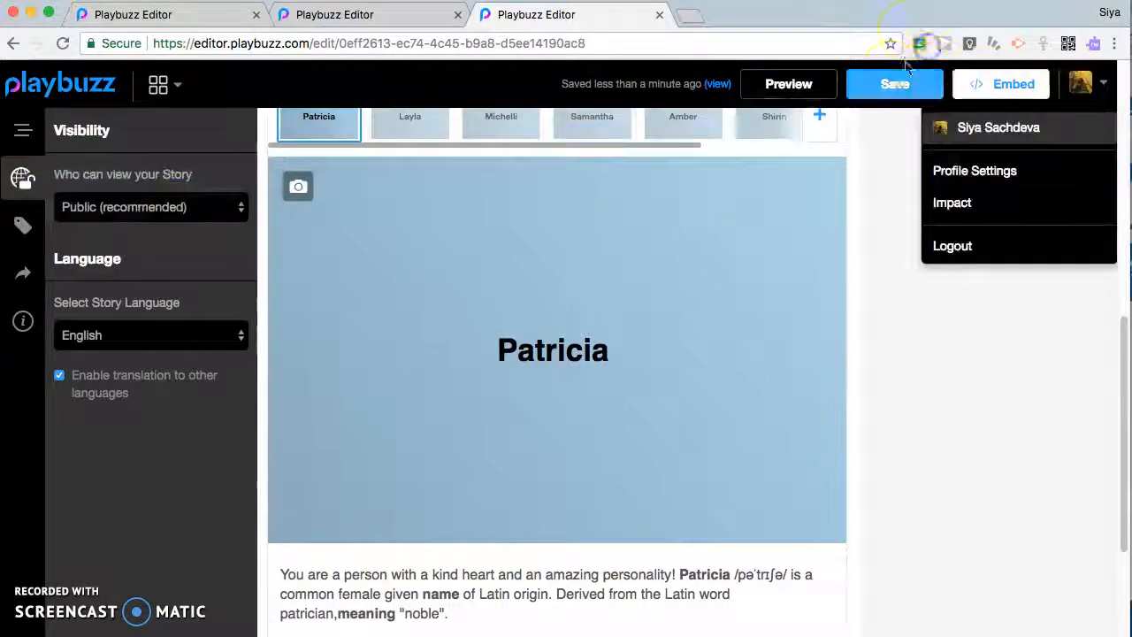
{"action": "left_click", "coordinate": [894, 83]}
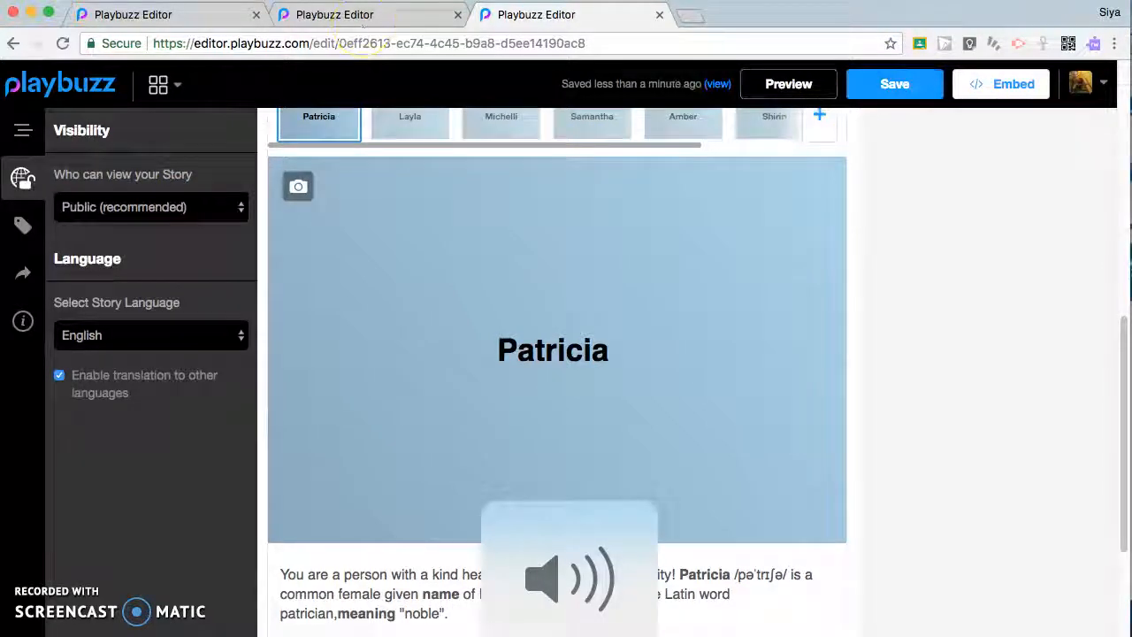
{"action": "left_click", "coordinate": [151, 207]}
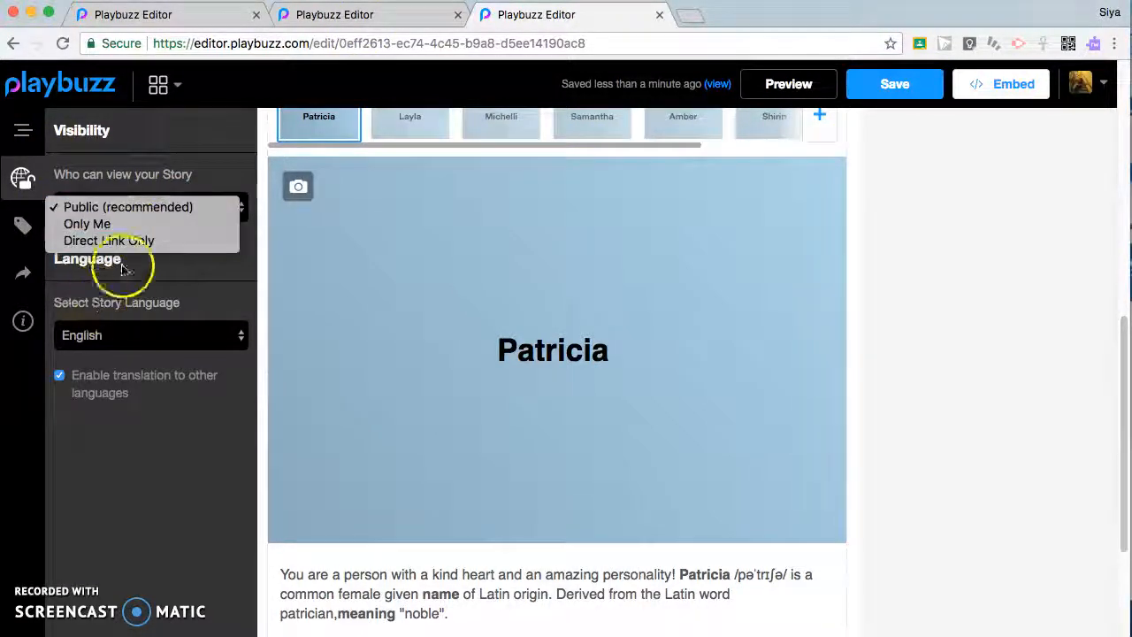
{"action": "mouse_move", "coordinate": [935, 136]}
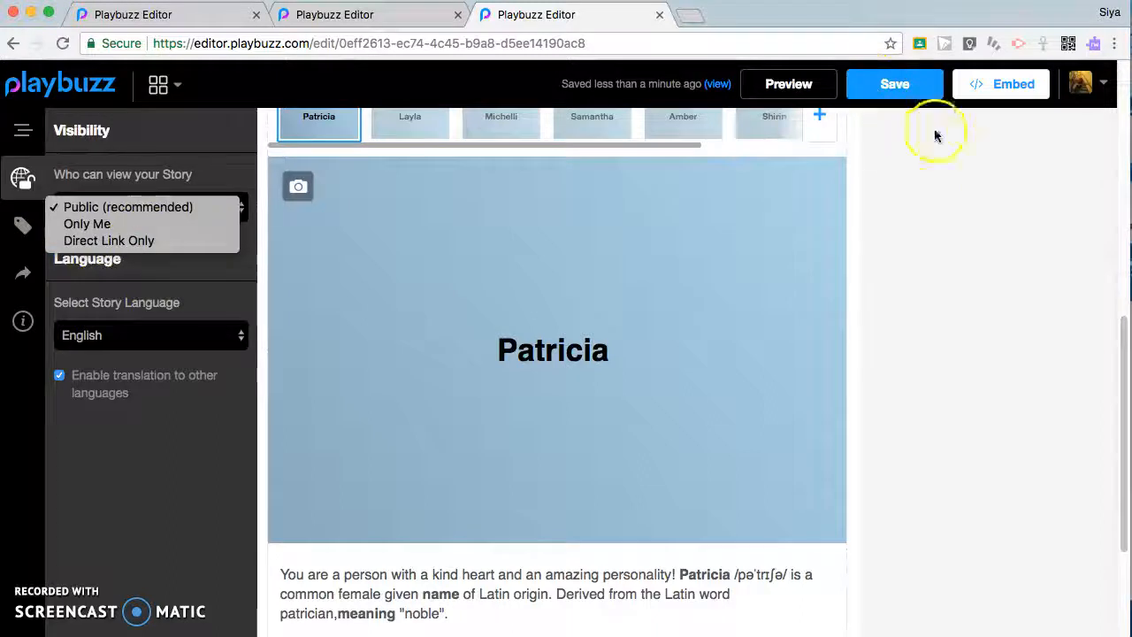
{"action": "left_click", "coordinate": [1081, 83]}
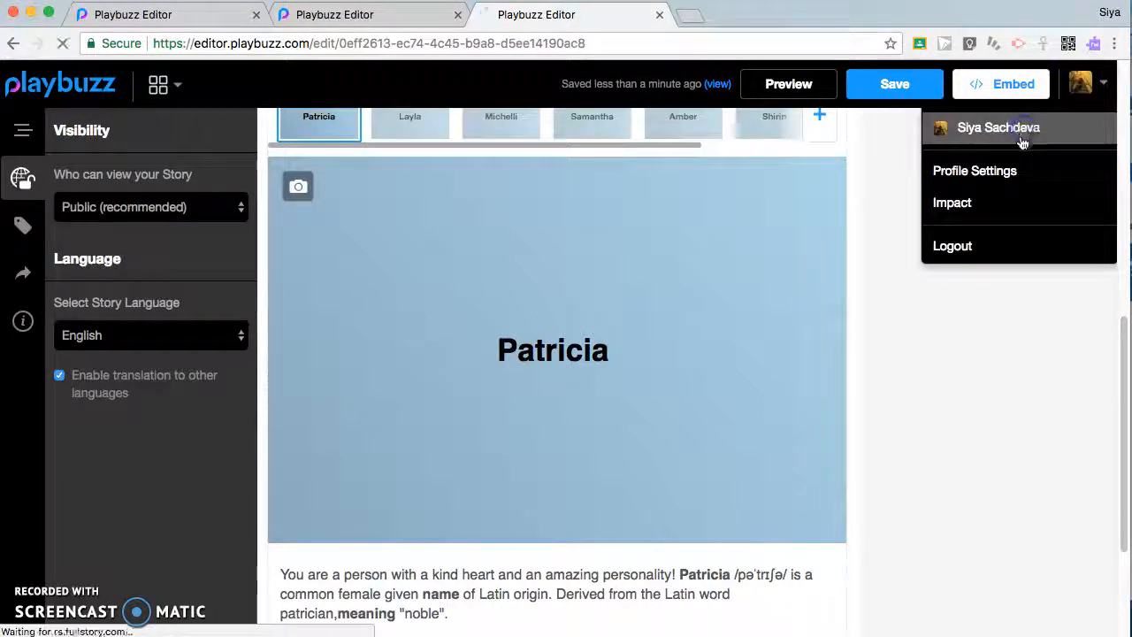
{"action": "left_click", "coordinate": [997, 127]}
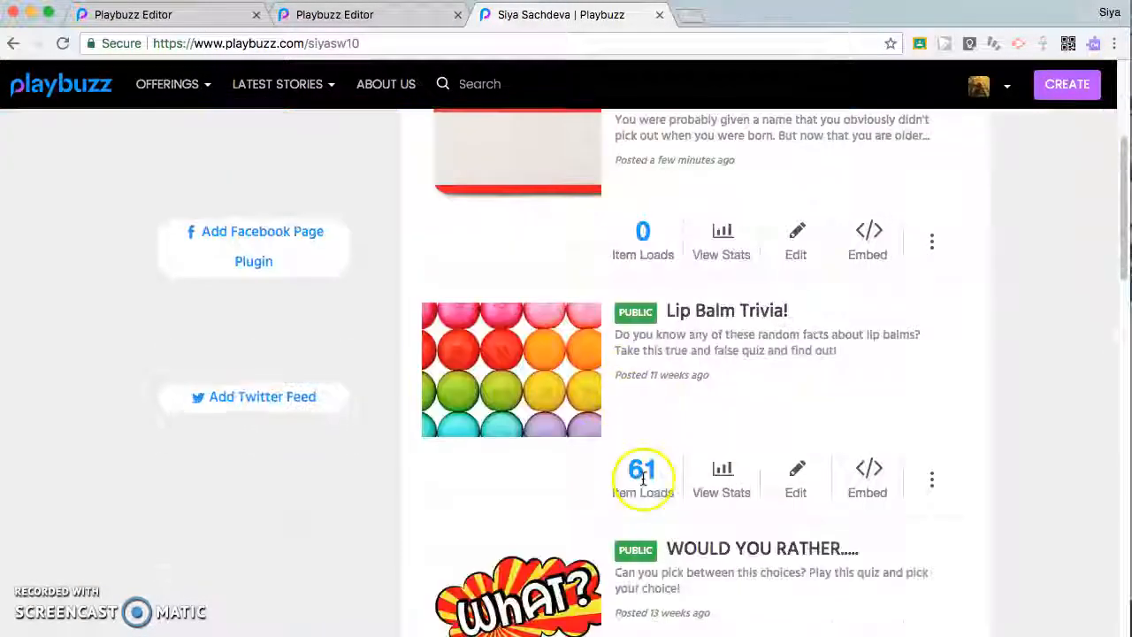
- Scroll through the channel's published stories list
{"action": "scroll", "scroll_direction": "down", "scroll_amount": 3}
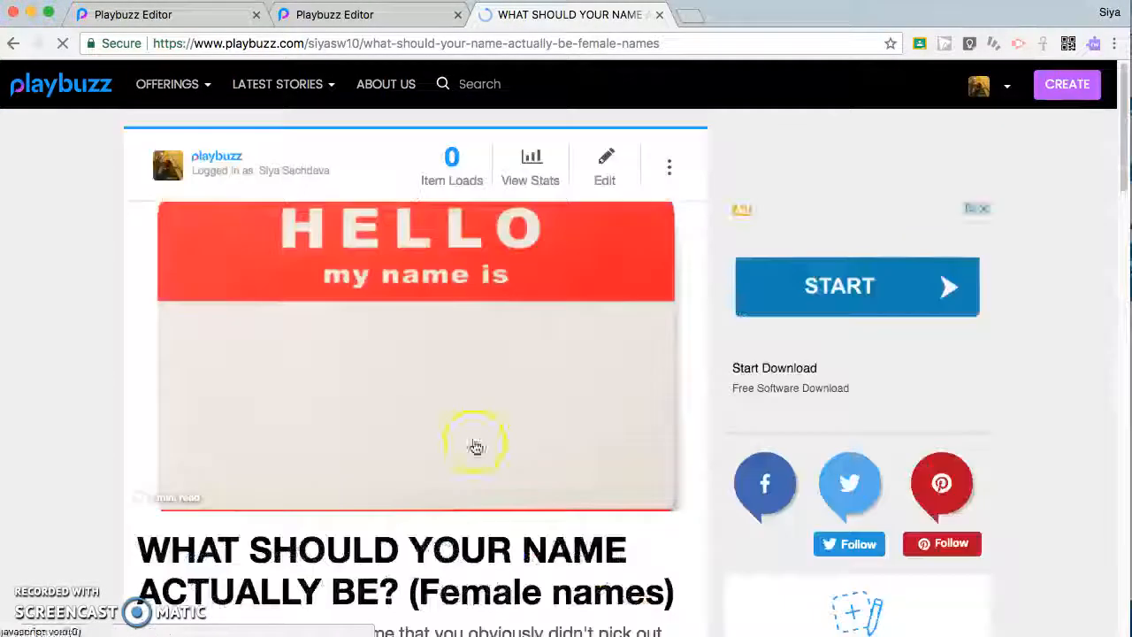
{"action": "scroll", "scroll_direction": "down", "scroll_amount": 3}
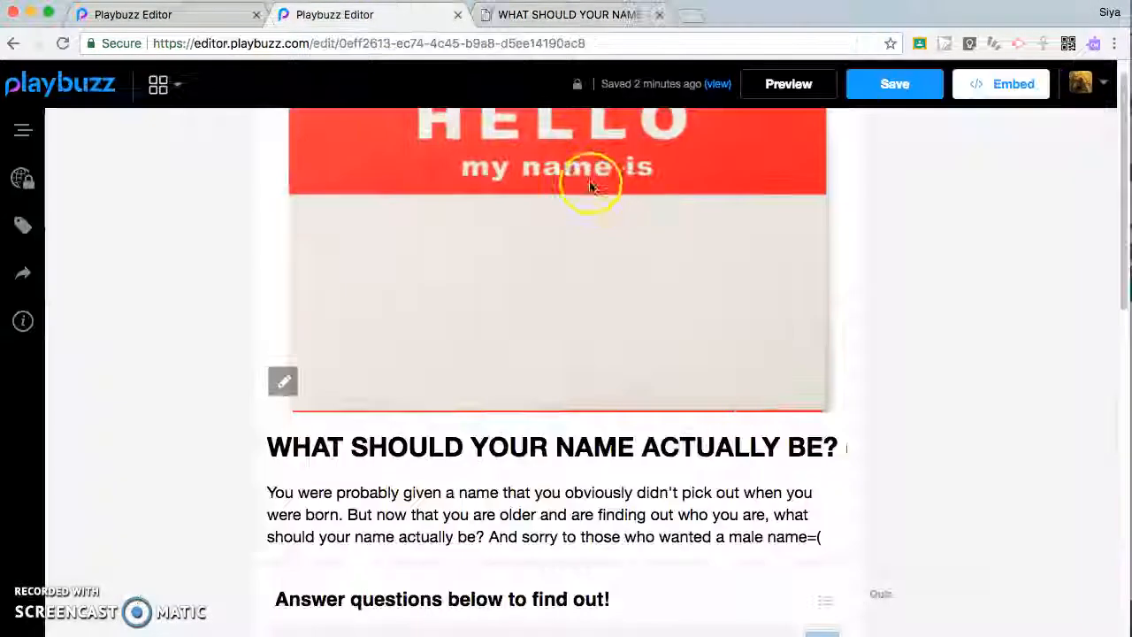
{"action": "scroll", "scroll_direction": "down", "scroll_amount": 3}
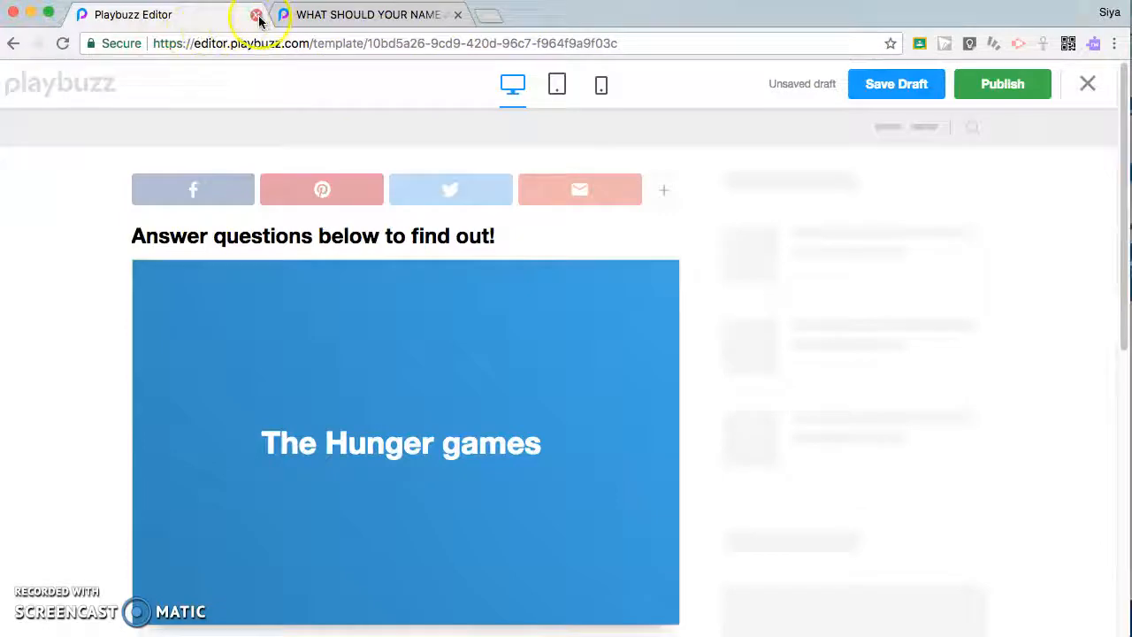
- Leave the unsaved book quiz draft and return to the channel's story list
{"action": "left_click", "coordinate": [256, 14]}
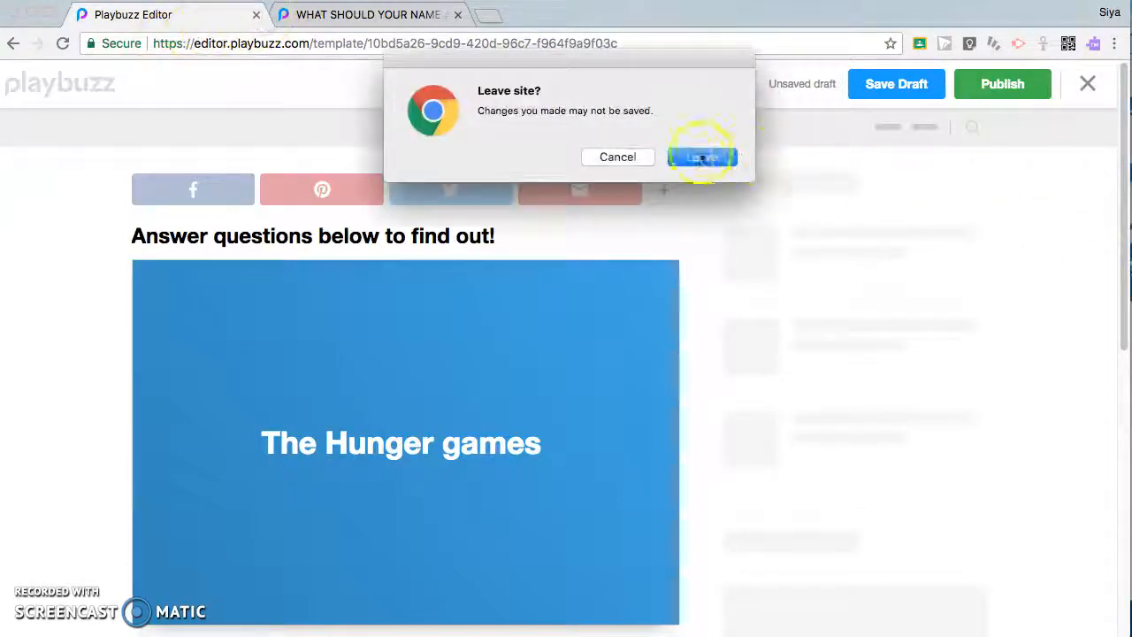
{"action": "left_click", "coordinate": [701, 156]}
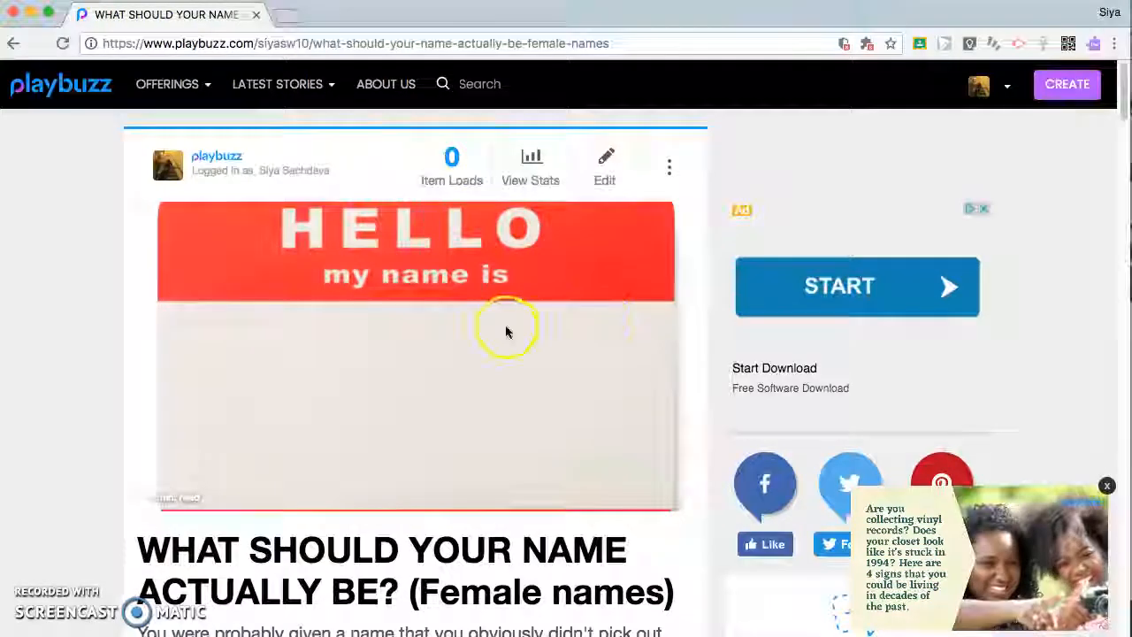
{"action": "left_click", "coordinate": [1006, 84]}
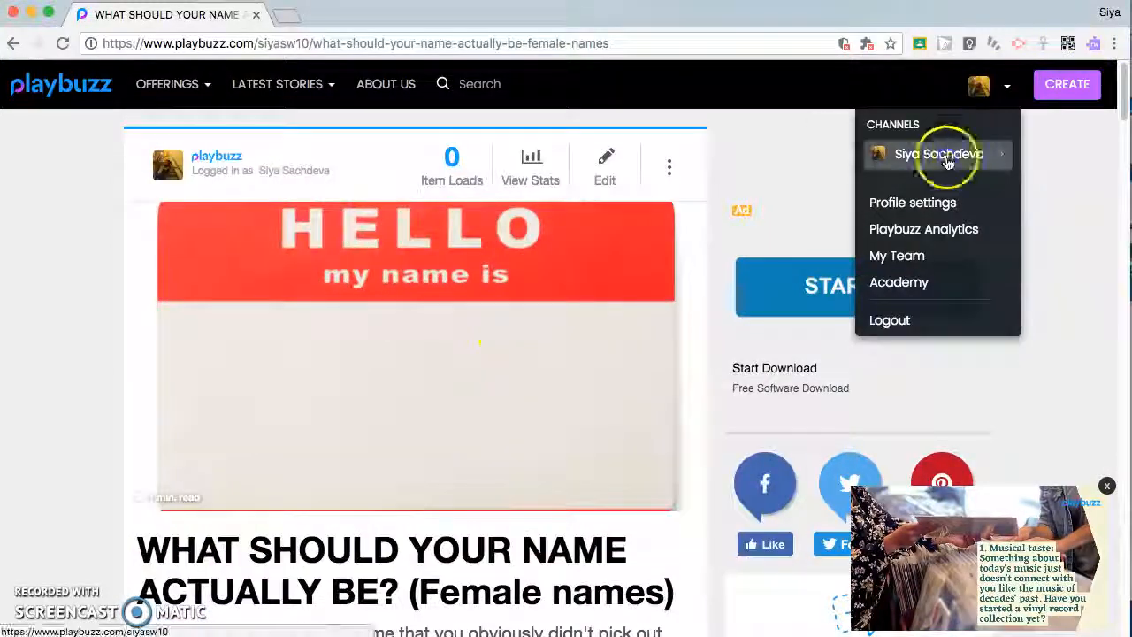
{"action": "left_click", "coordinate": [938, 153]}
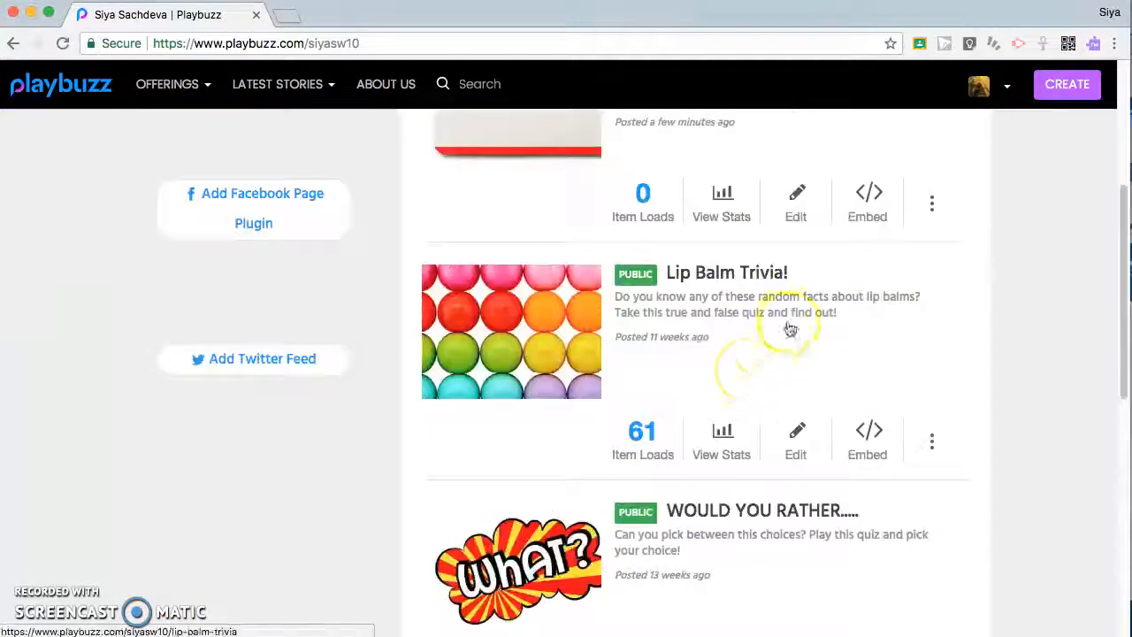
- View the Music Poll 2017 results, then open a blank browser tab
{"action": "scroll", "scroll_direction": "down", "scroll_amount": 3}
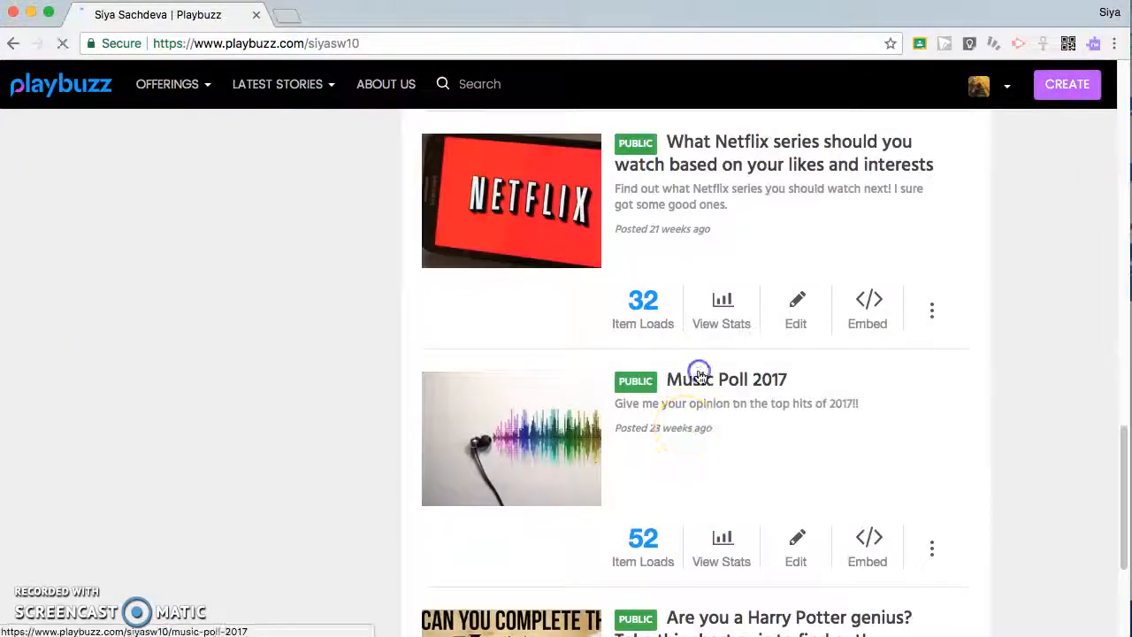
{"action": "left_click", "coordinate": [726, 378]}
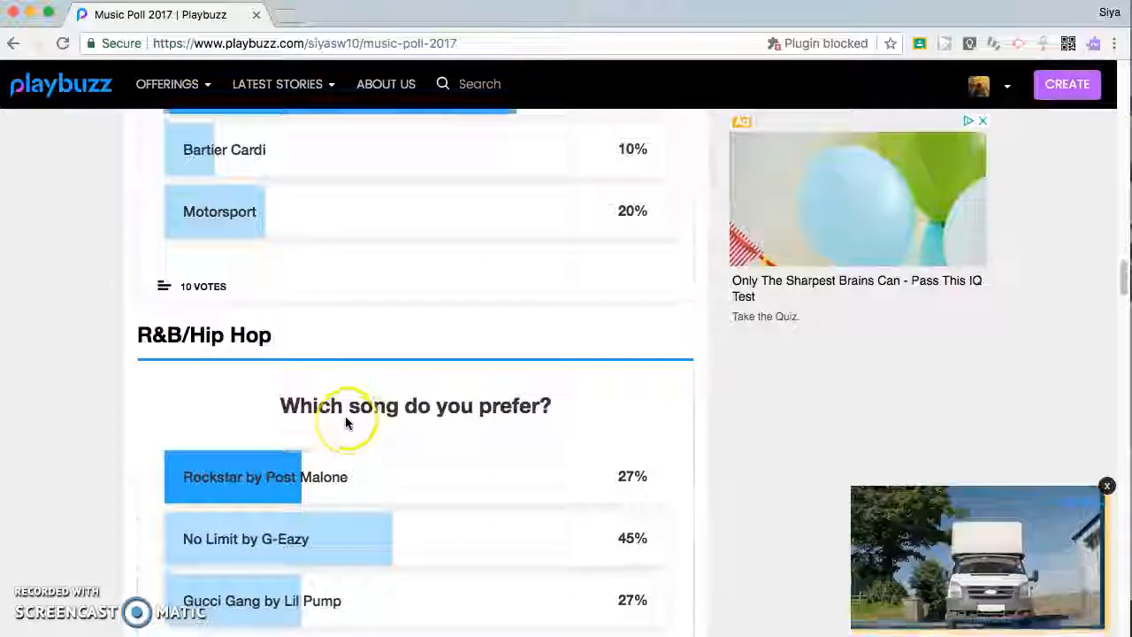
{"action": "scroll", "scroll_direction": "up", "scroll_amount": 3}
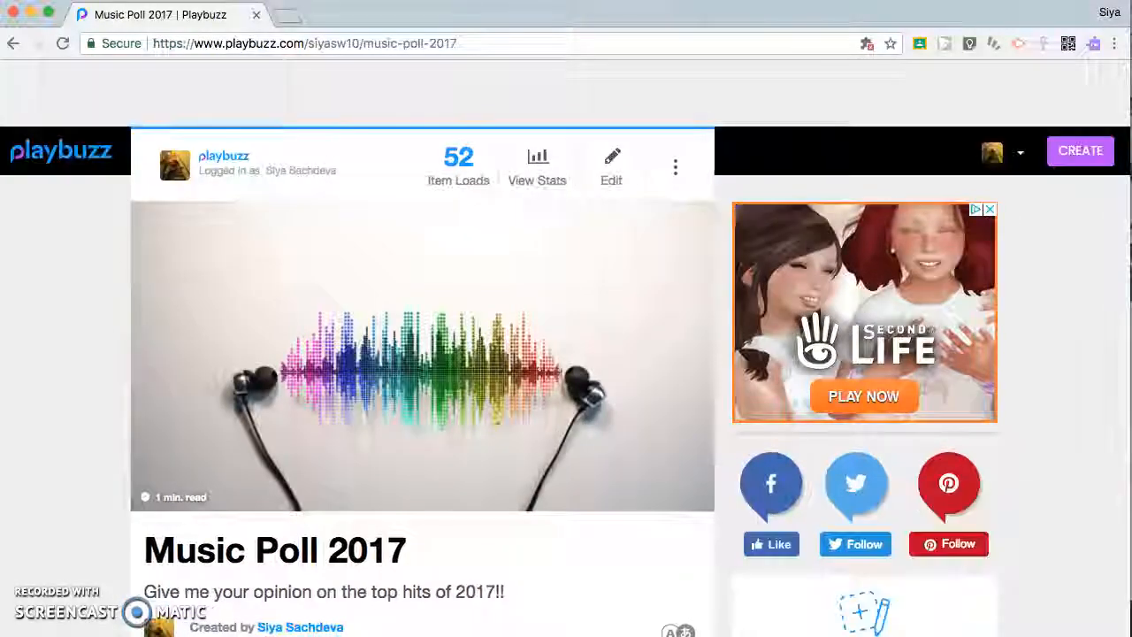
{"action": "left_click", "coordinate": [300, 14]}
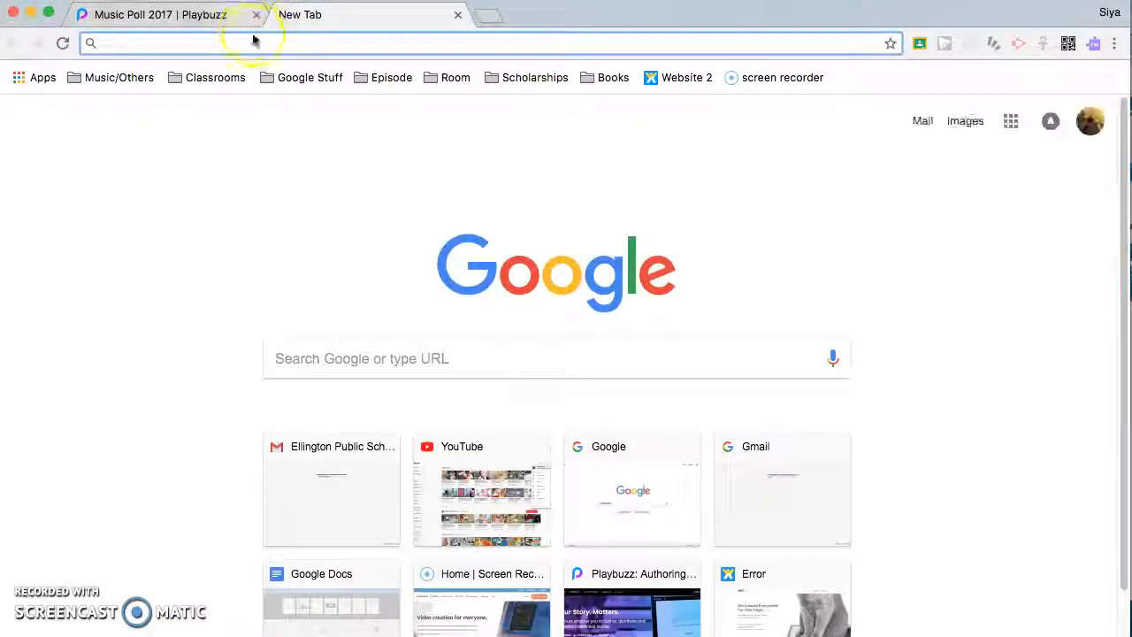